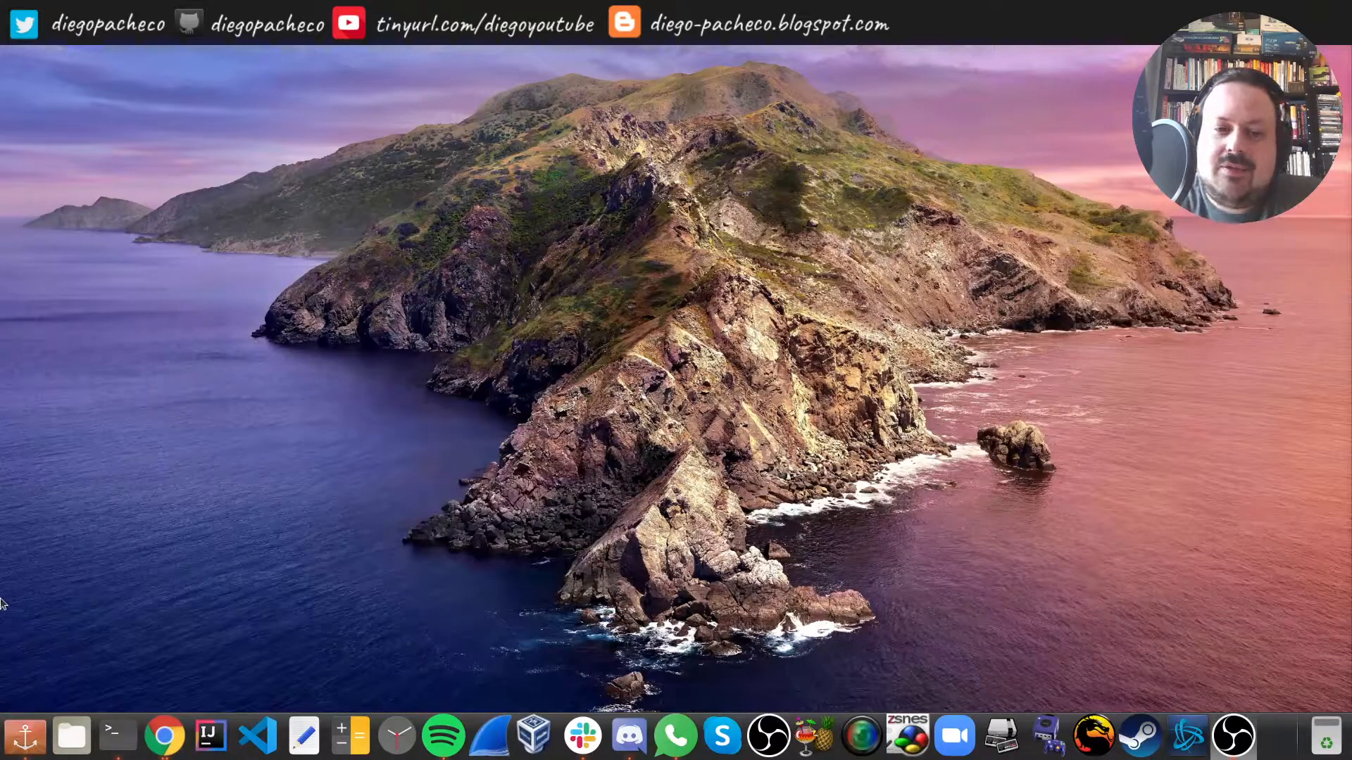
# Open a terminal from the dock and focus its session in the project folder.
pyautogui.click(117, 735)
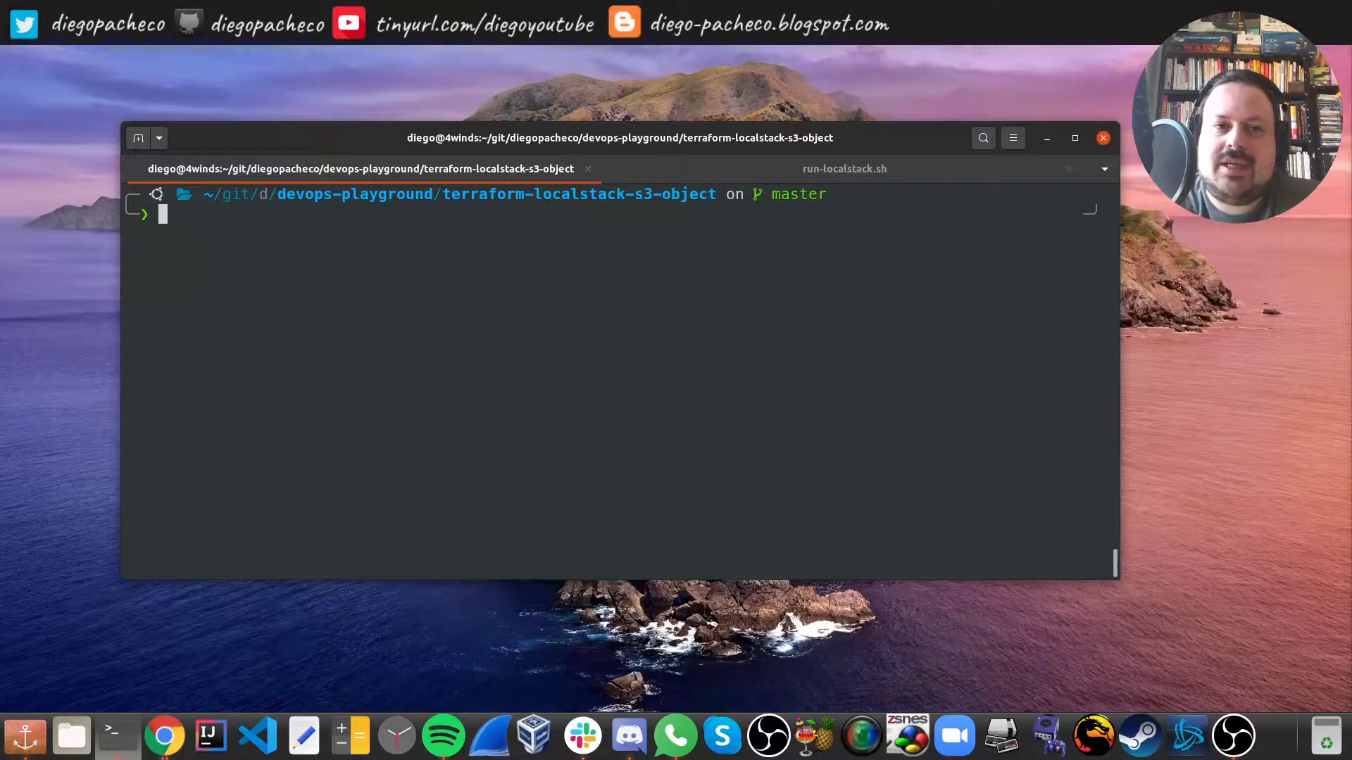
pyautogui.click(255, 737)
pyautogui.write('code .')
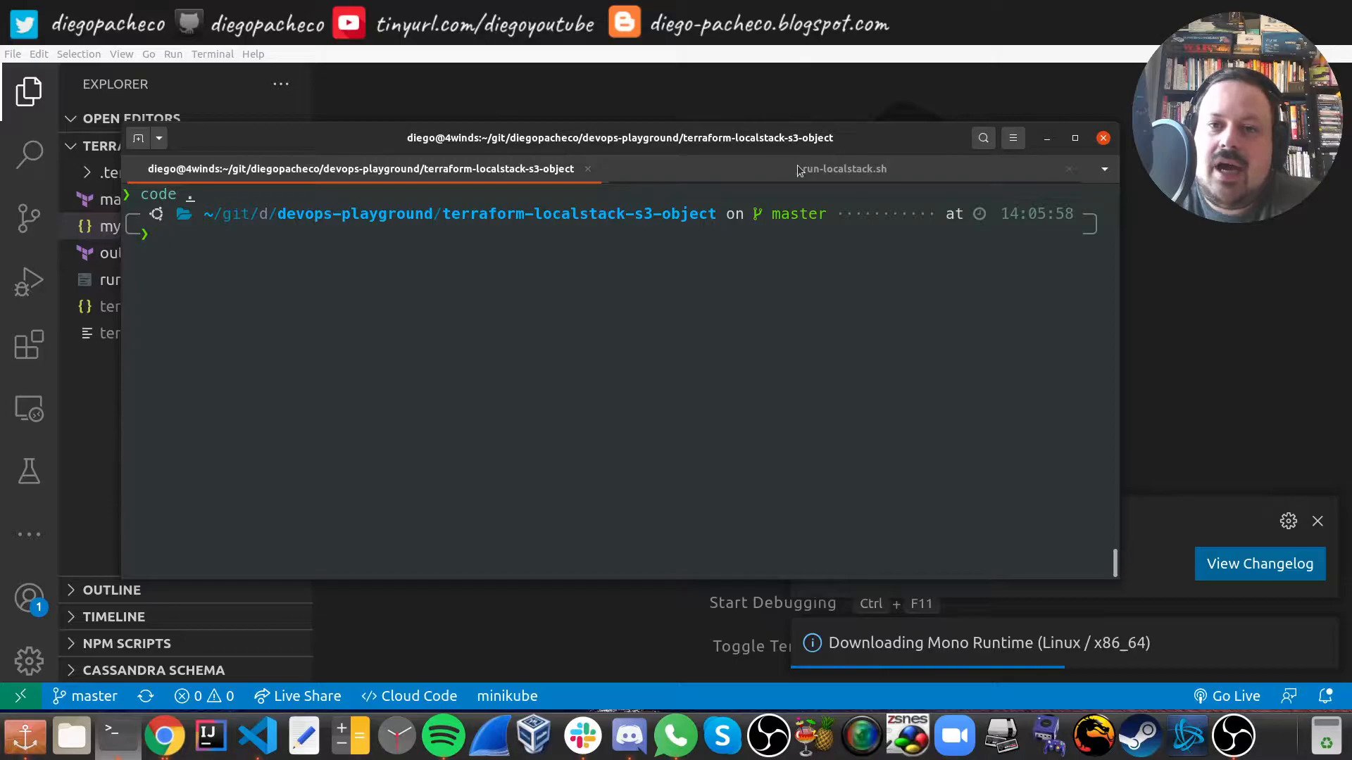
# Scroll the run-localstack.sh log until services like CloudWatch report Ready, then return to VS Code.
pyautogui.click(844, 169)
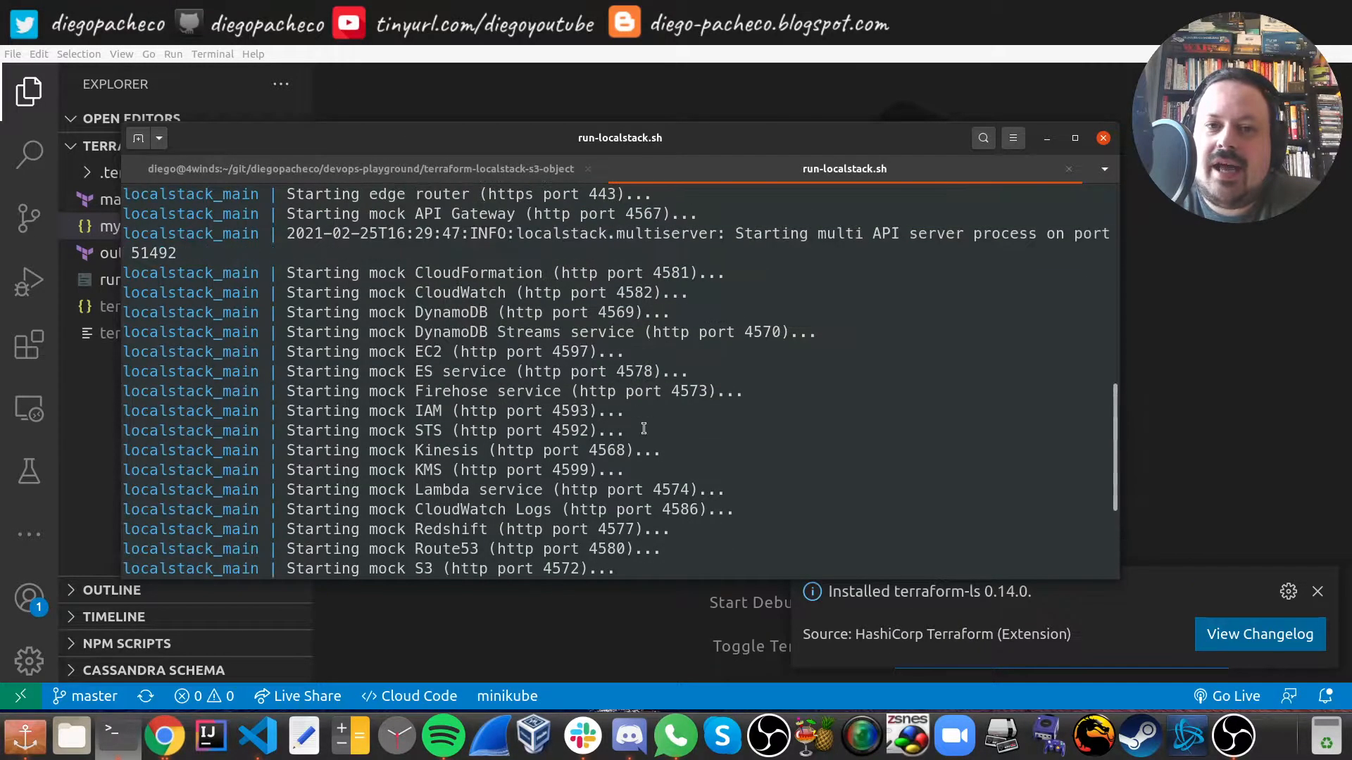
pyautogui.scroll(-3)
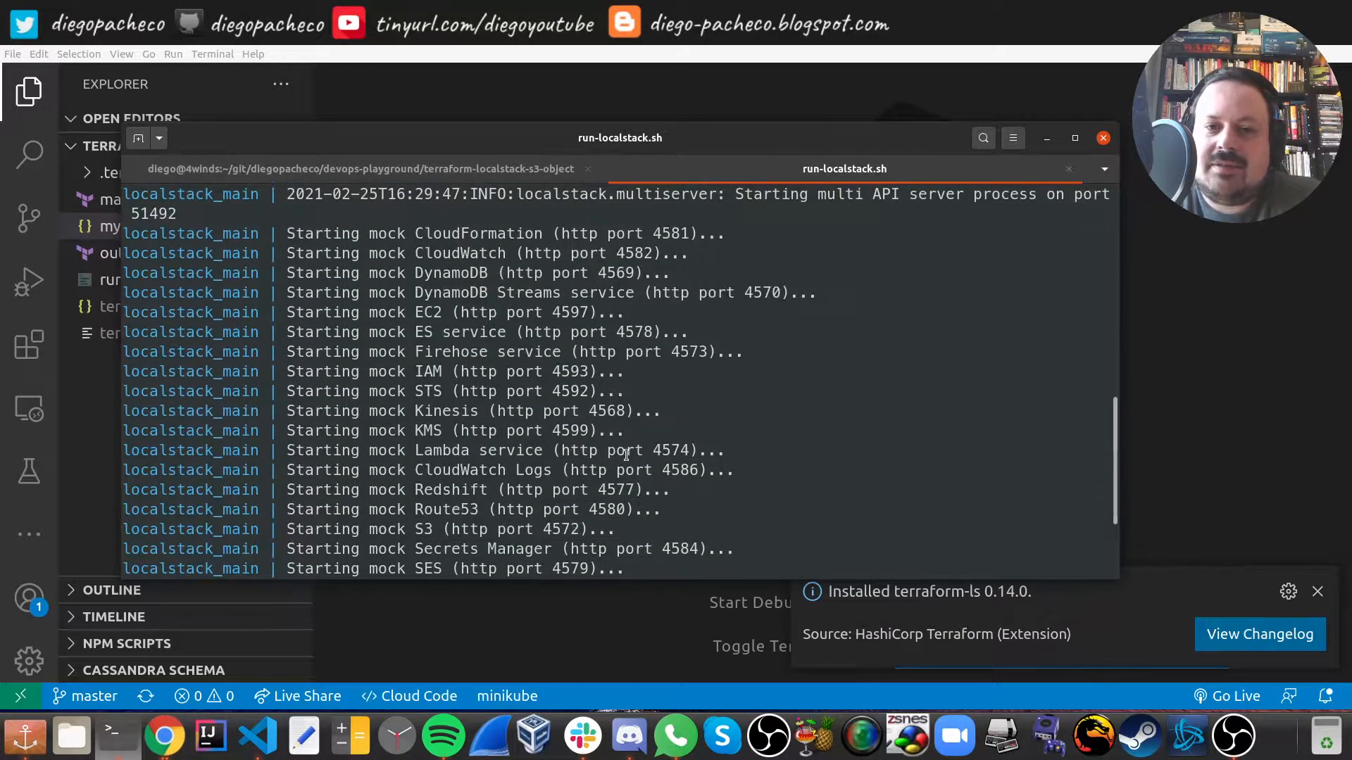
pyautogui.scroll(-3)
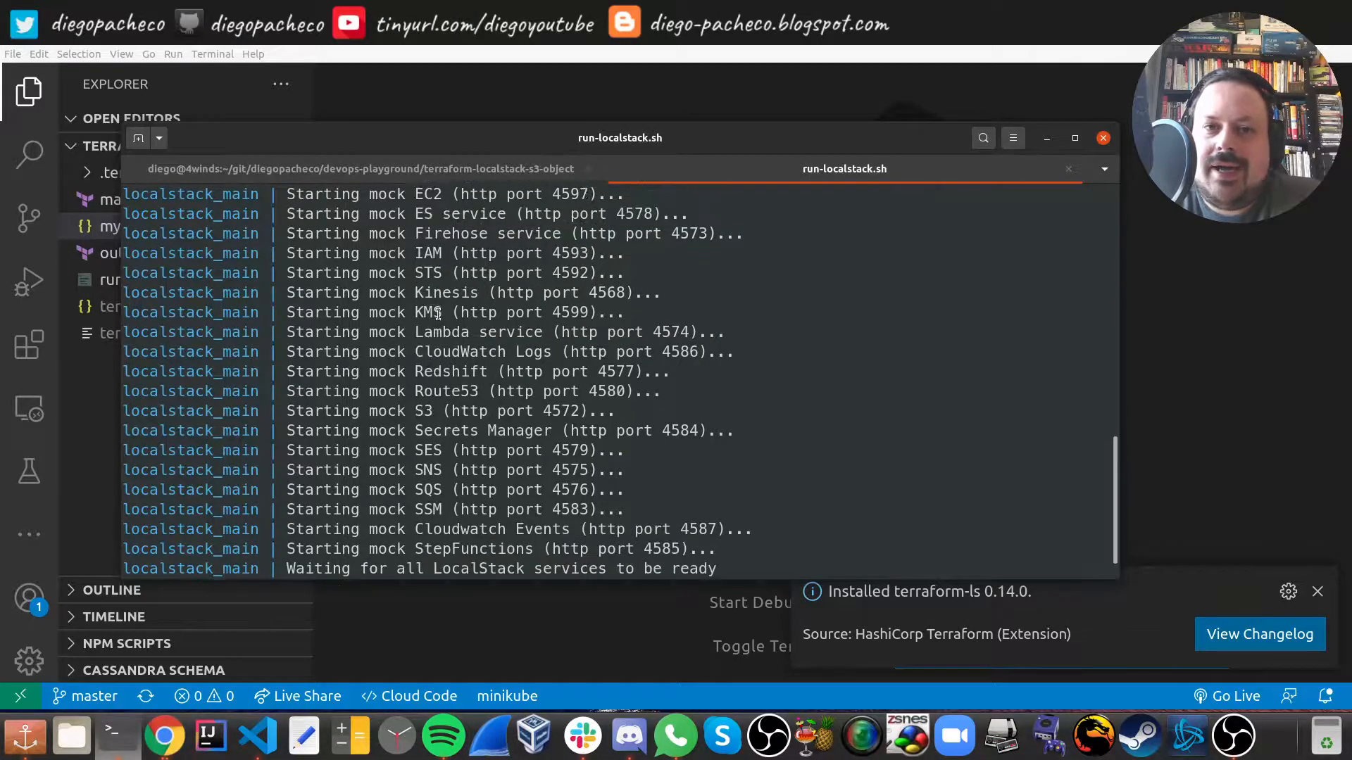
pyautogui.scroll(3)
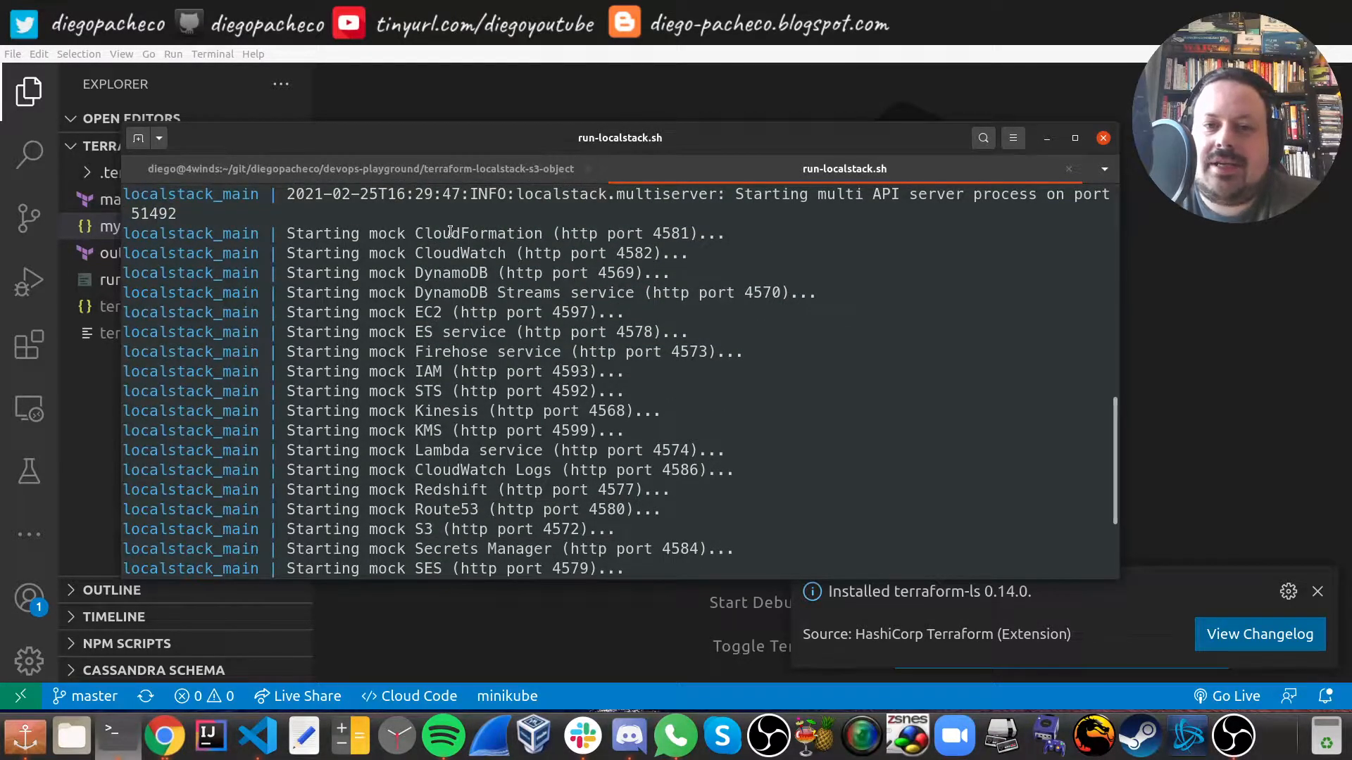
pyautogui.doubleClick(460, 252)
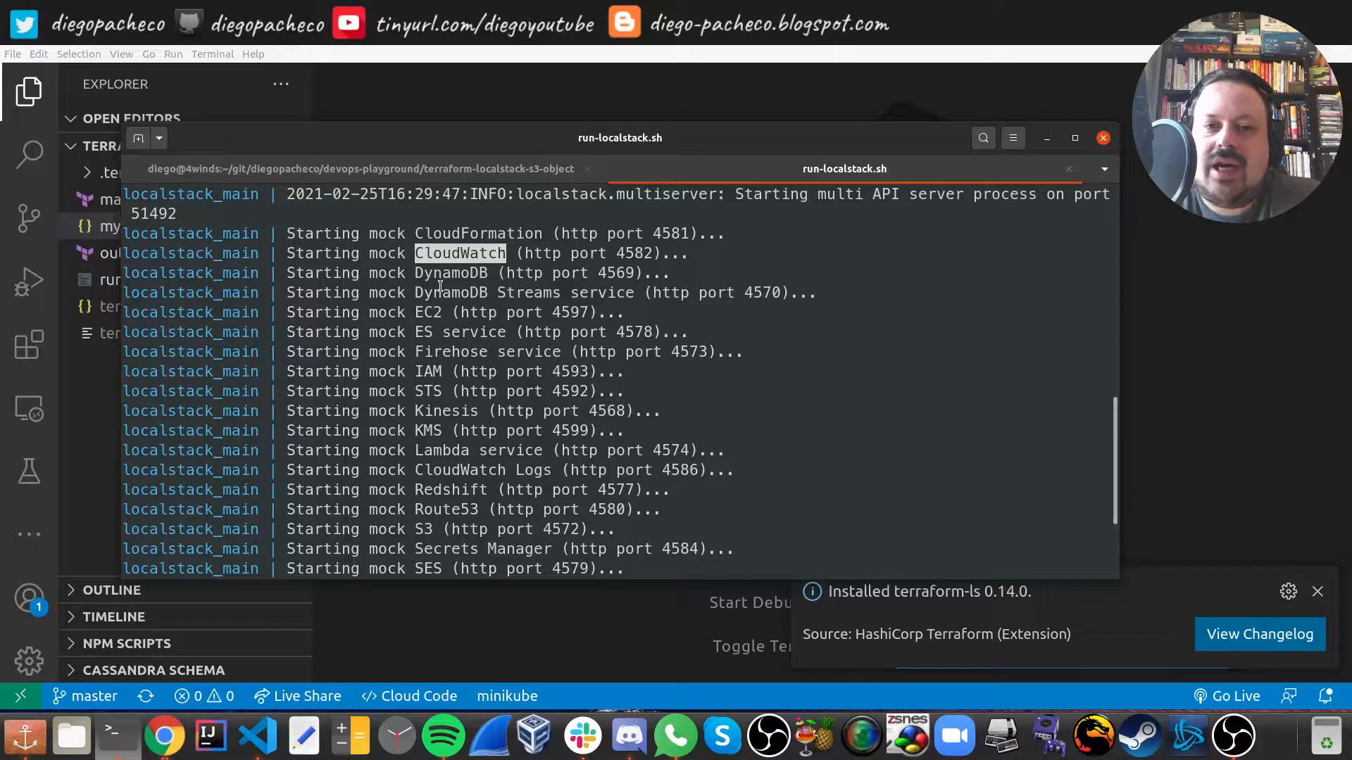
pyautogui.scroll(-3)
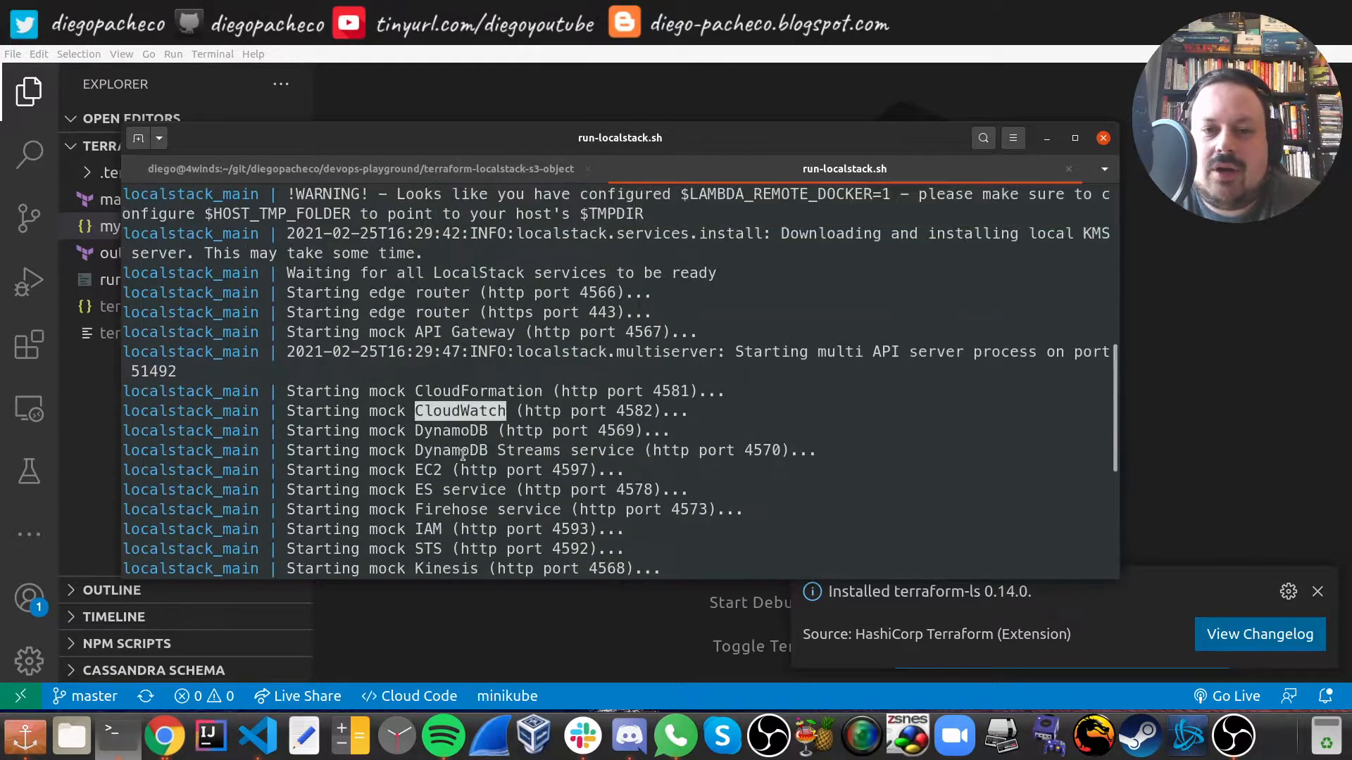
pyautogui.scroll(-3)
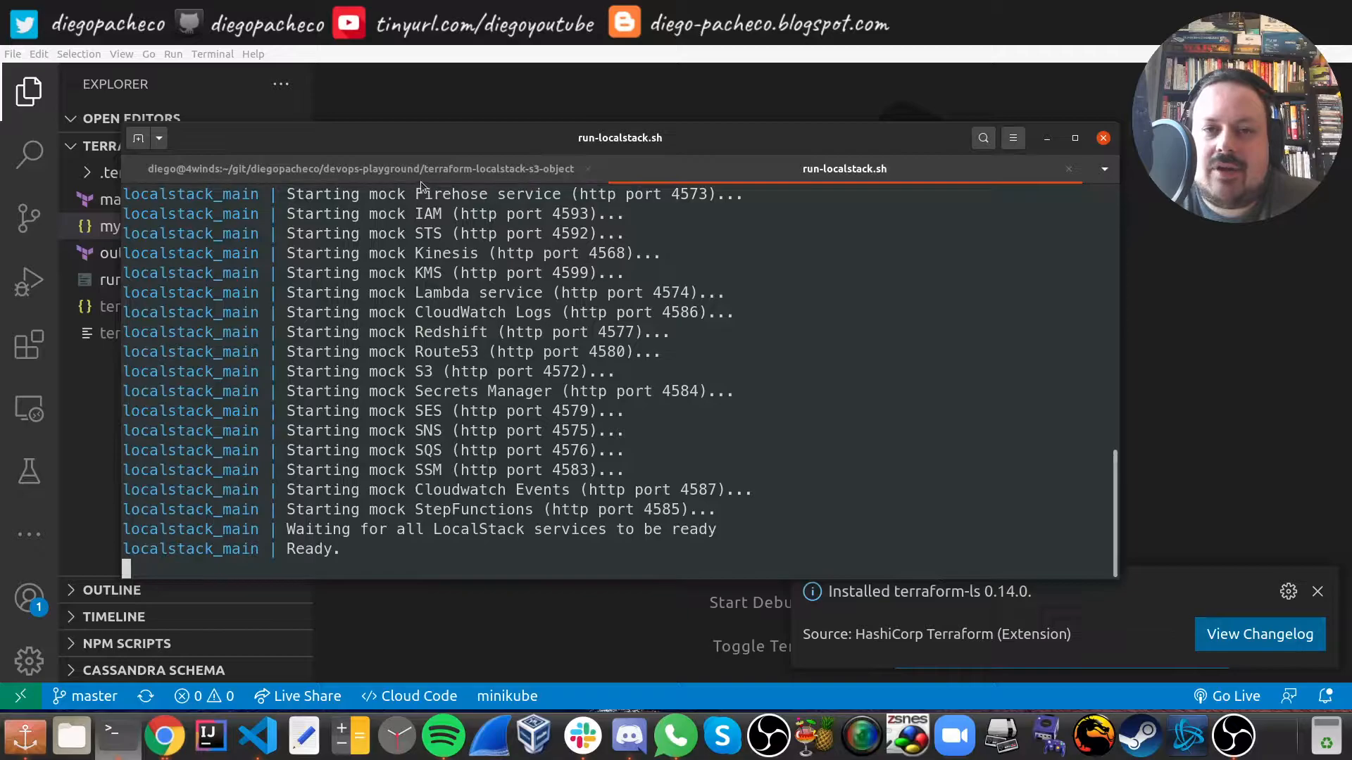
pyautogui.click(362, 169)
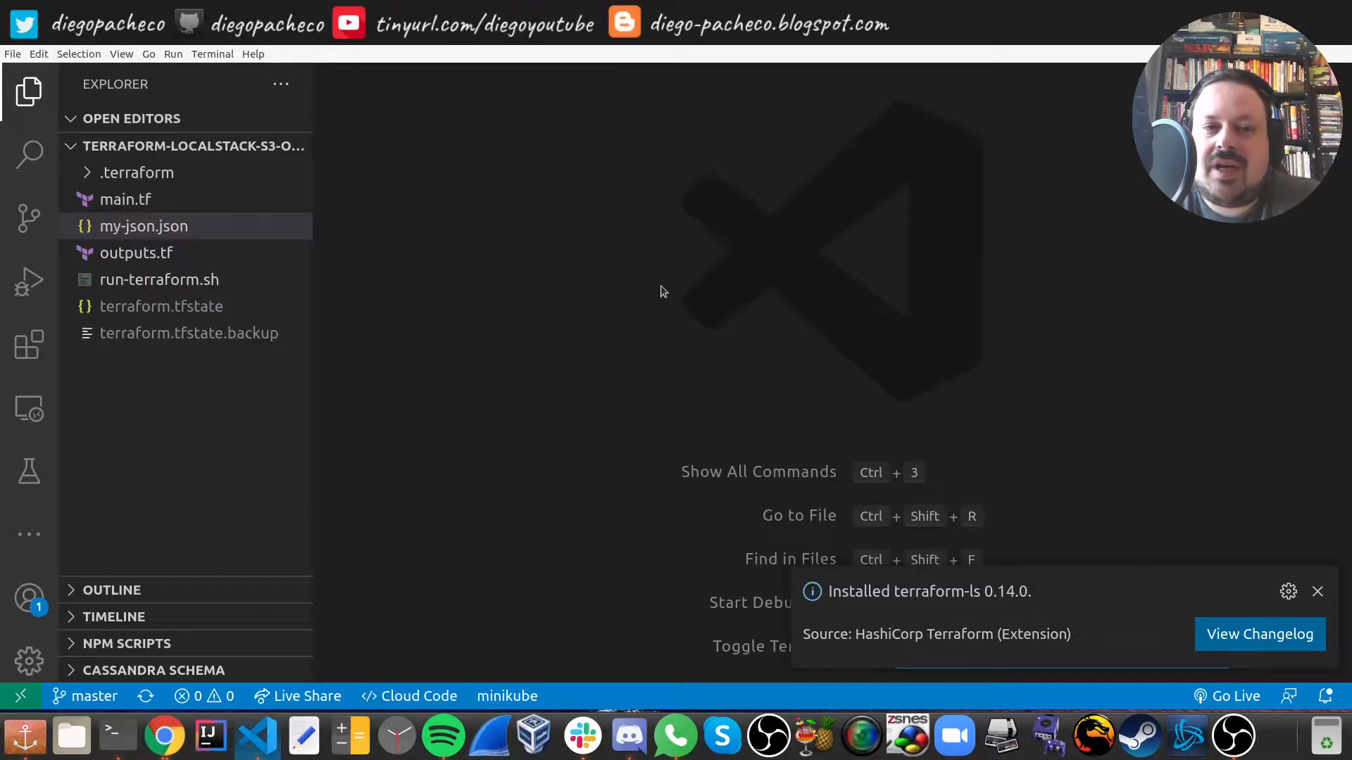
pyautogui.moveTo(339, 370)
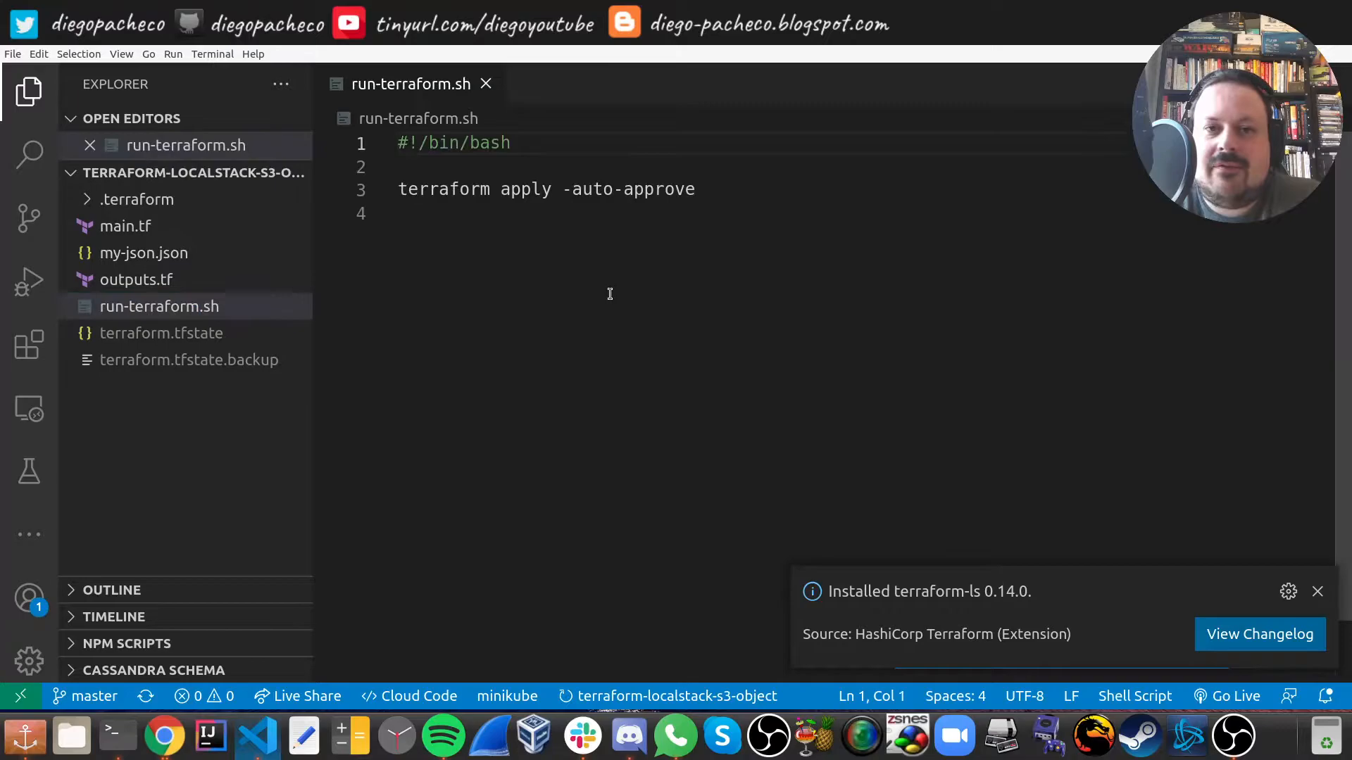
pyautogui.click(1316, 591)
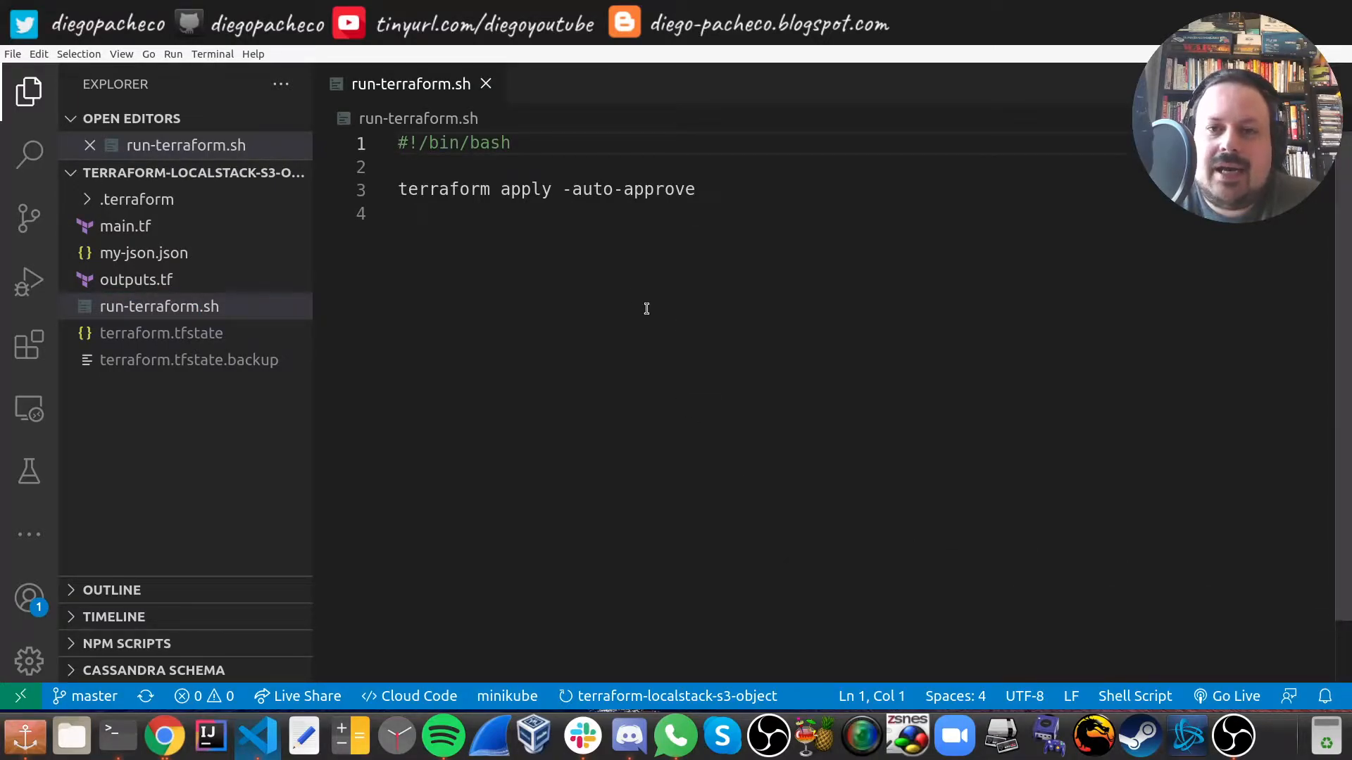
pyautogui.click(400, 214)
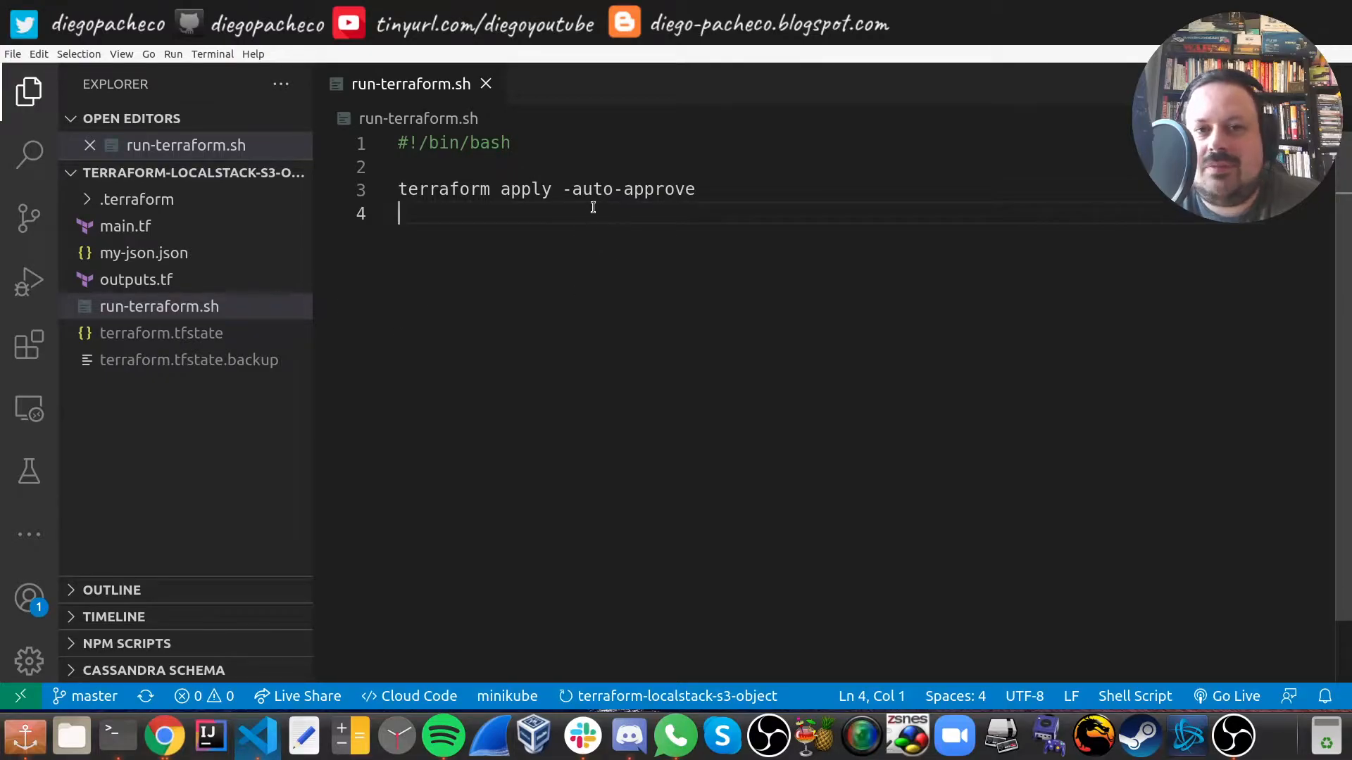
pyautogui.click(485, 84)
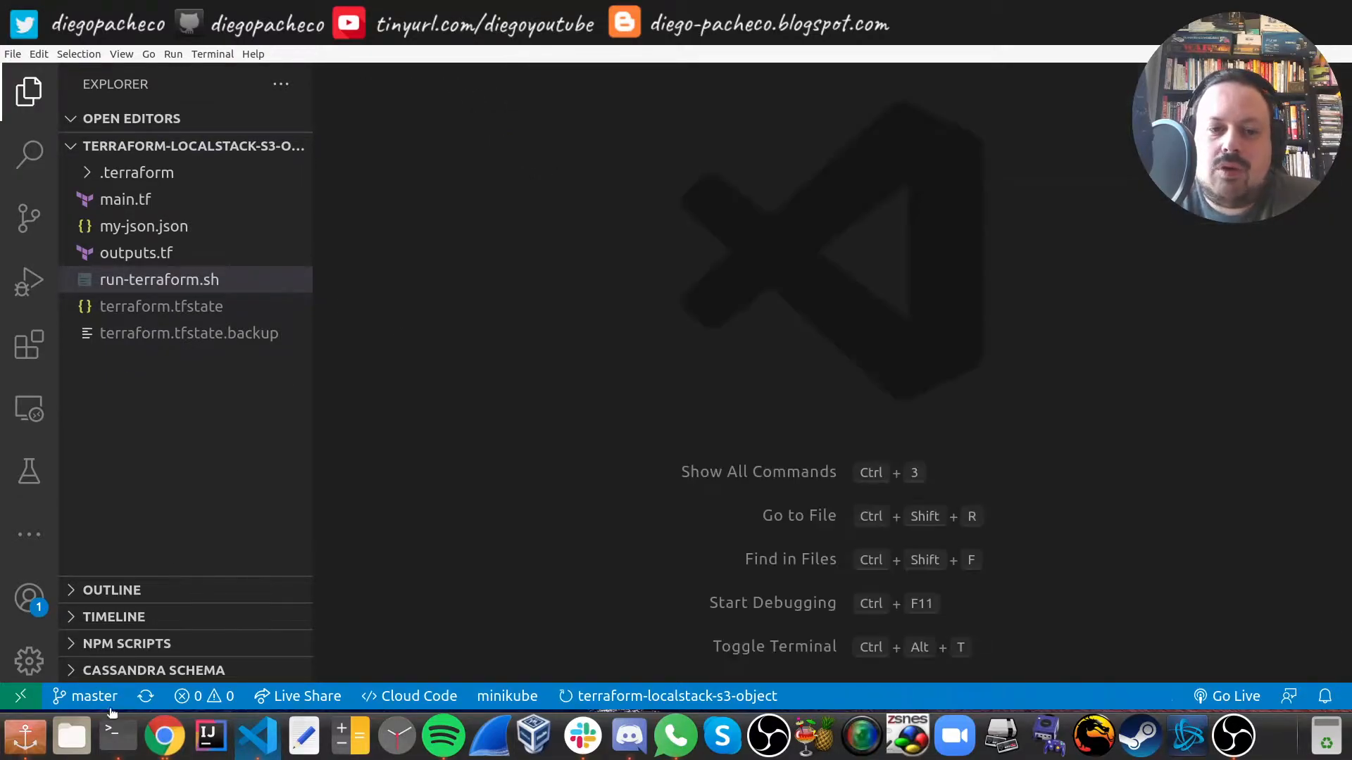
pyautogui.click(116, 735)
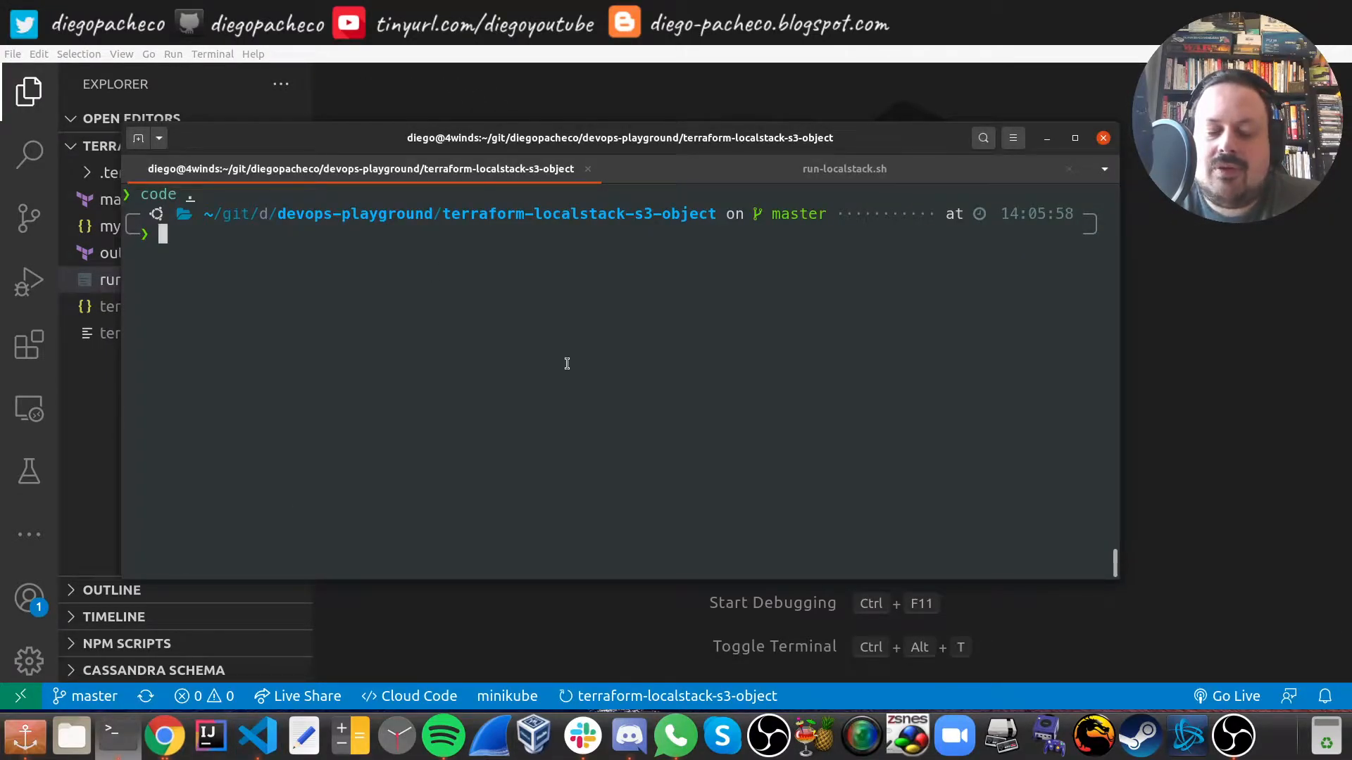
pyautogui.write('terraform plan')
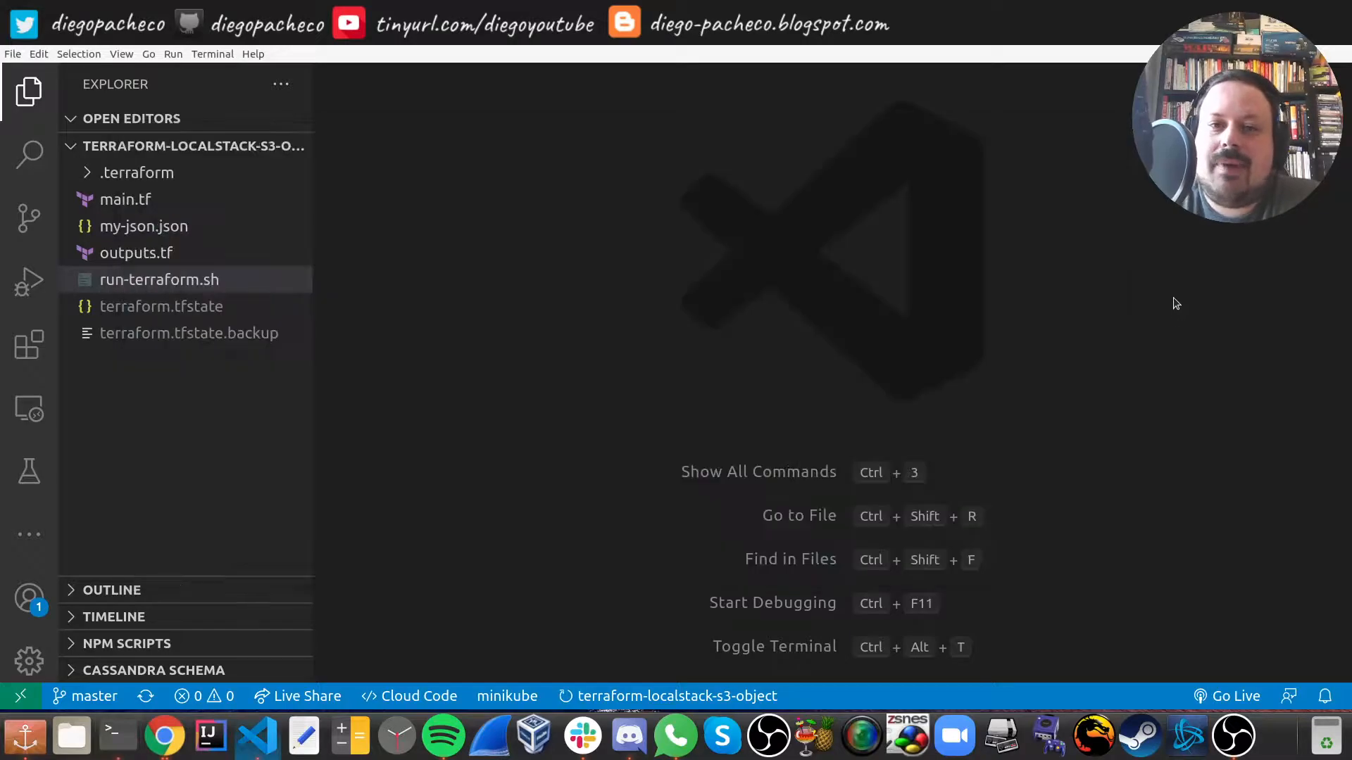
# Open main.tf and review the dummy access_key/secret_key and iam, s3, kms endpoints.
pyautogui.click(126, 199)
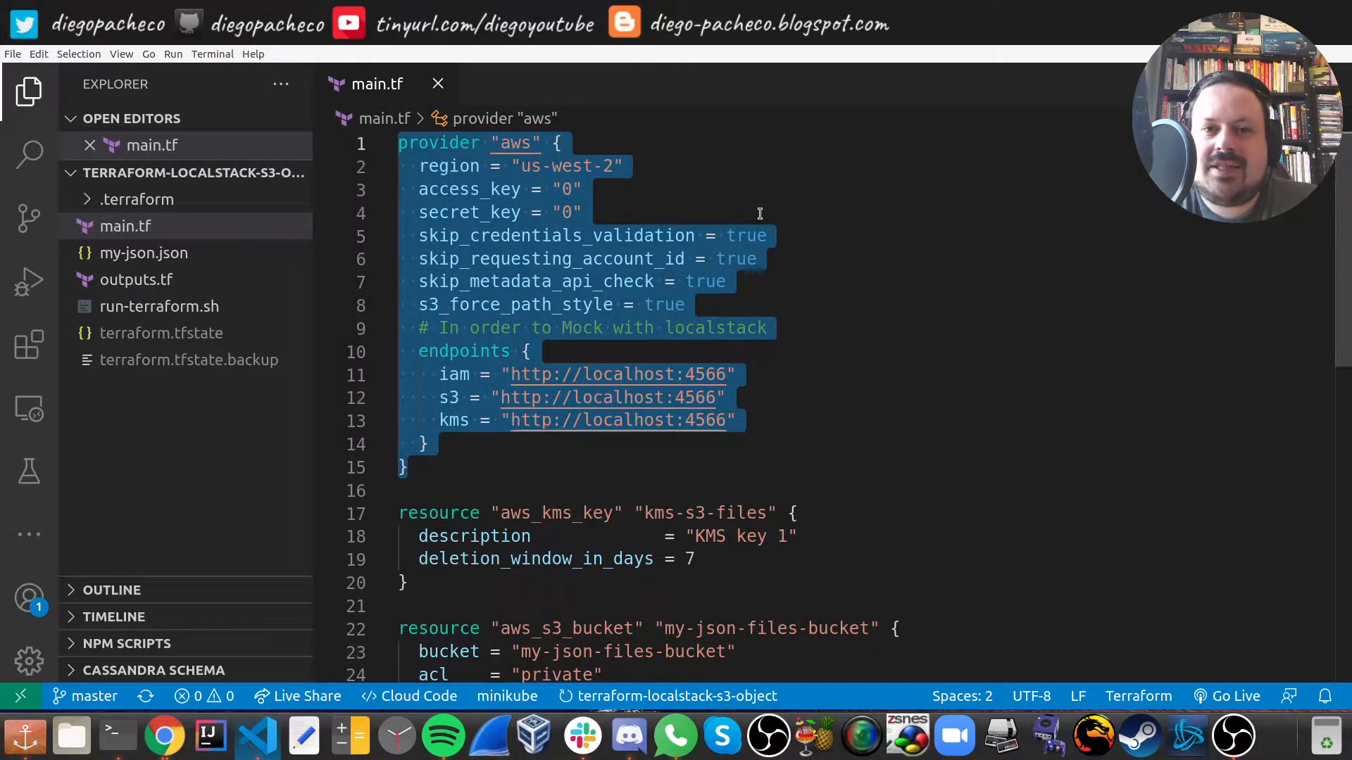
pyautogui.click(584, 212)
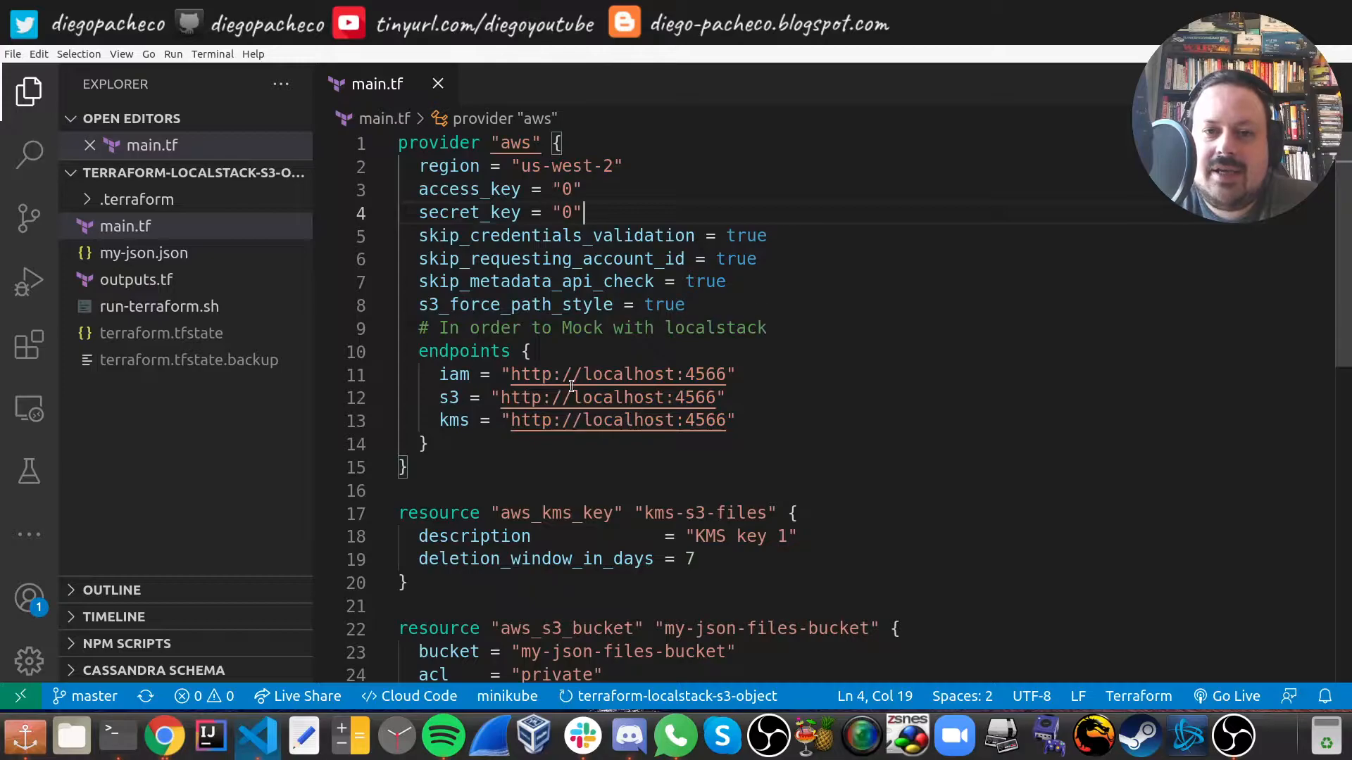
pyautogui.moveTo(418, 189); pyautogui.dragTo(582, 213)
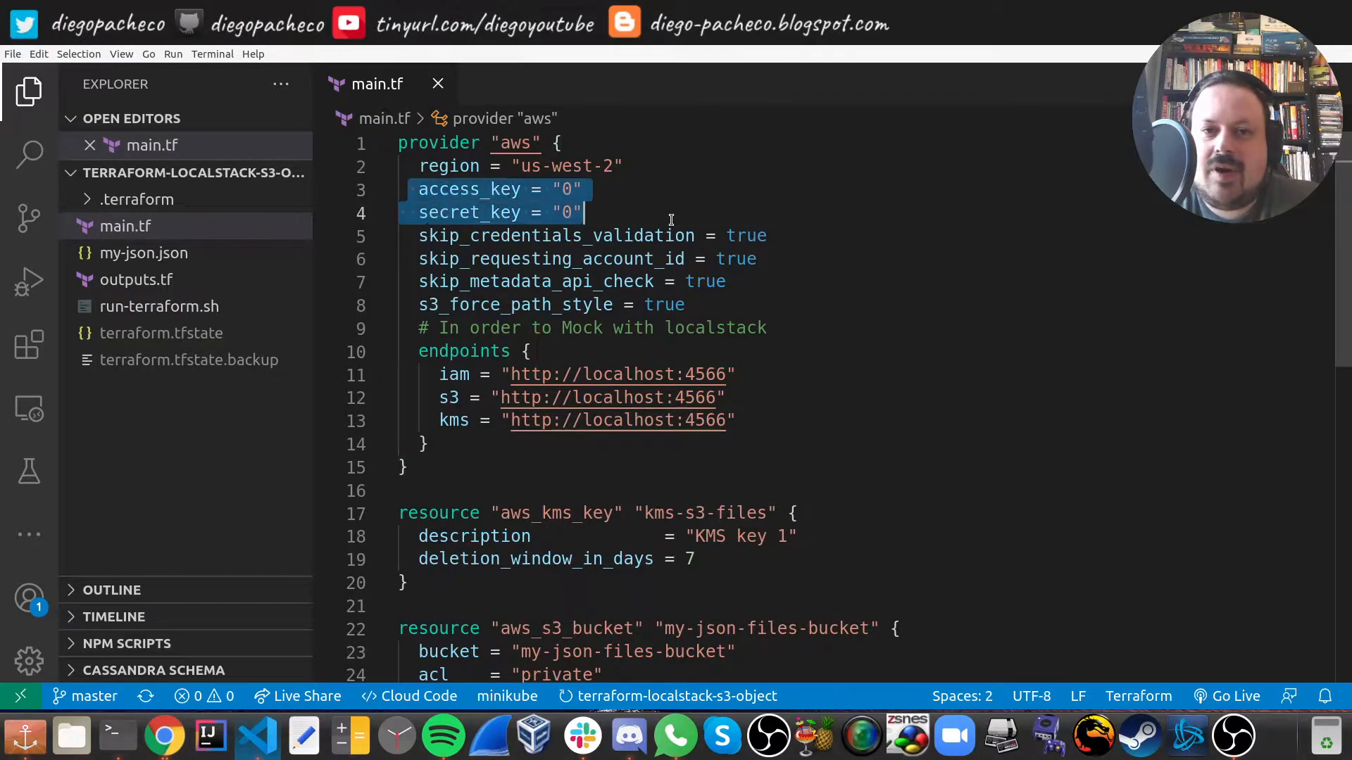
pyautogui.moveTo(779, 295)
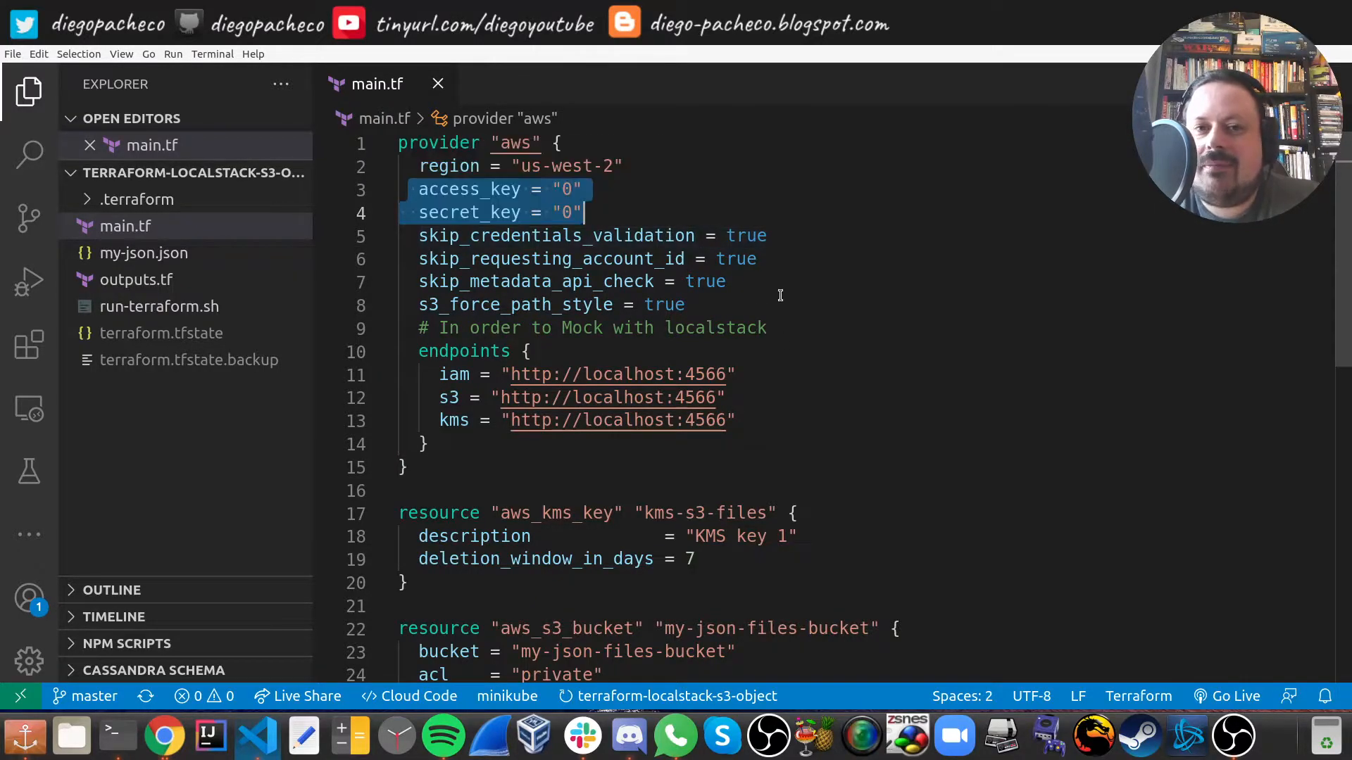
pyautogui.click(605, 304)
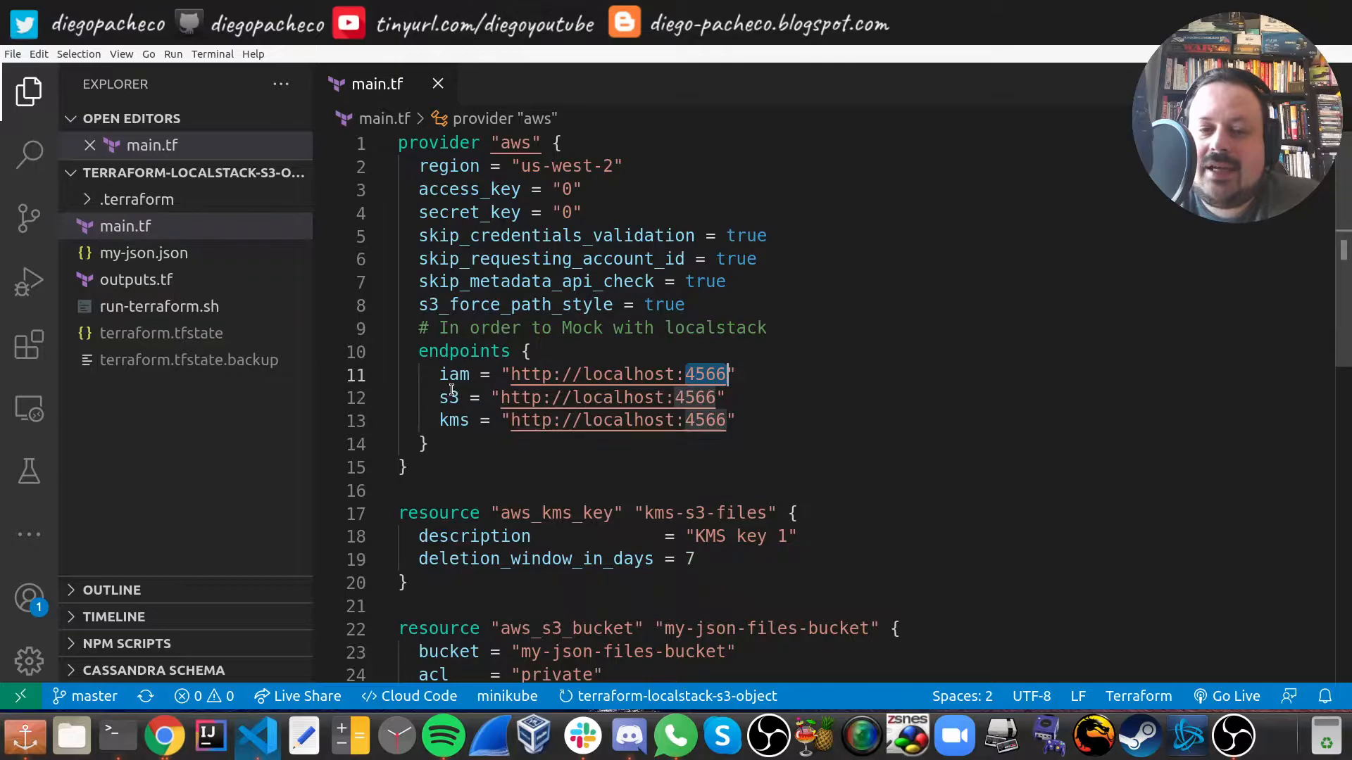
pyautogui.click(412, 468)
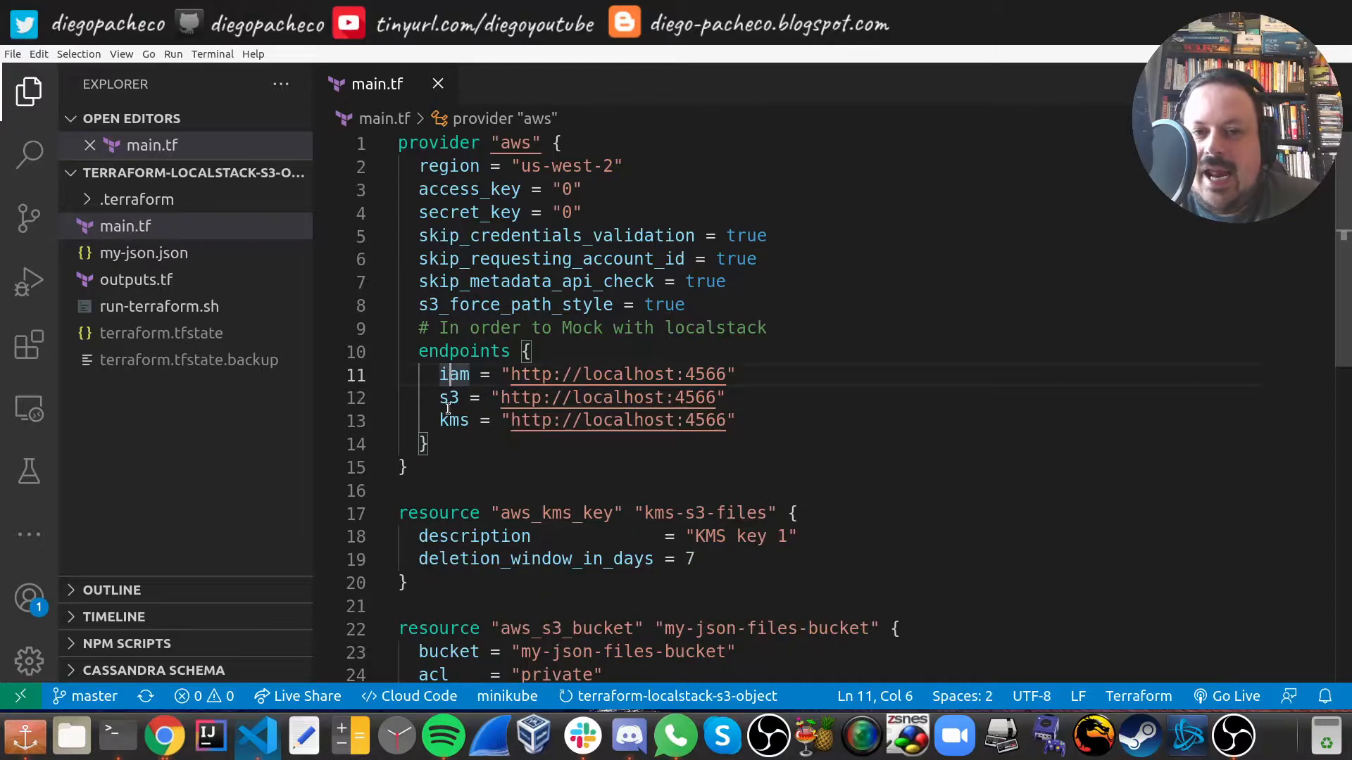
pyautogui.click(431, 445)
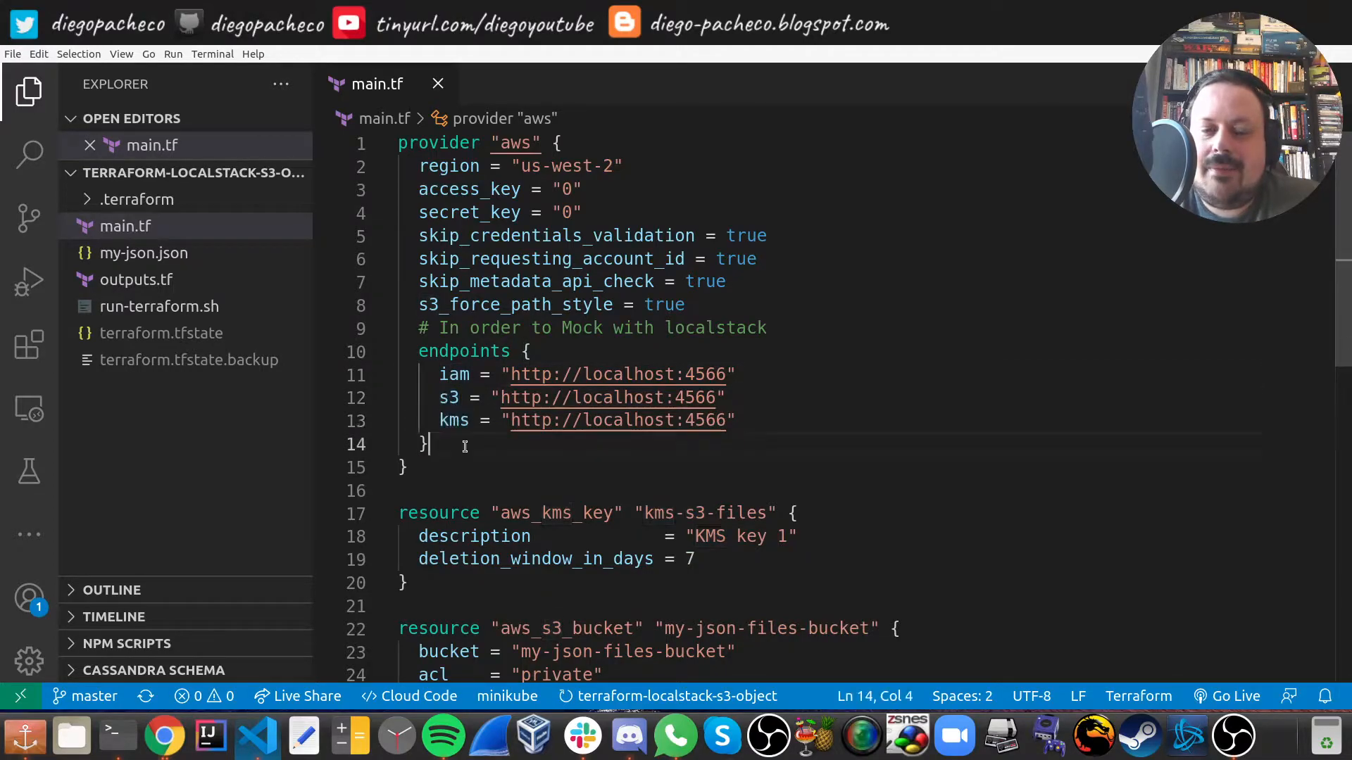
pyautogui.scroll(-3)
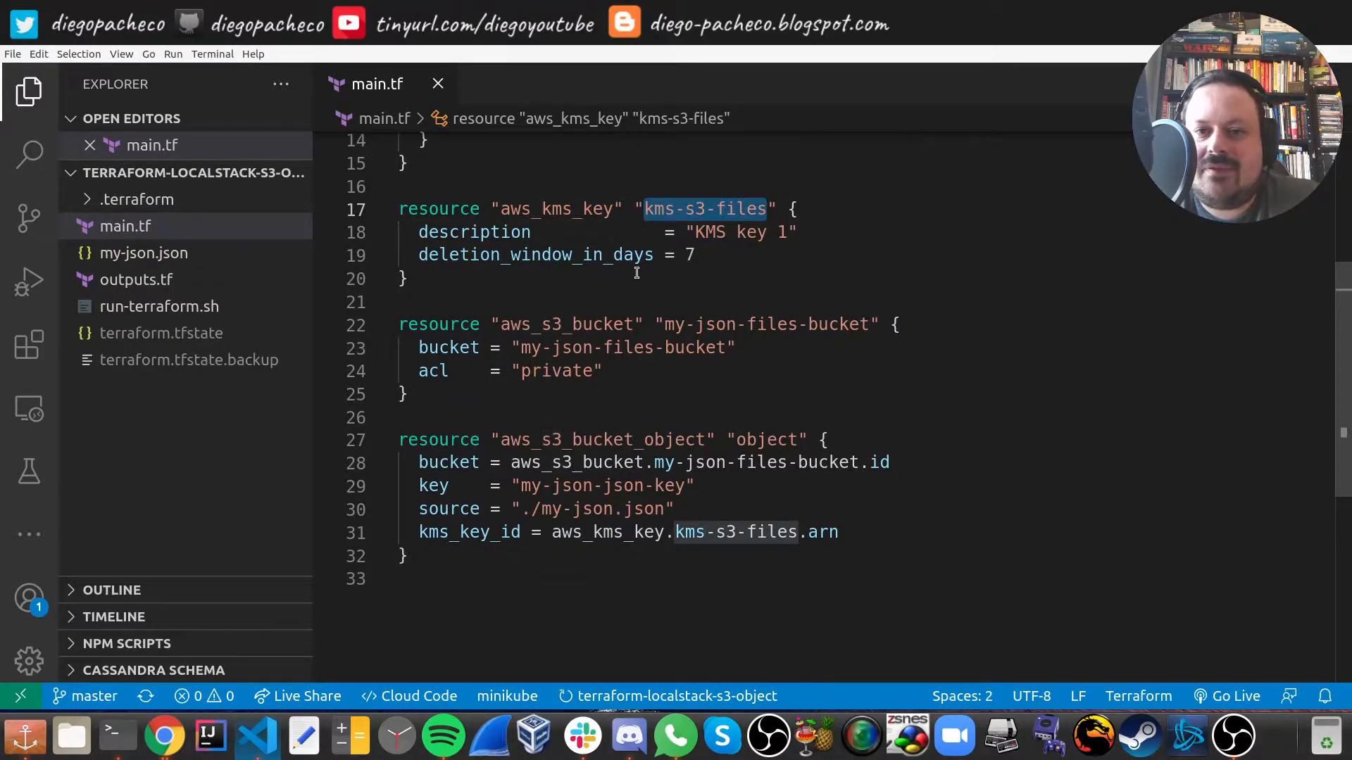
pyautogui.click(406, 277)
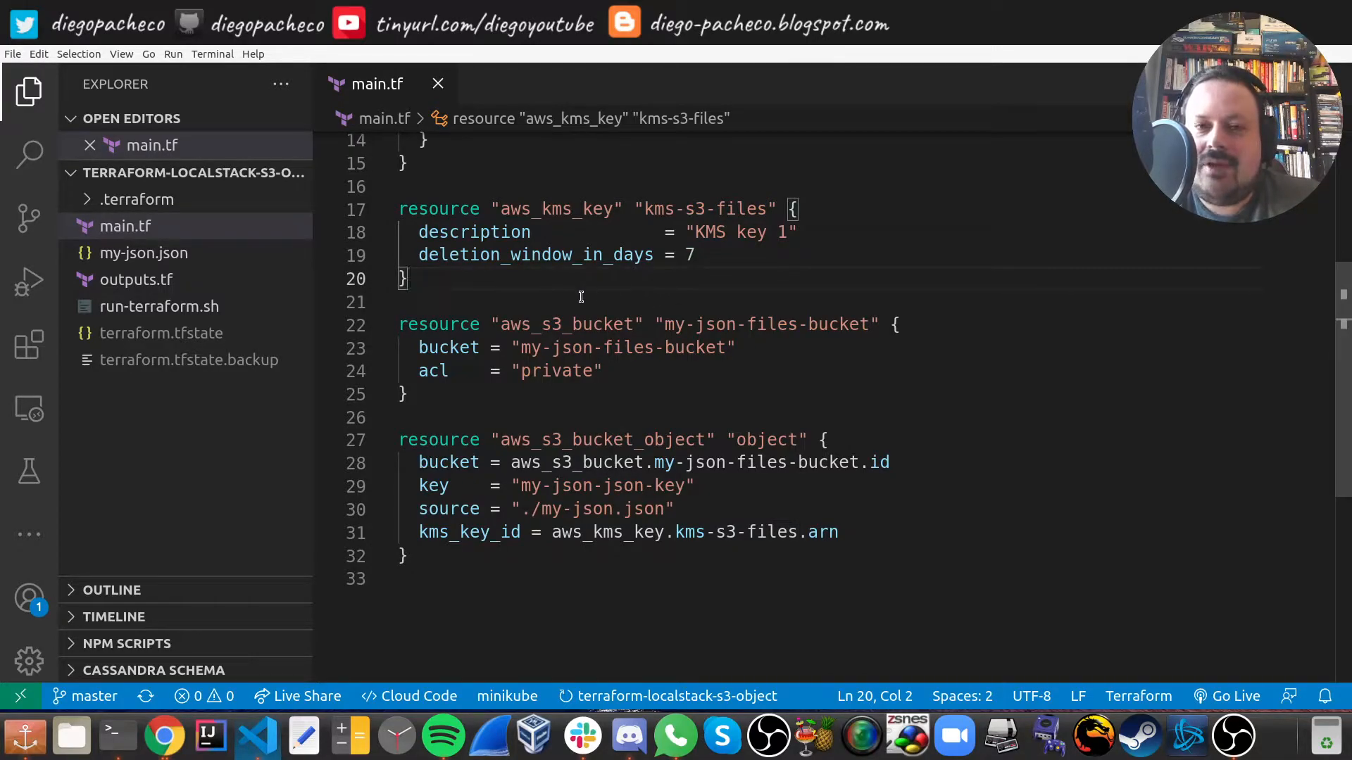
pyautogui.moveTo(644, 285)
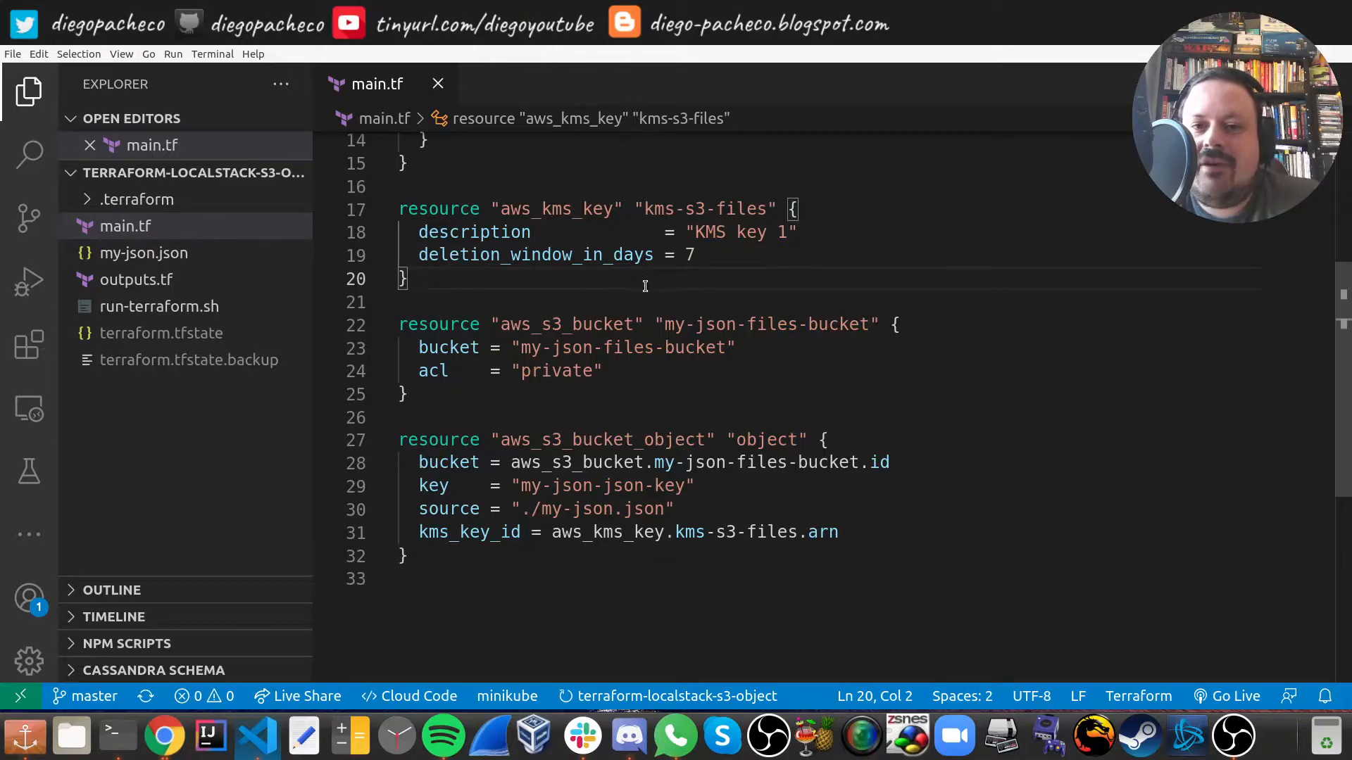
pyautogui.moveTo(496, 297)
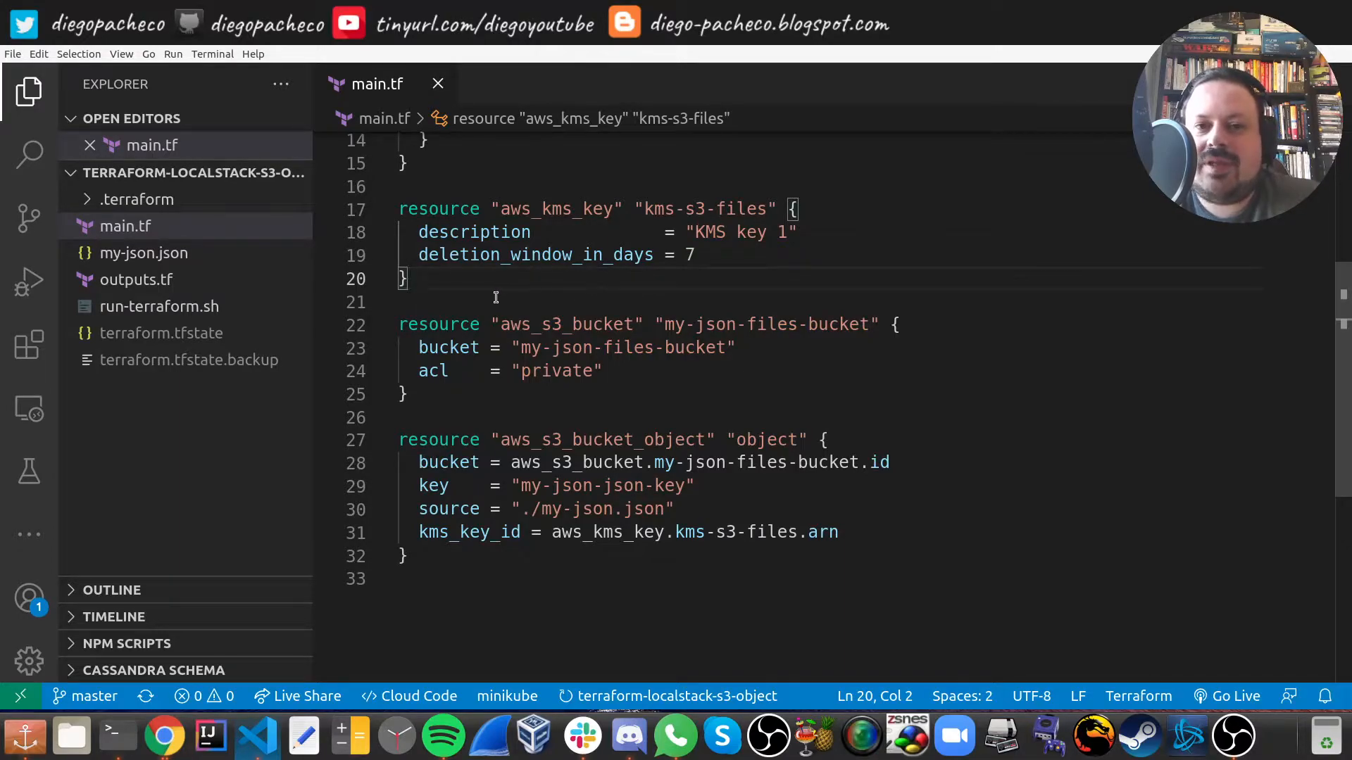
pyautogui.moveTo(473, 231)
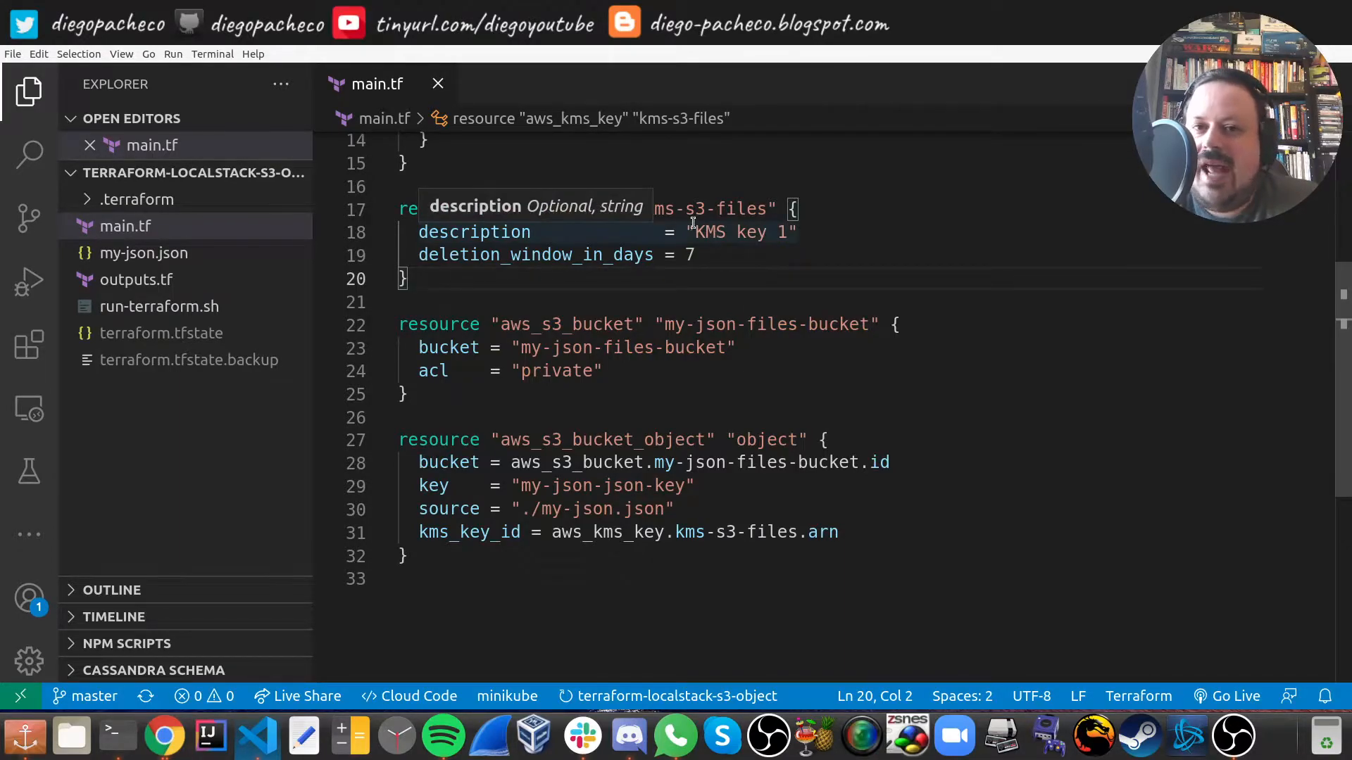
pyautogui.moveTo(721, 302)
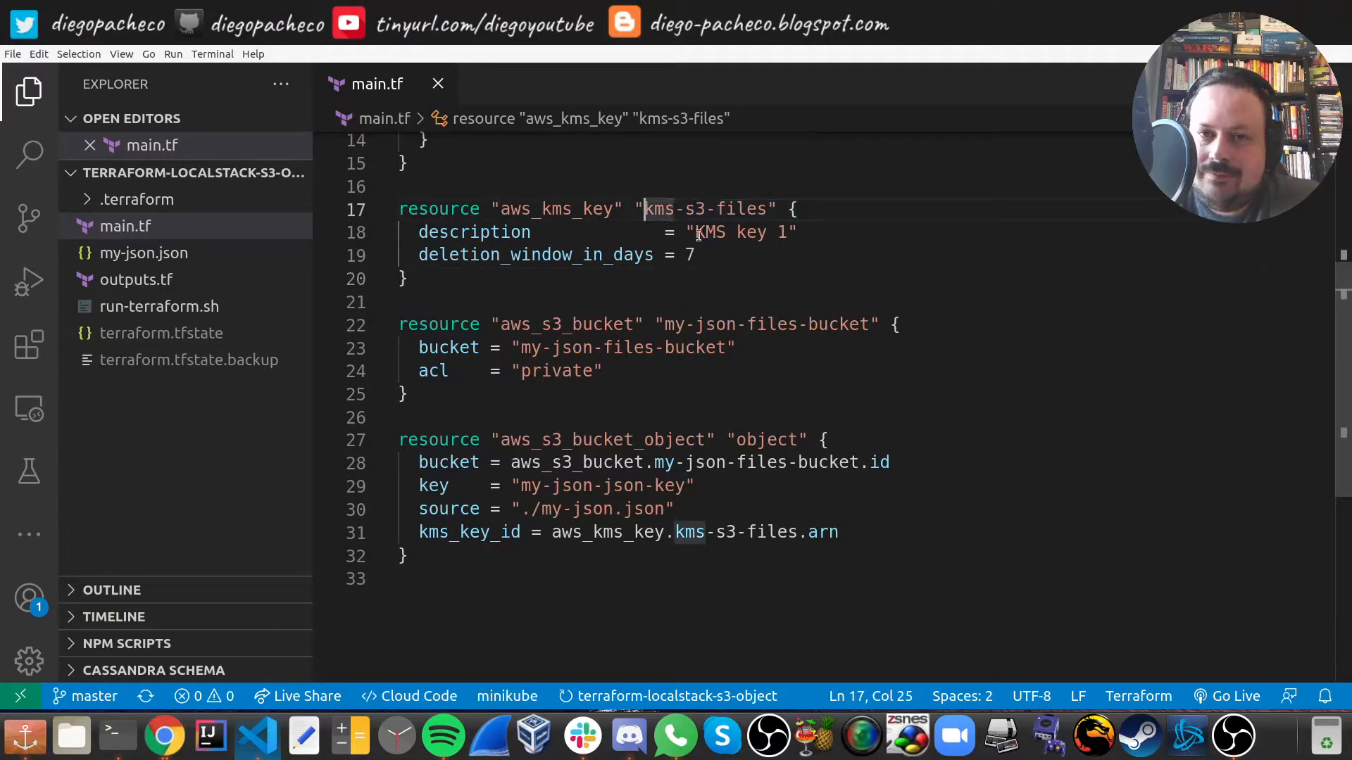
pyautogui.doubleClick(705, 209)
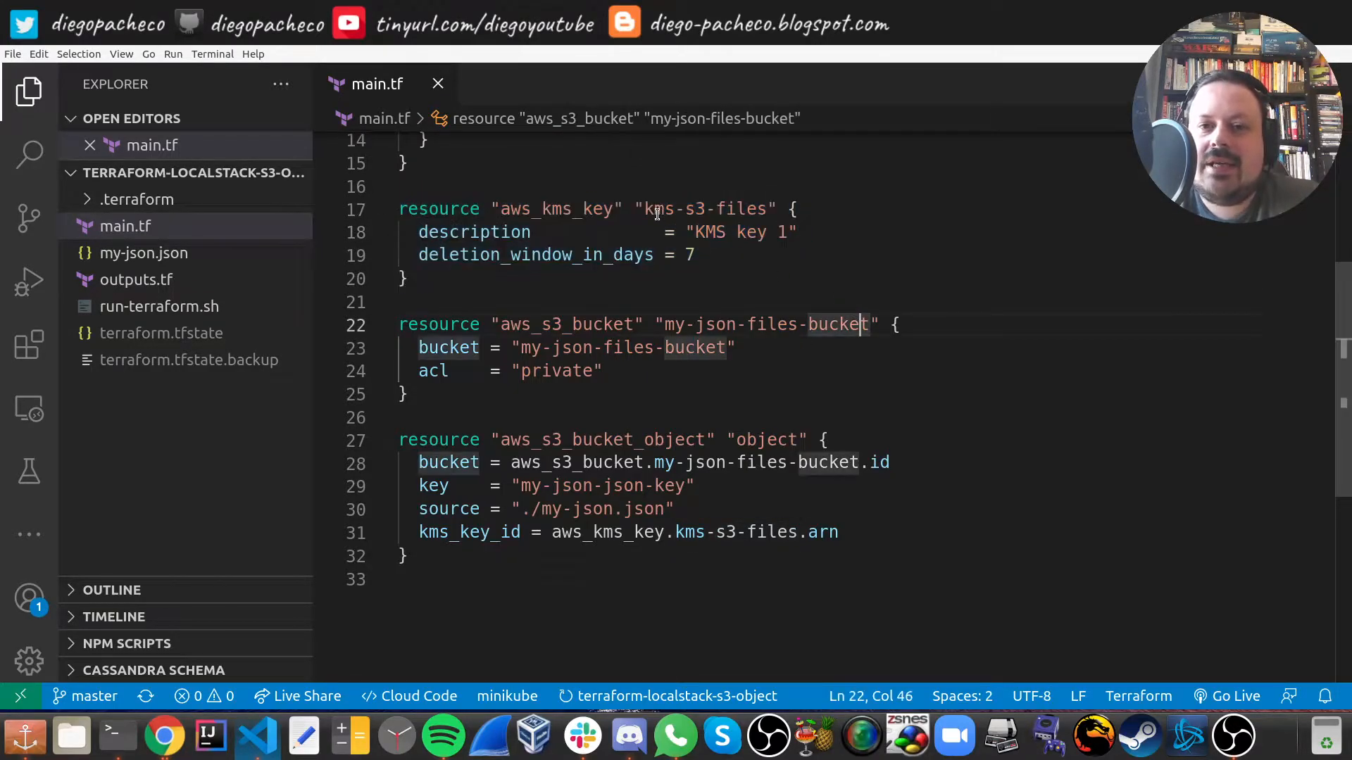
pyautogui.doubleClick(704, 208)
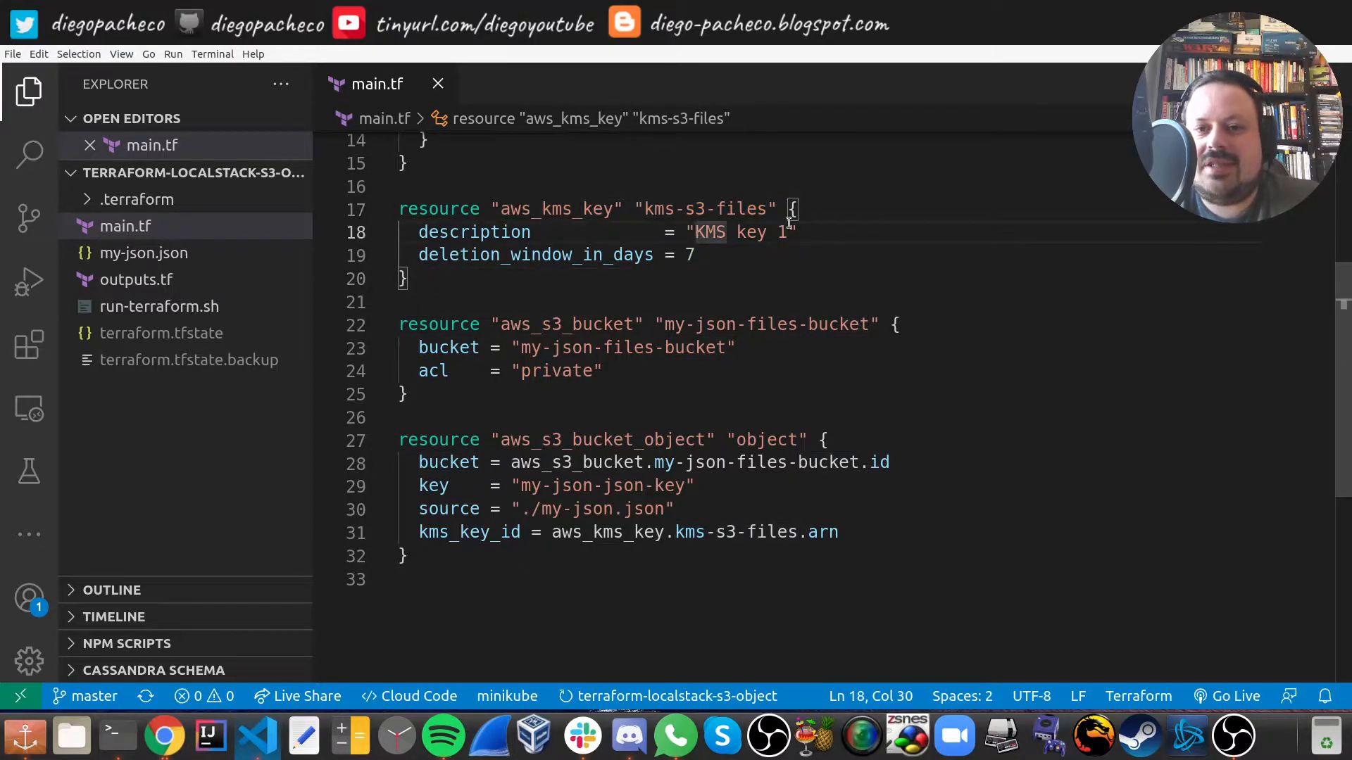
pyautogui.click(406, 277)
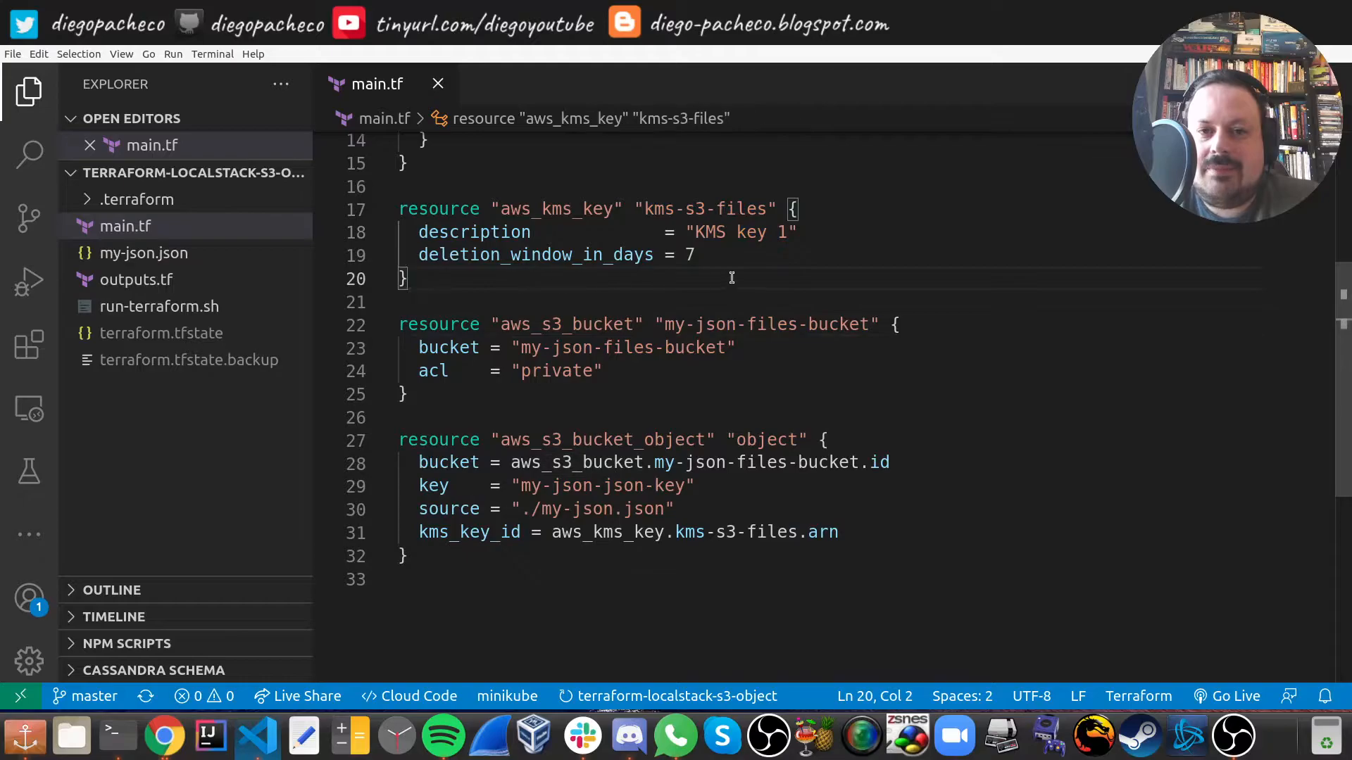
pyautogui.doubleClick(534, 255)
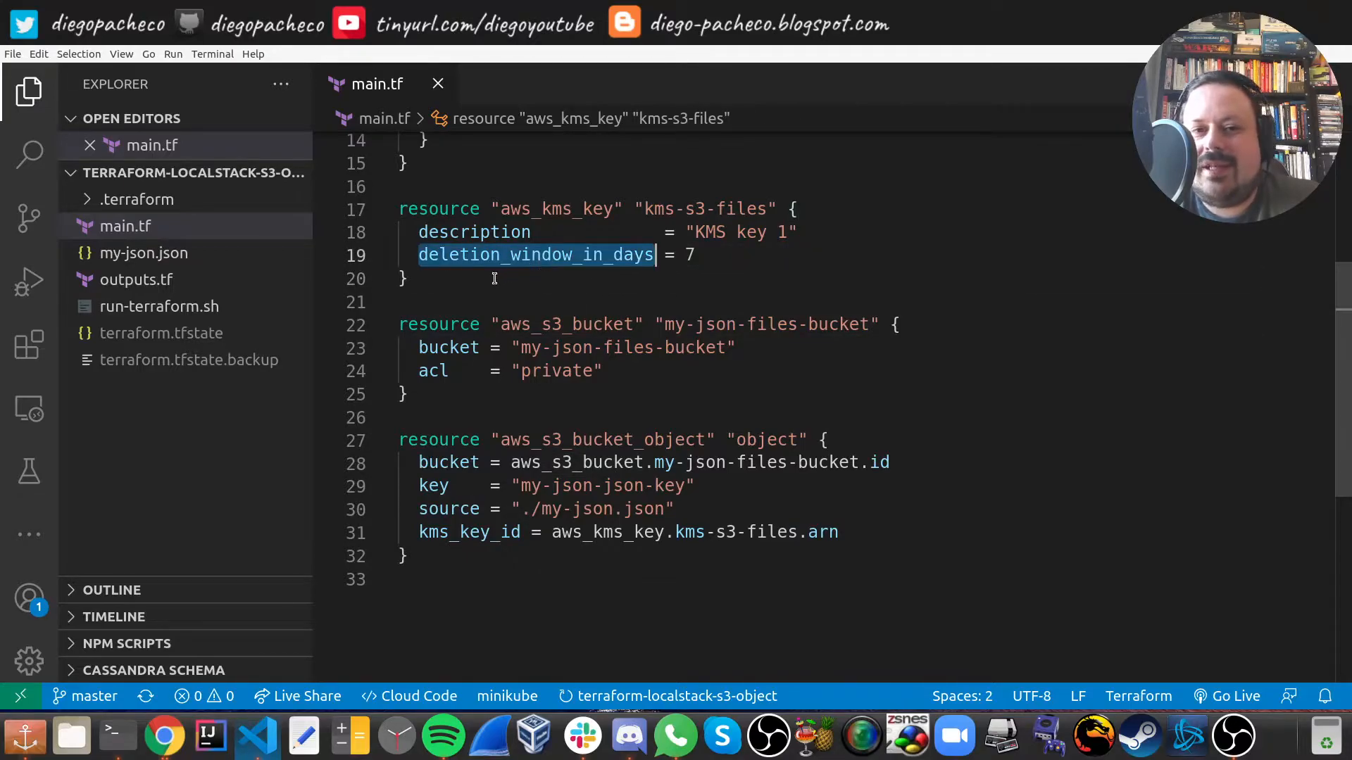
pyautogui.click(410, 278)
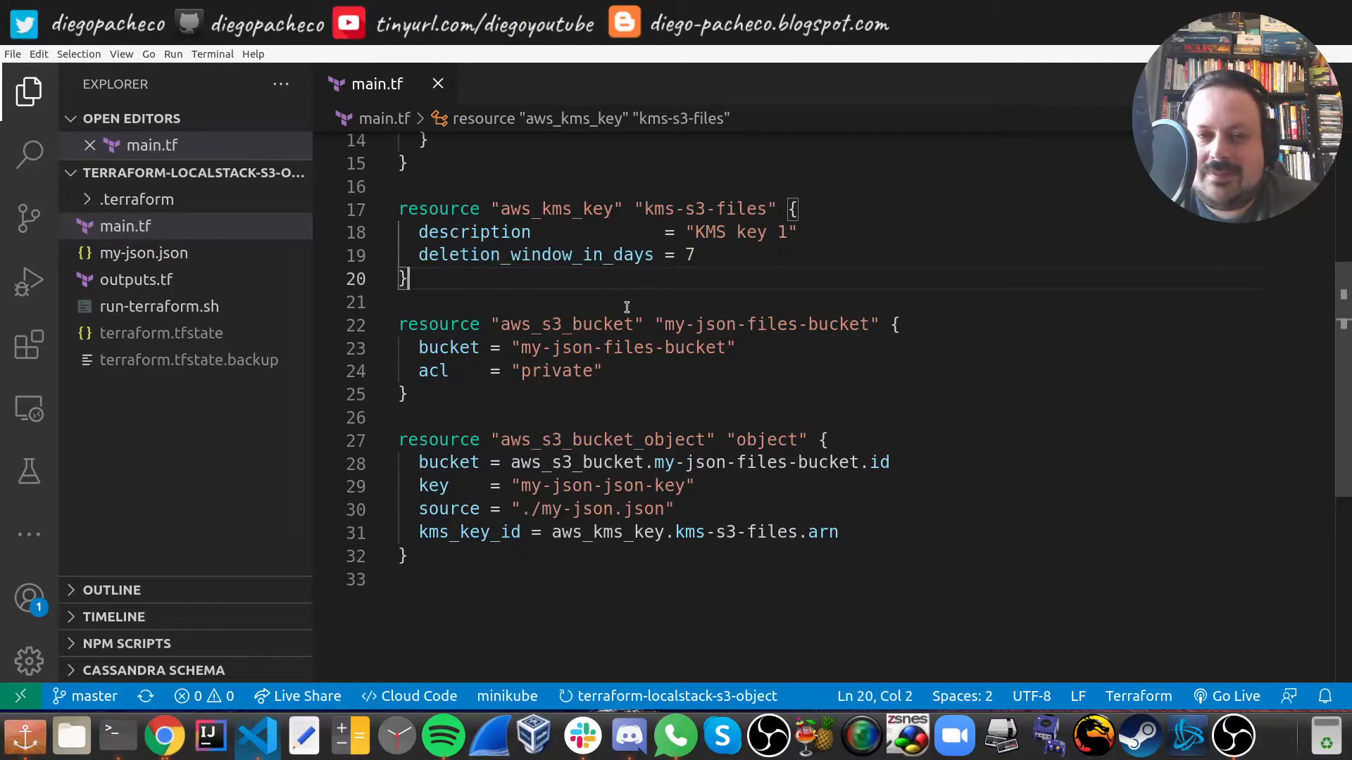
pyautogui.moveTo(565, 324)
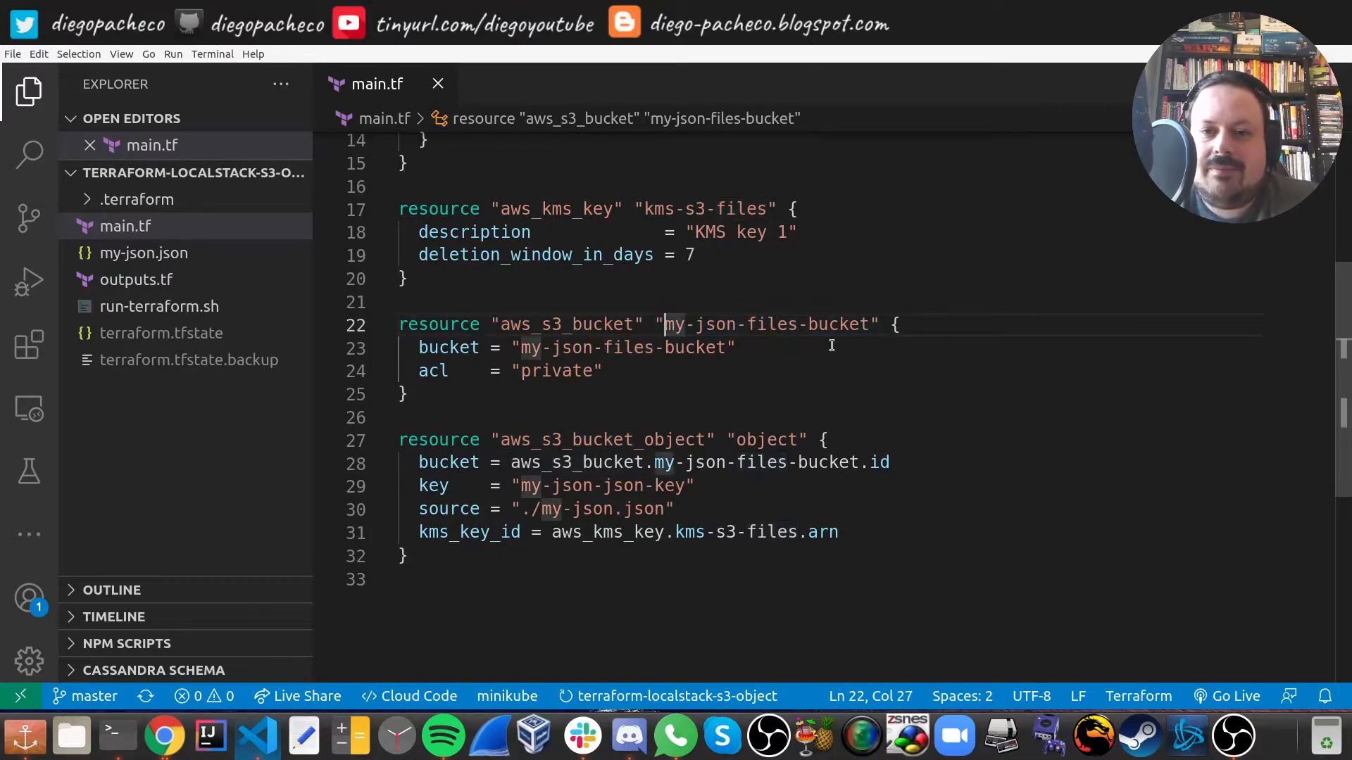
pyautogui.doubleClick(765, 324)
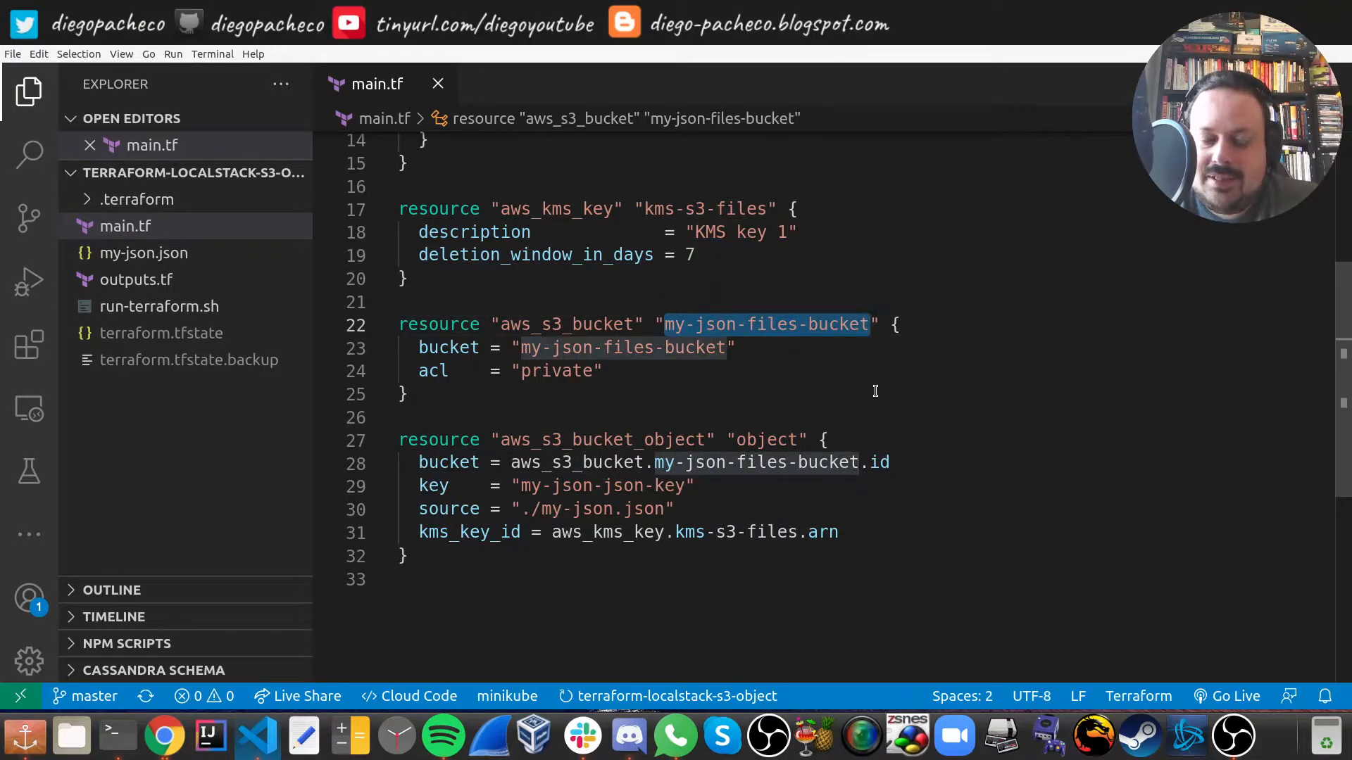
pyautogui.moveTo(886, 391)
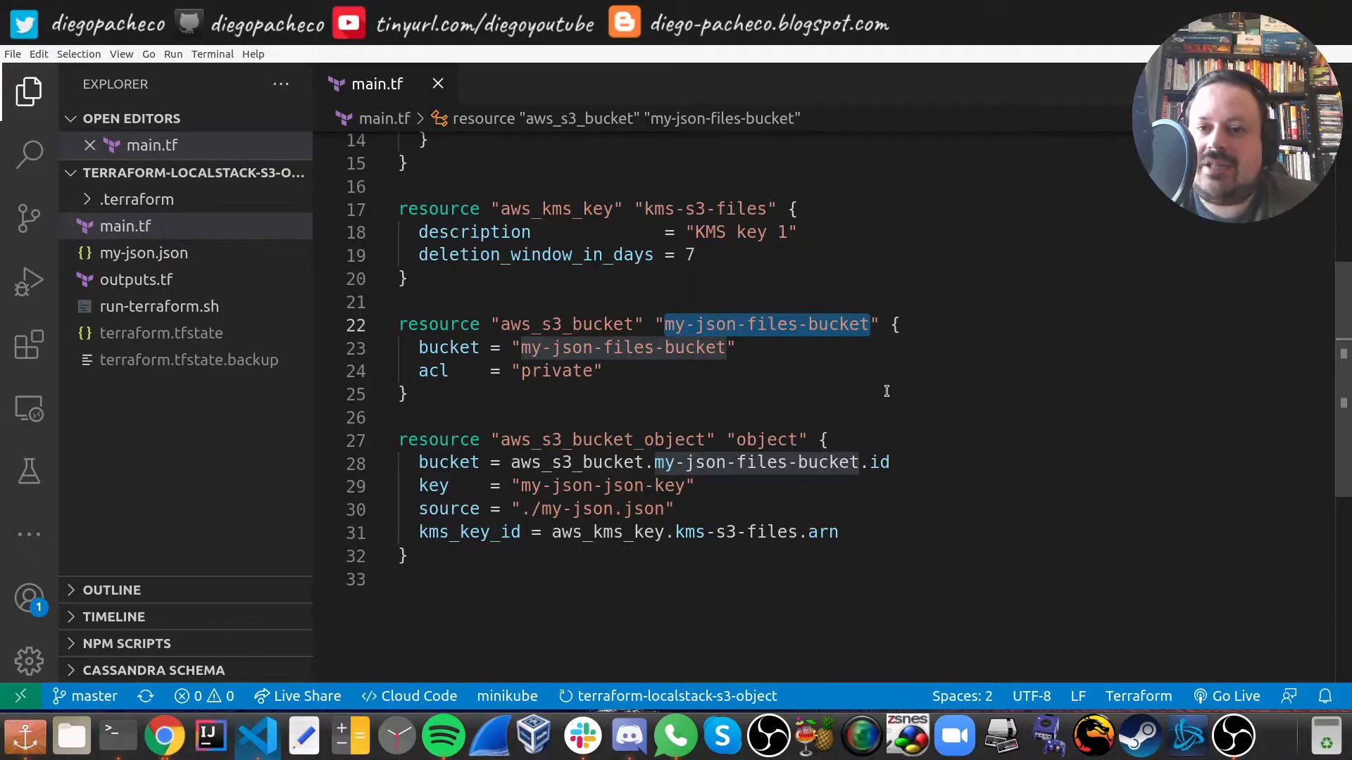
pyautogui.doubleClick(448, 347)
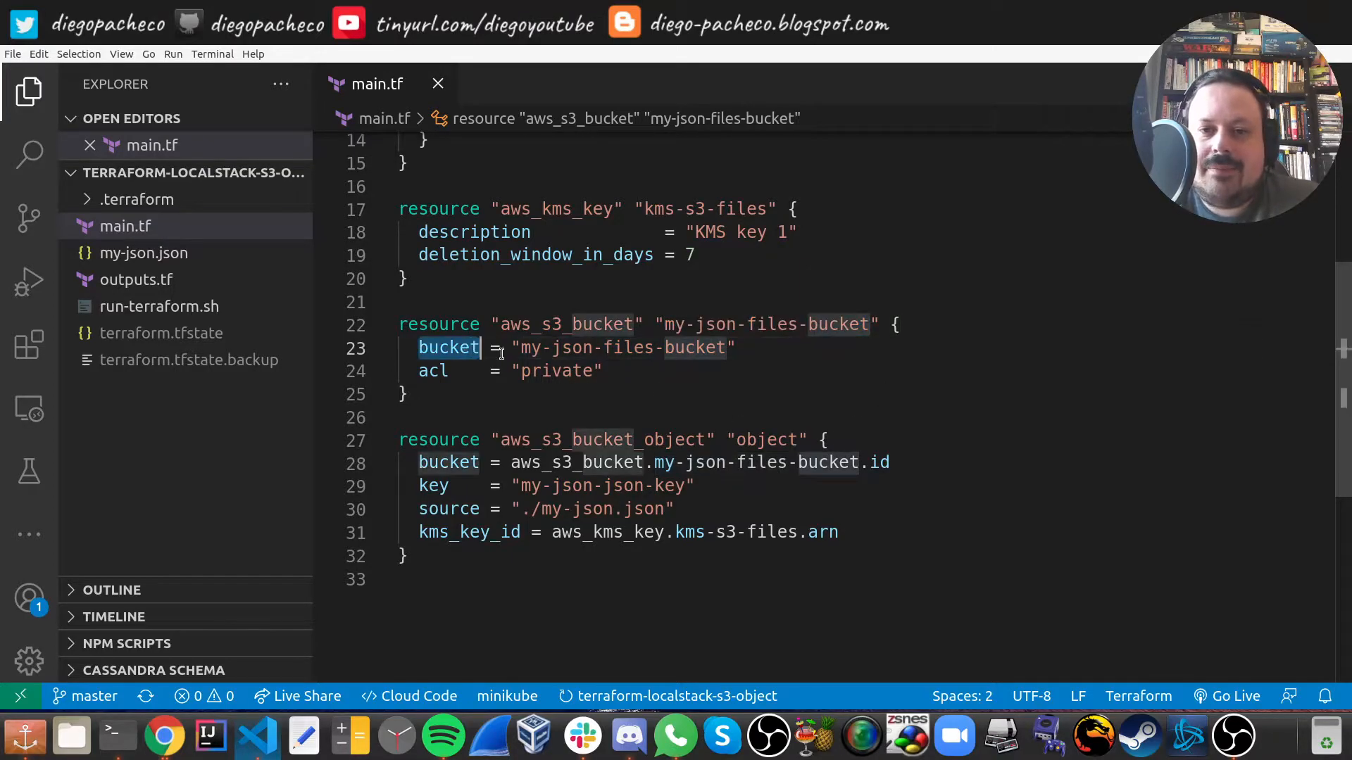
pyautogui.click(521, 348)
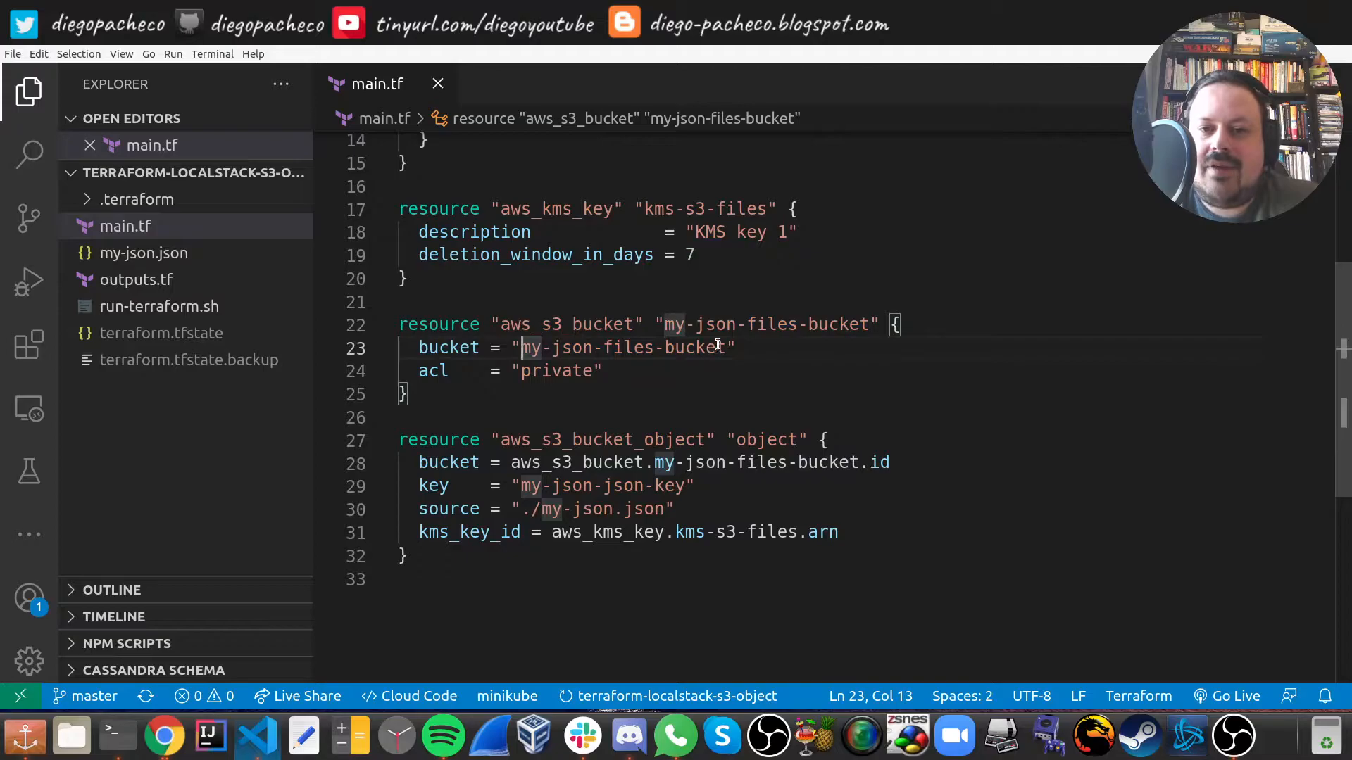
pyautogui.click(474, 394)
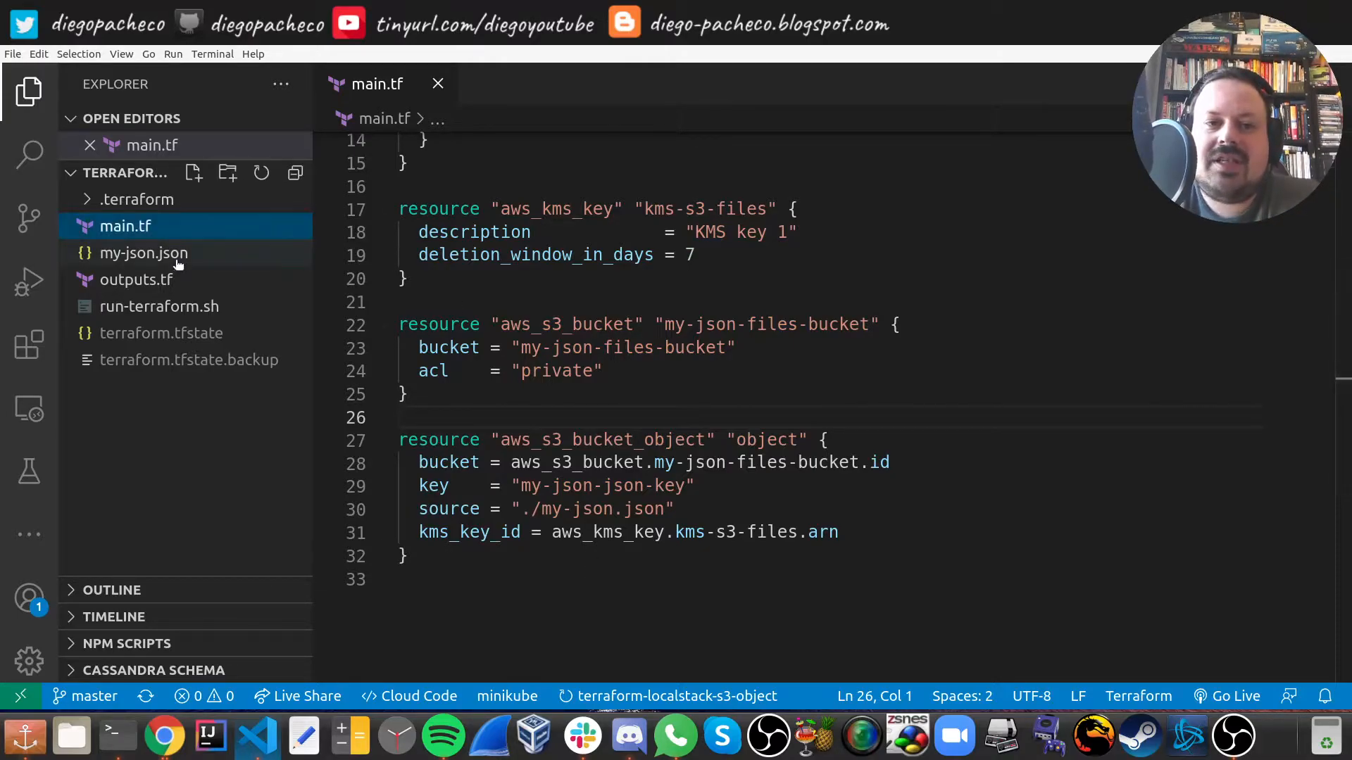
# Open my-json.json and review its metadataversion and application.id entries.
pyautogui.click(144, 253)
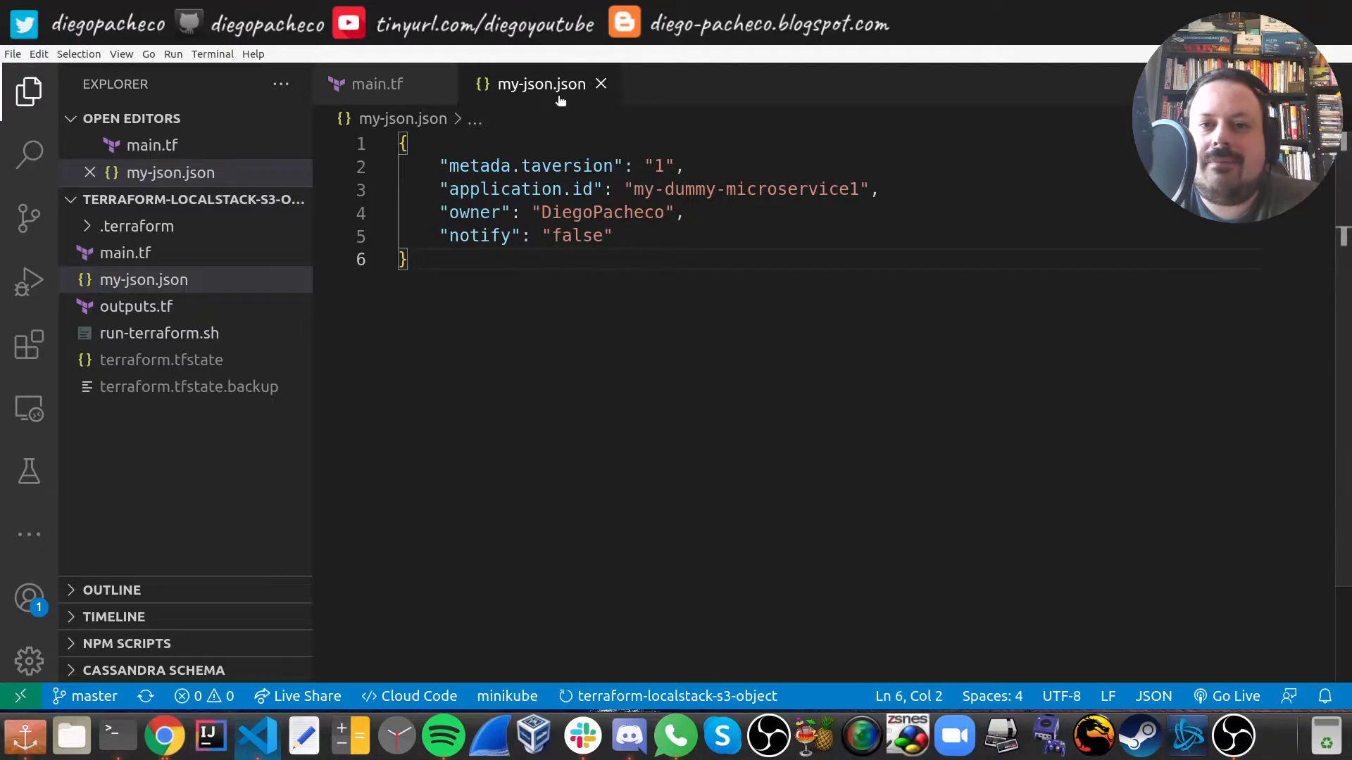
pyautogui.moveTo(593, 335)
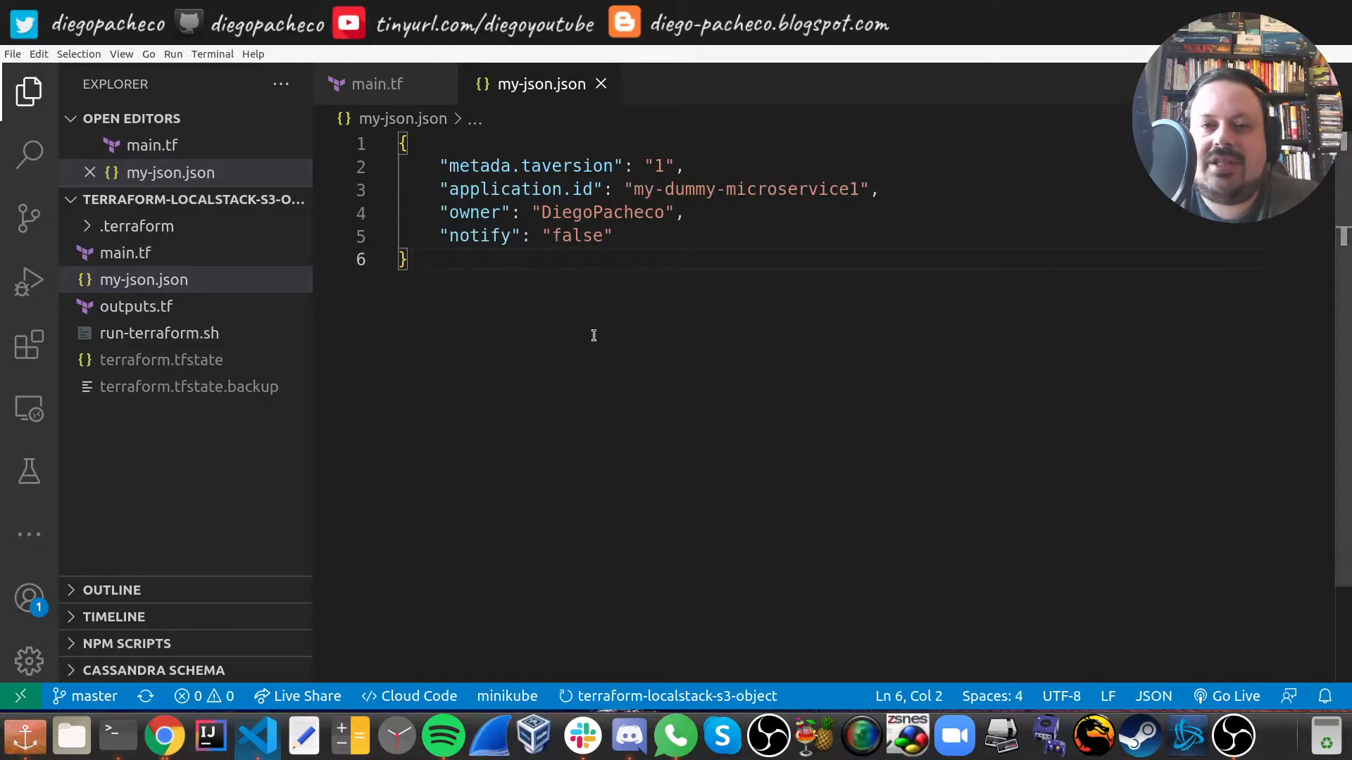
pyautogui.click(504, 165)
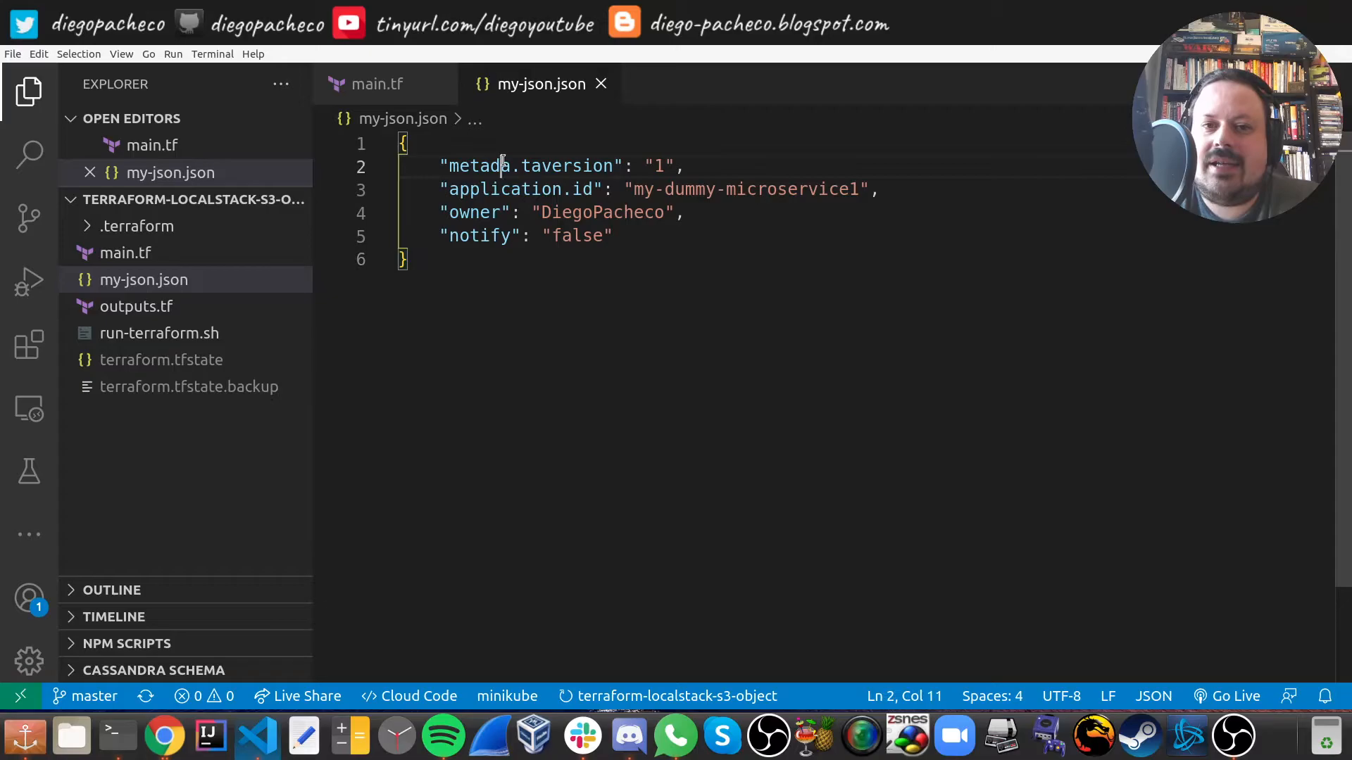
pyautogui.doubleClick(565, 165)
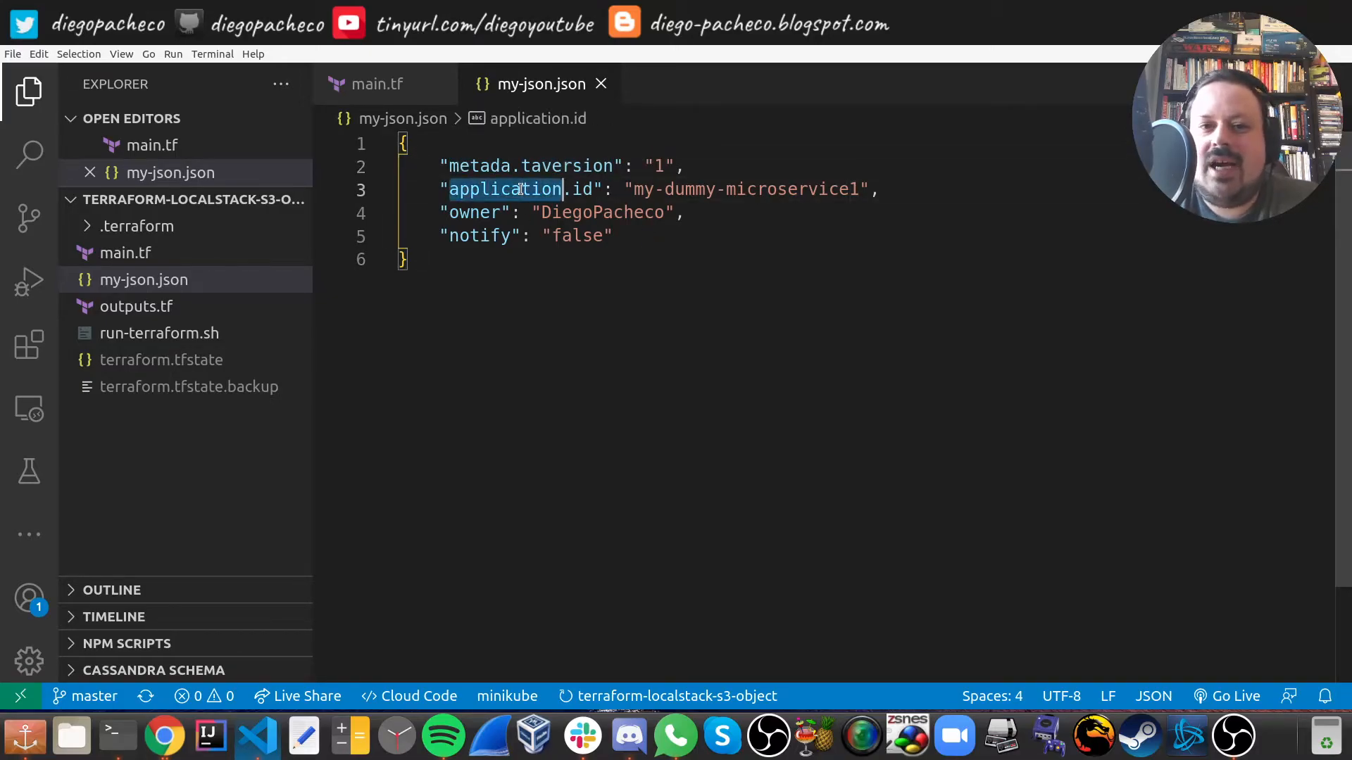
pyautogui.click(655, 189)
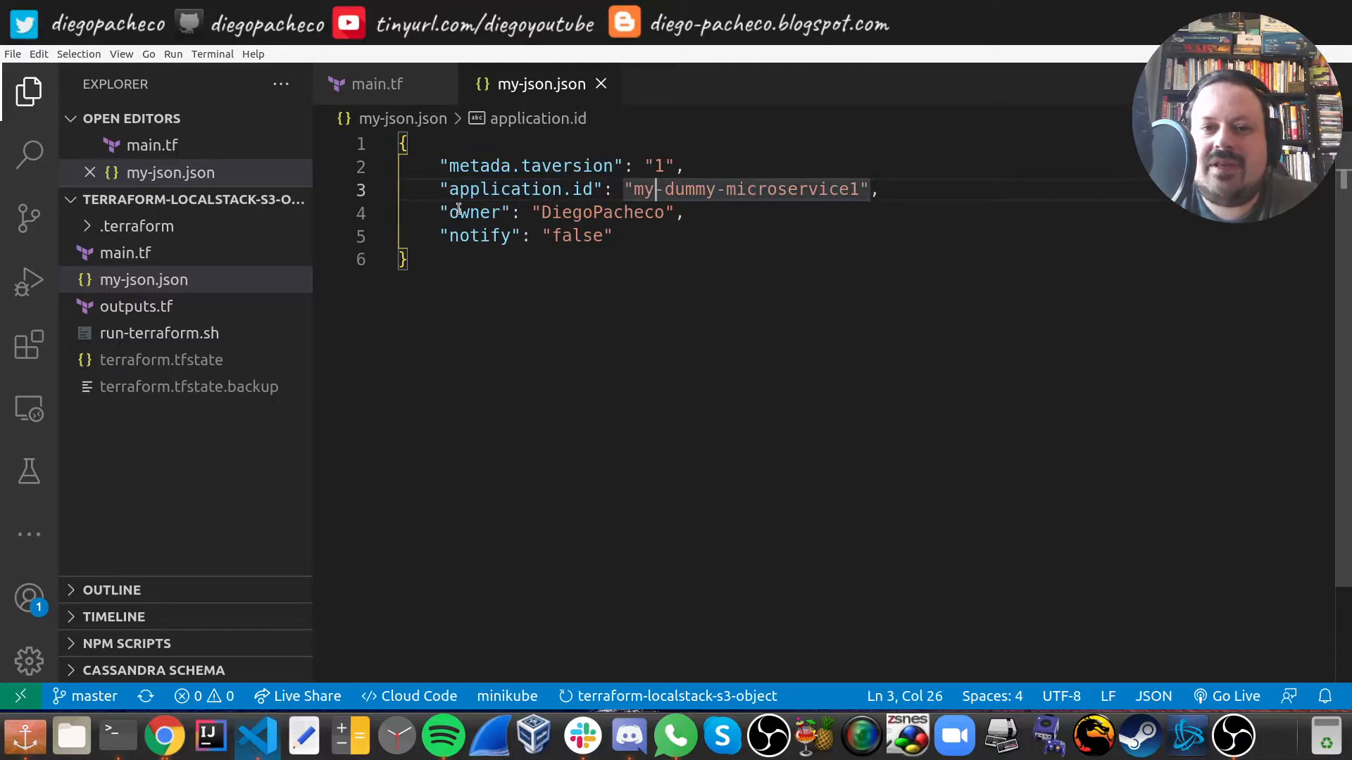
# Review the owner and notify entries, then close my-json.json to return to main.tf.
pyautogui.click(484, 236)
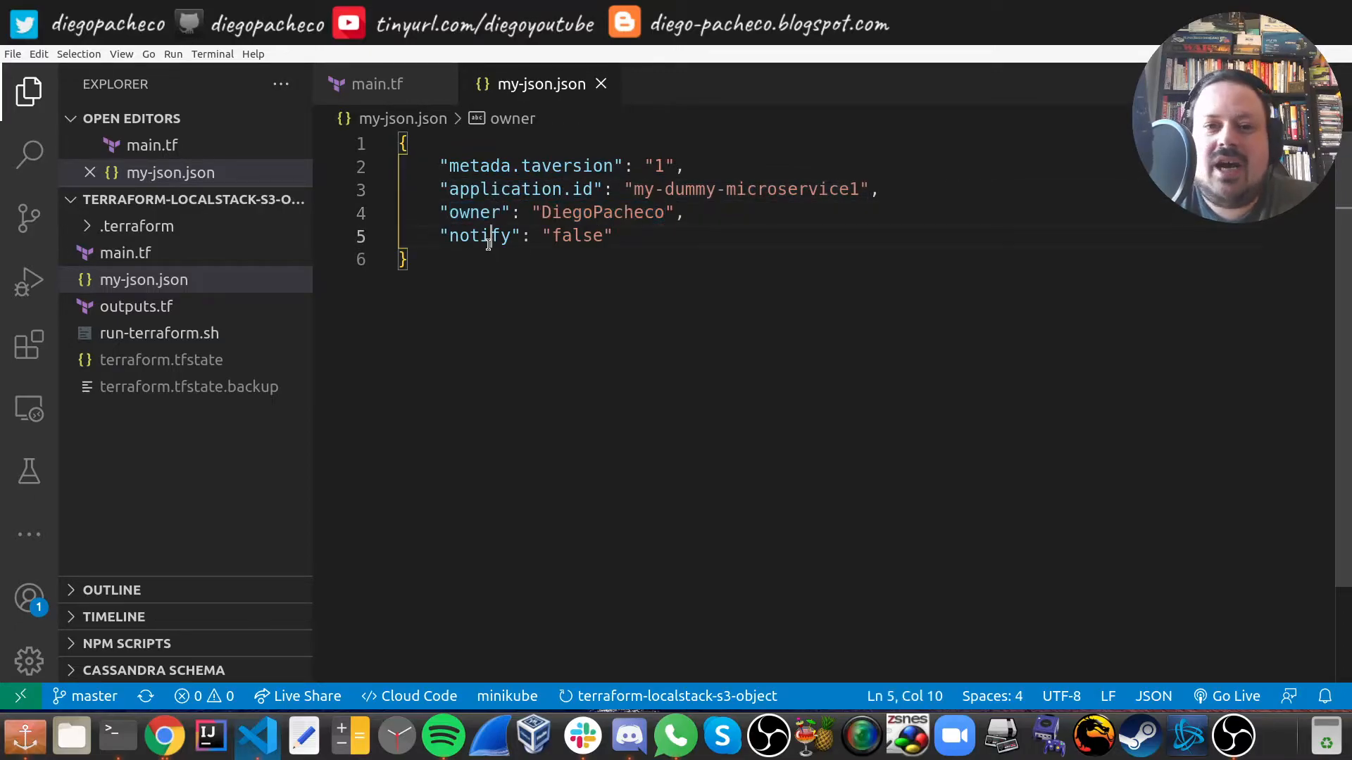
pyautogui.moveTo(442, 212); pyautogui.dragTo(611, 236)
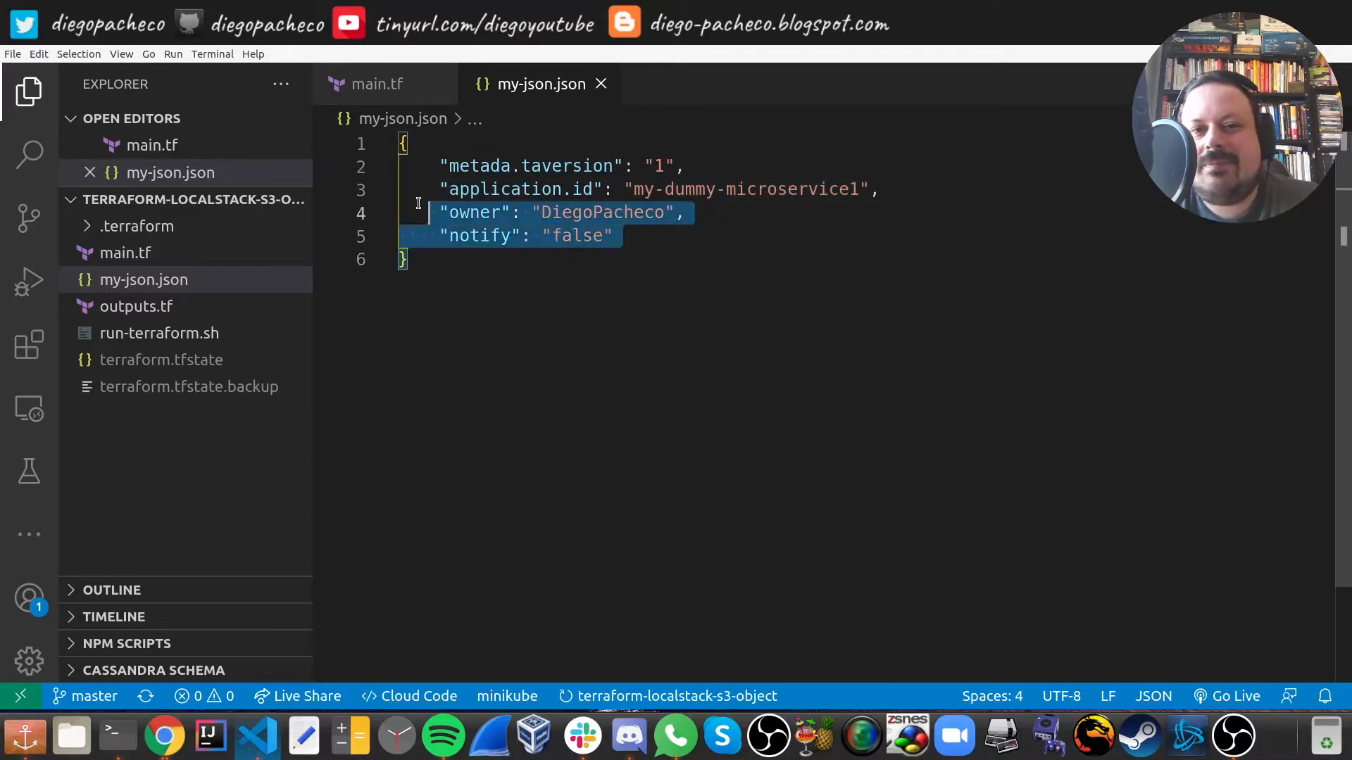
pyautogui.click(530, 293)
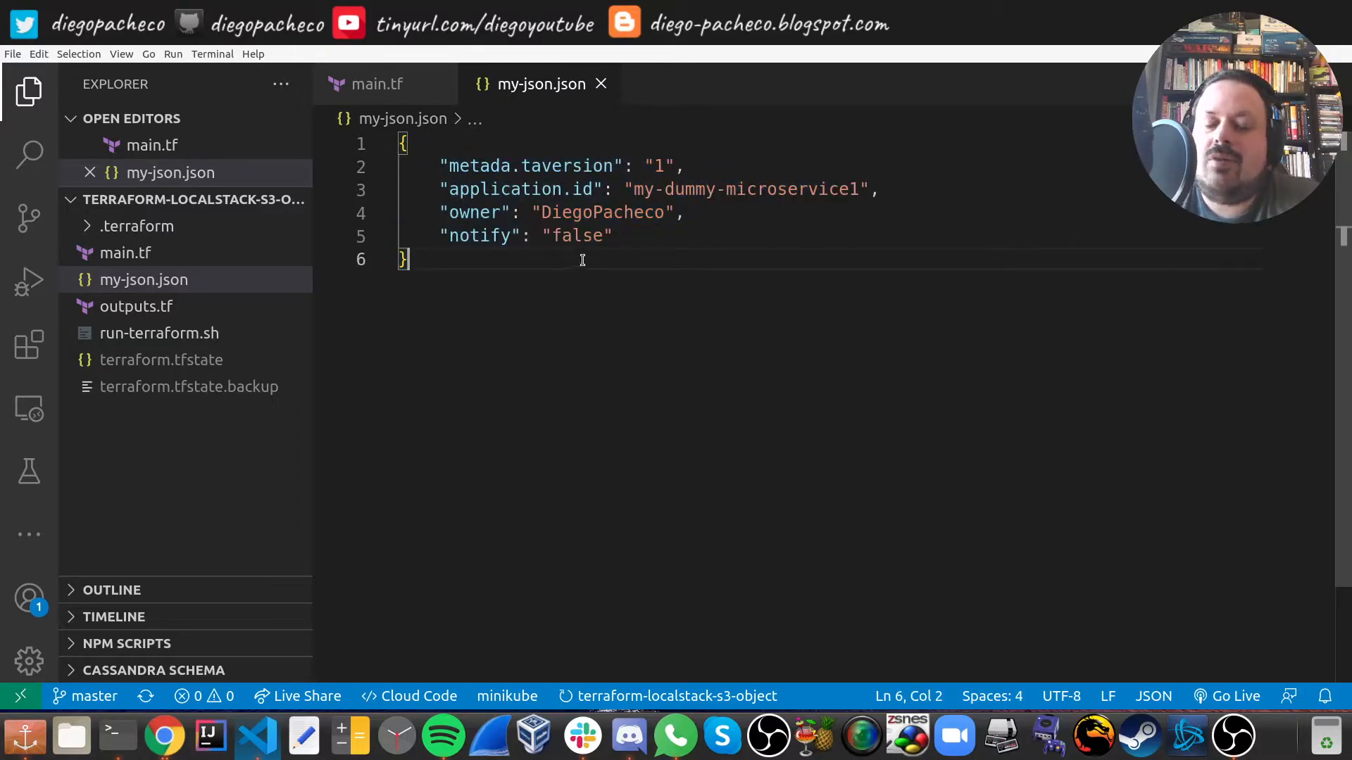
pyautogui.moveTo(602, 84)
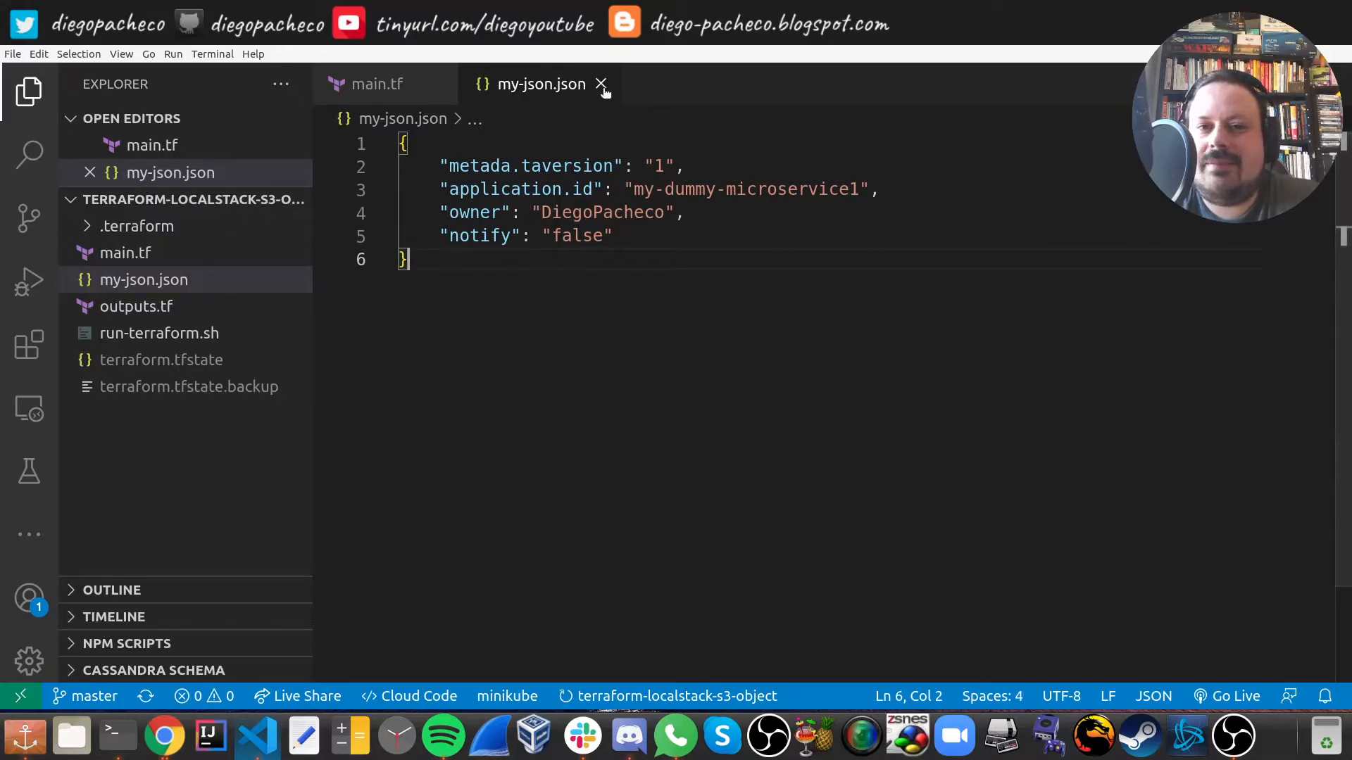
pyautogui.click(603, 83)
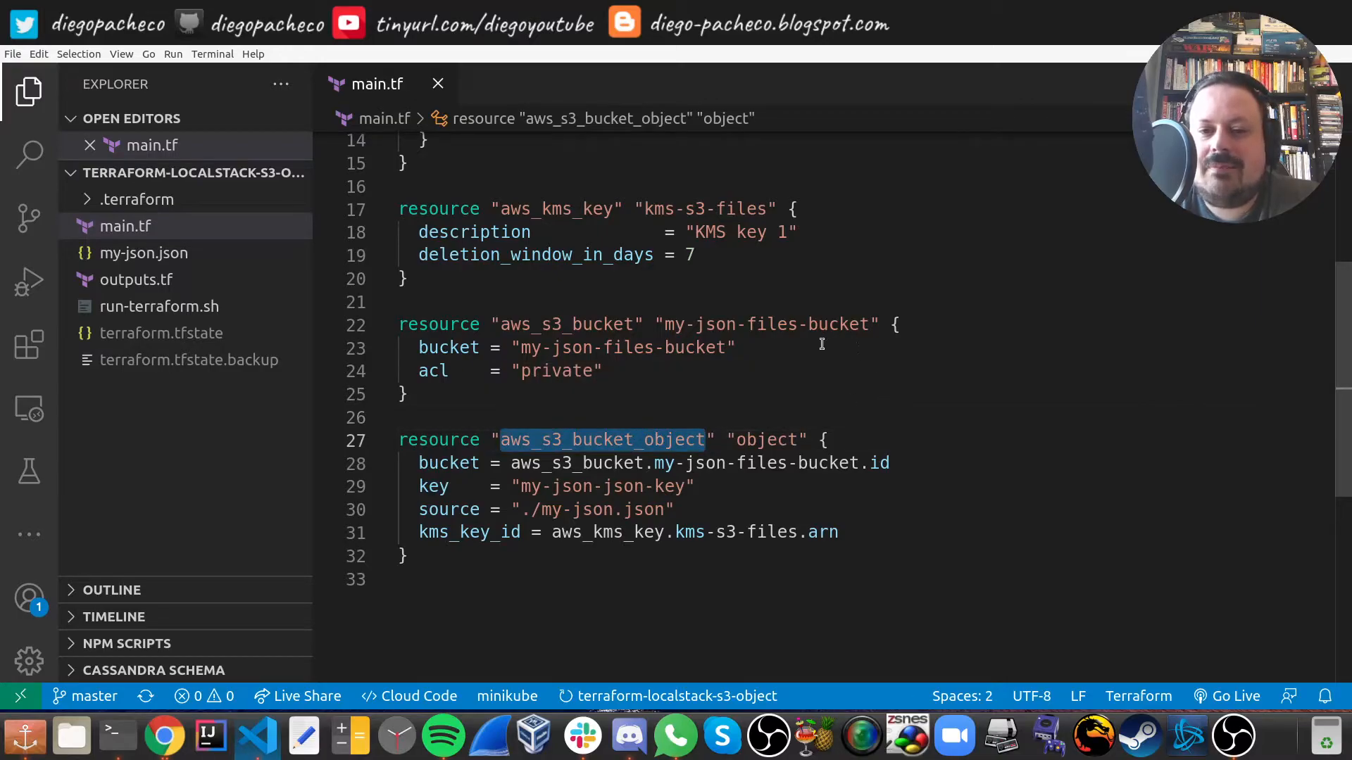
pyautogui.doubleClick(764, 440)
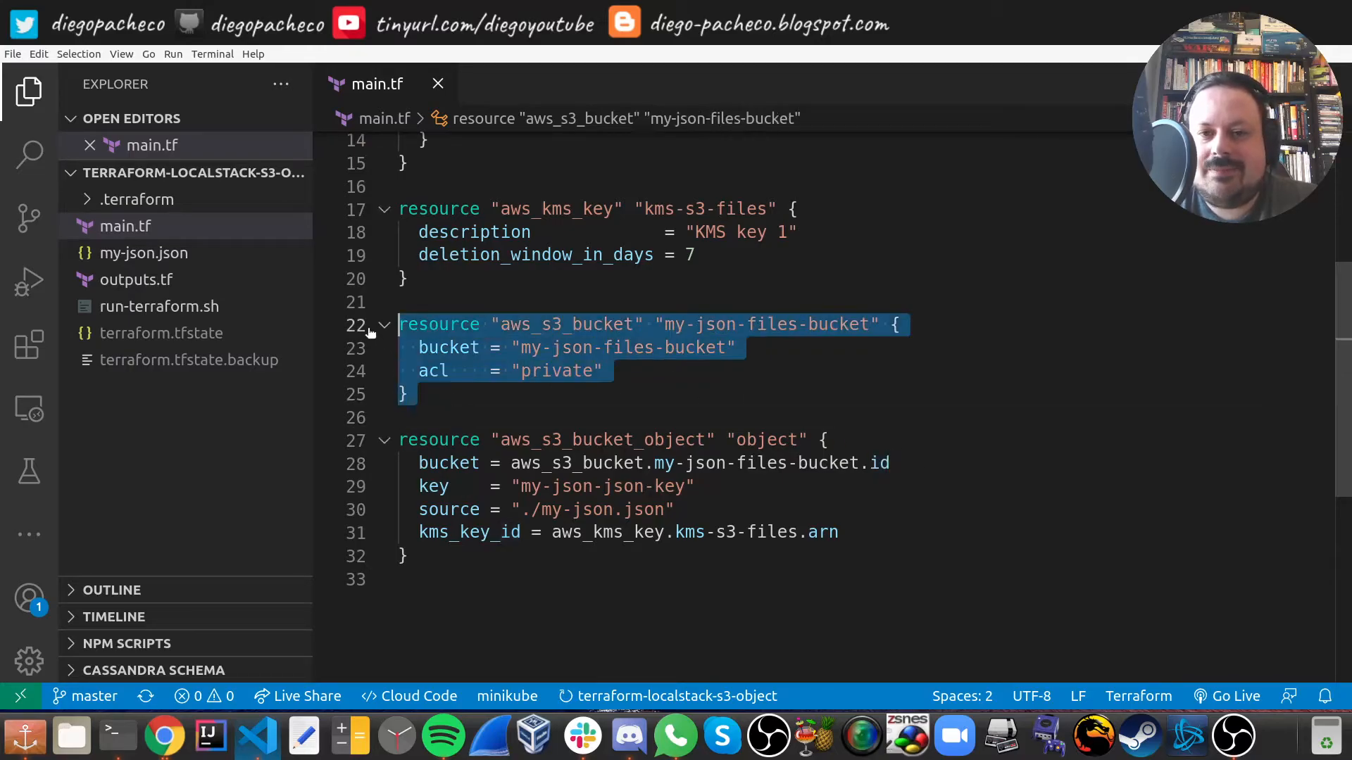
pyautogui.click(652, 463)
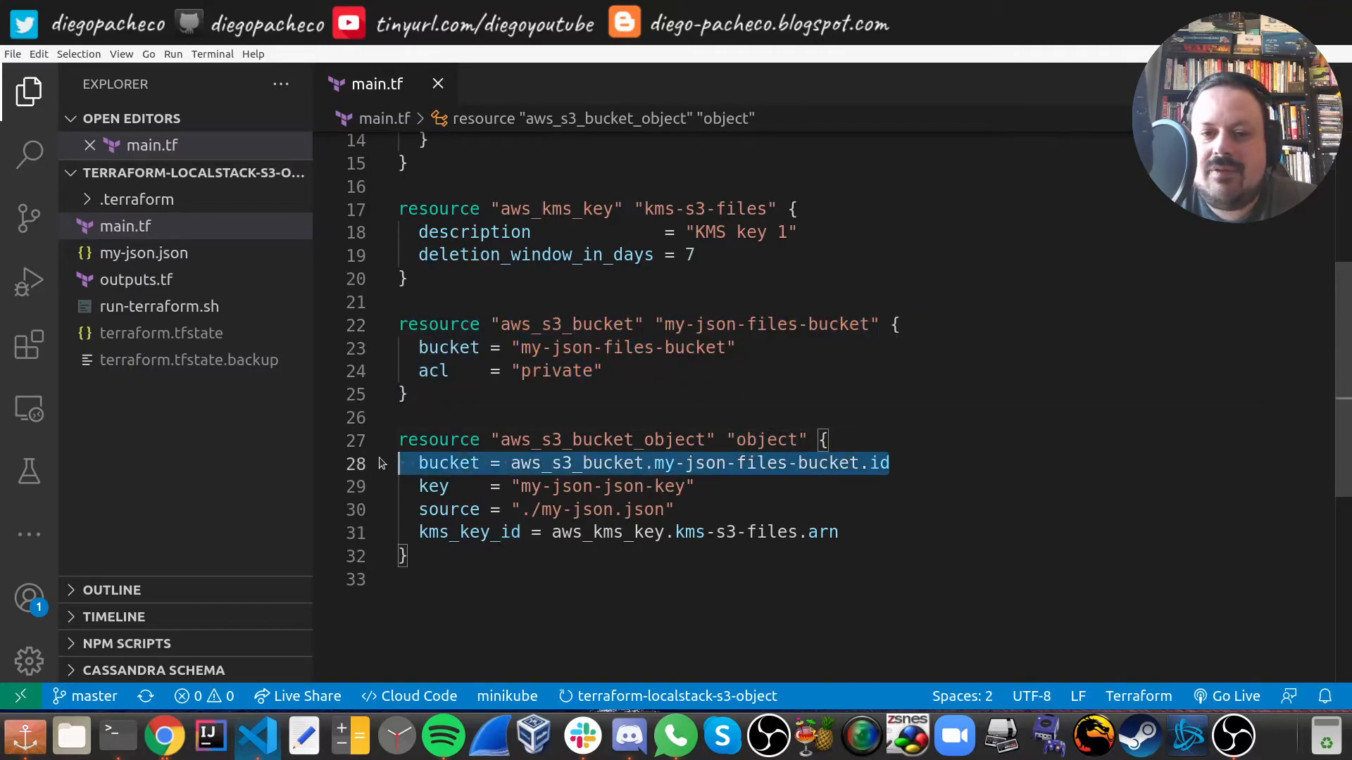
pyautogui.moveTo(445, 502)
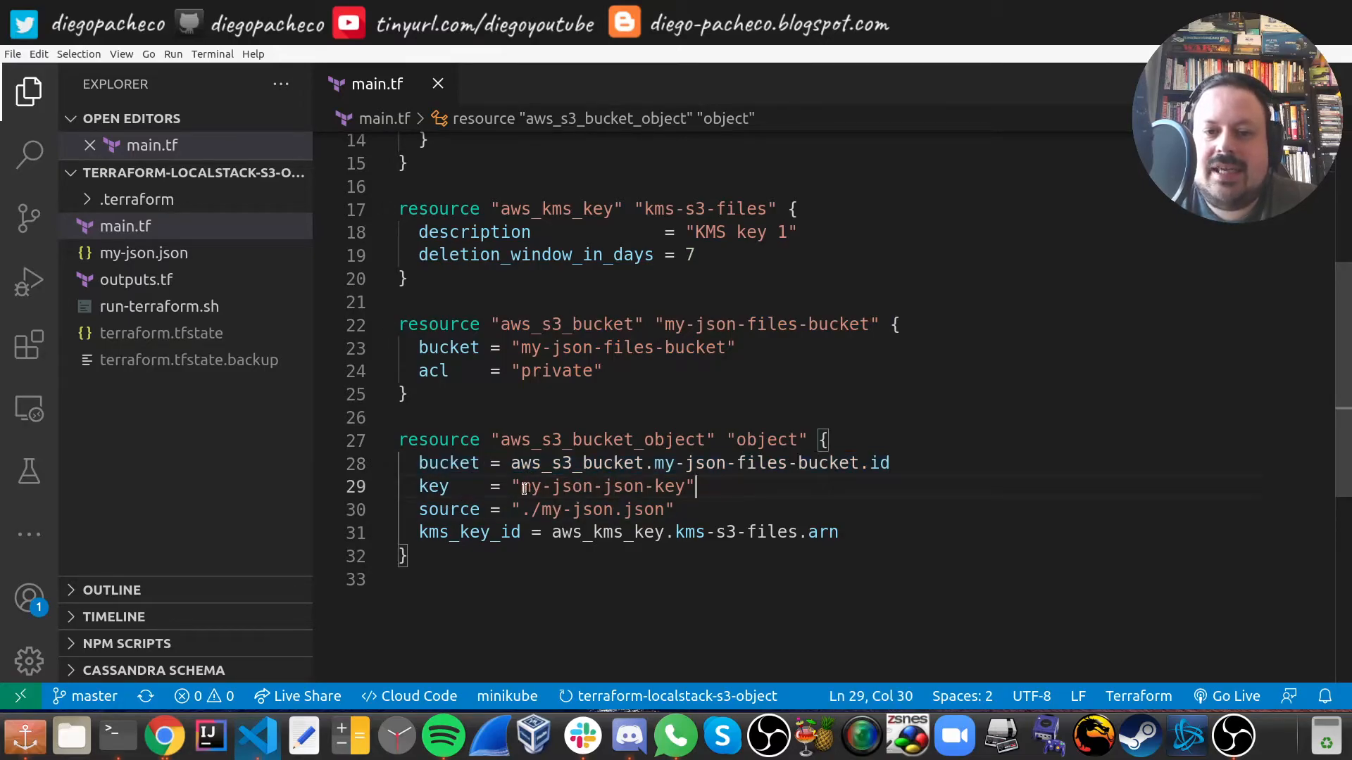
pyautogui.doubleClick(602, 486)
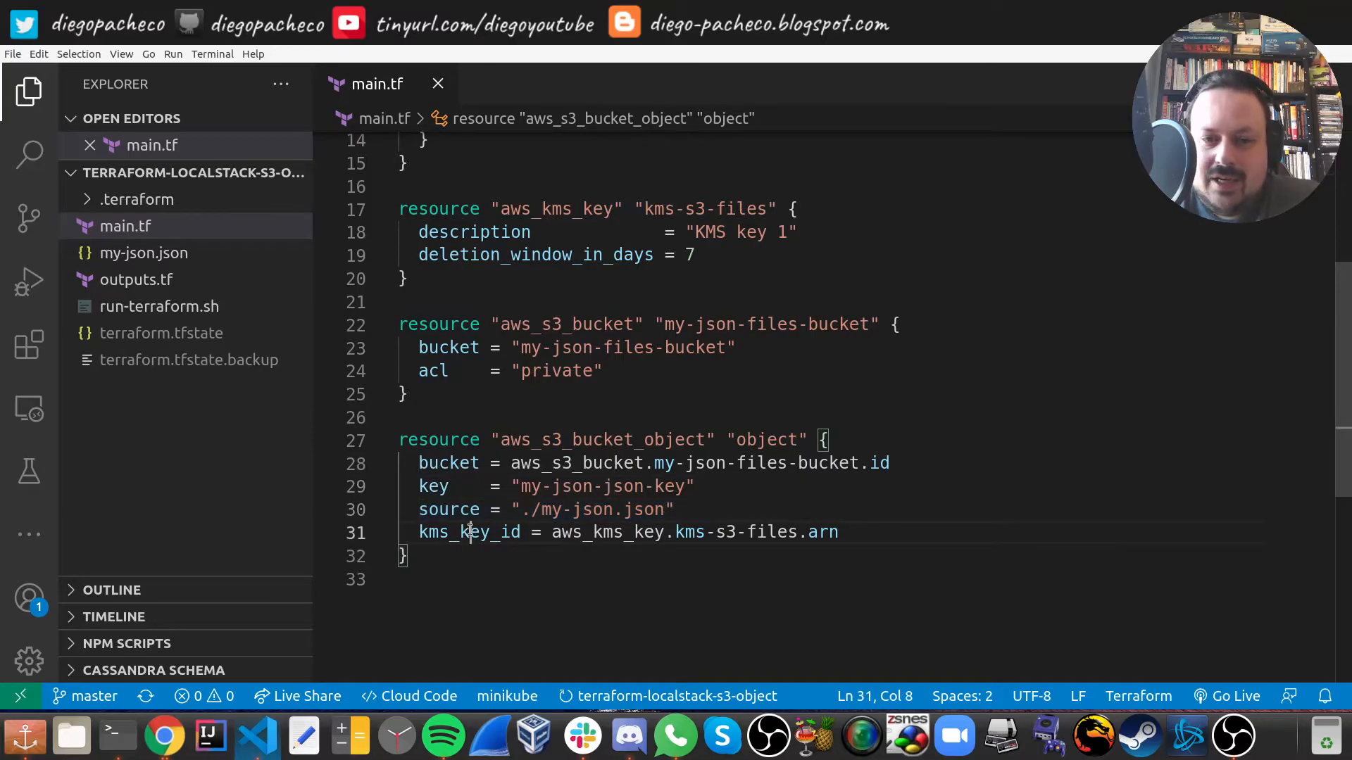
pyautogui.doubleClick(468, 532)
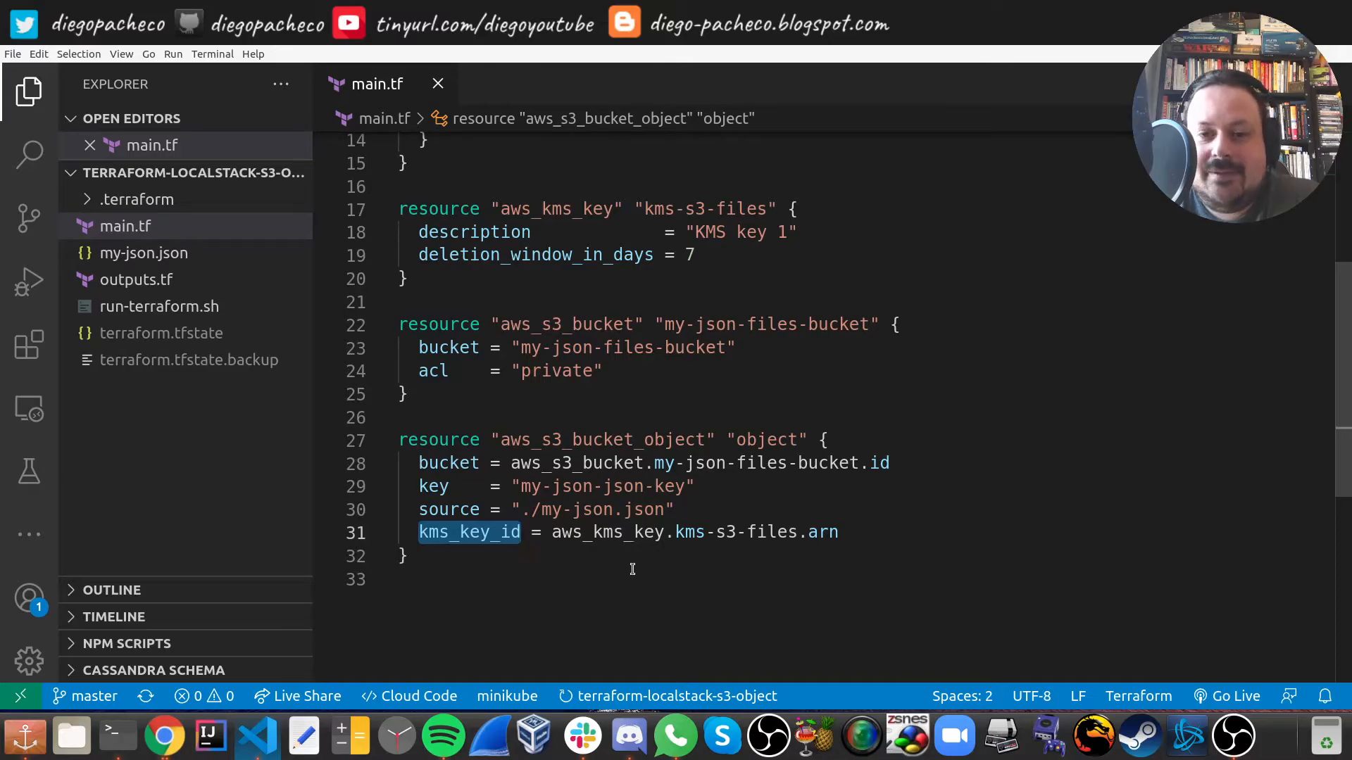
pyautogui.doubleClick(608, 532)
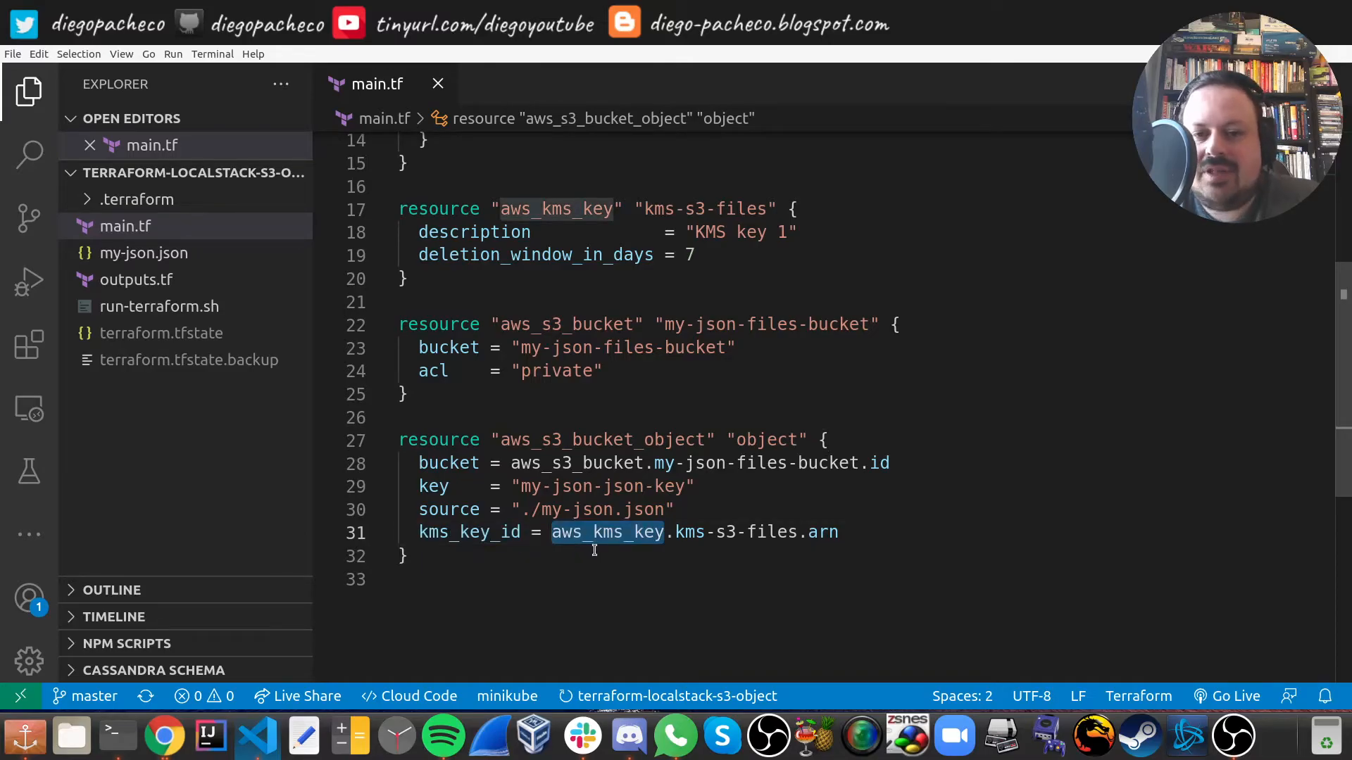
pyautogui.click(551, 208)
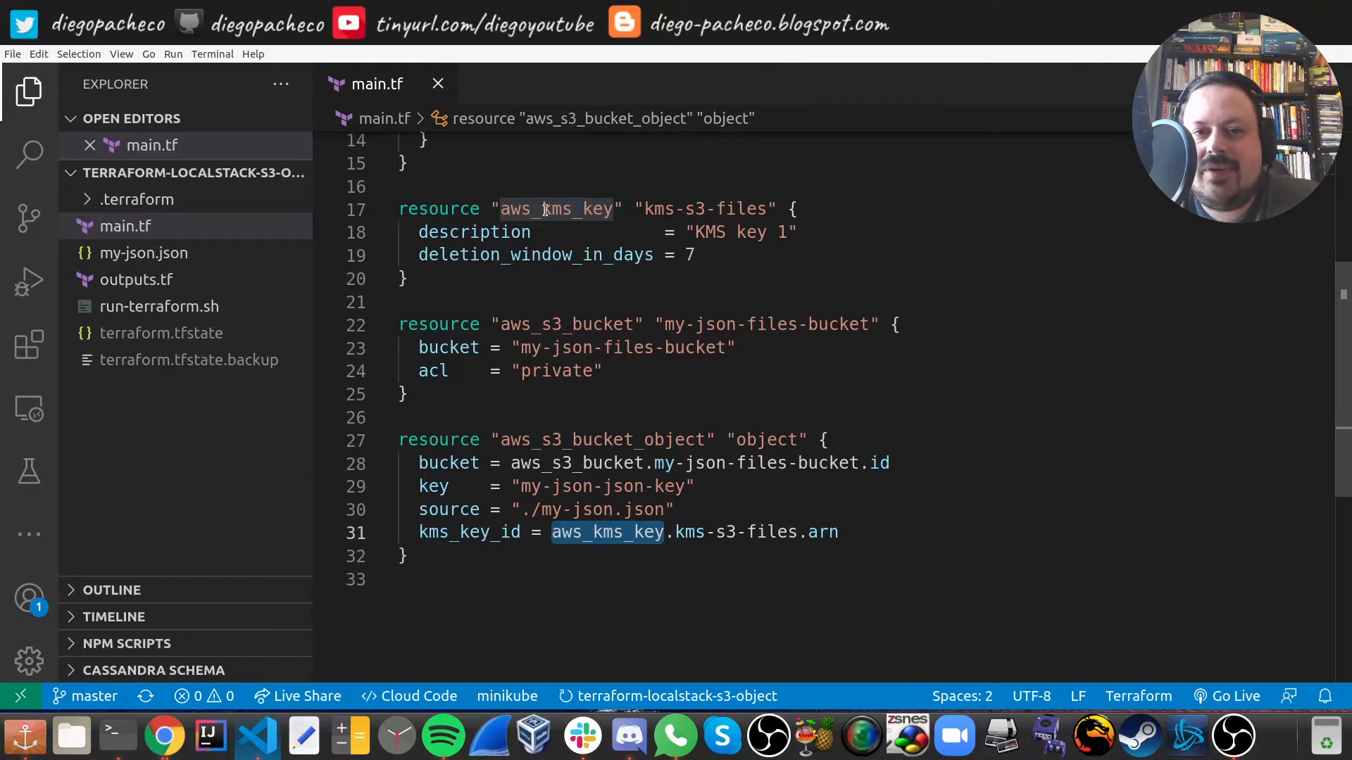
pyautogui.doubleClick(731, 533)
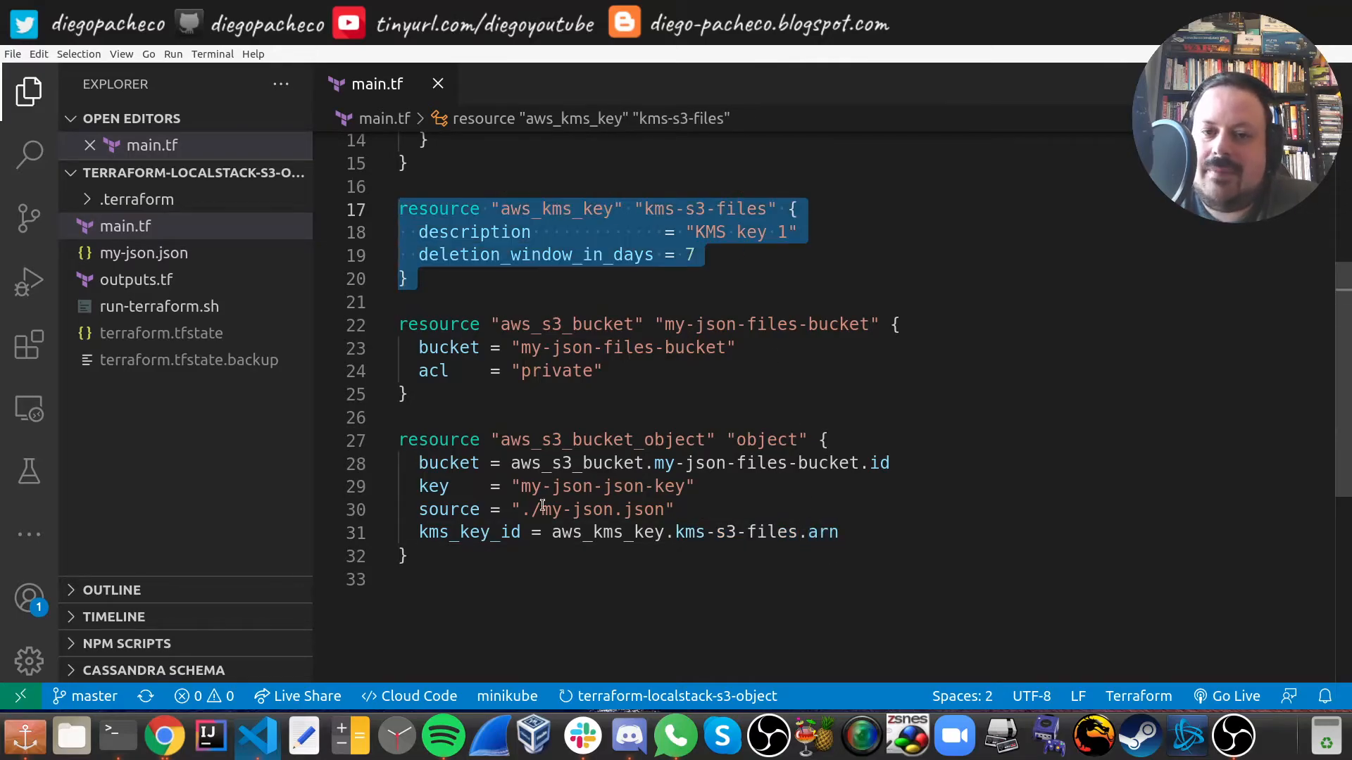
pyautogui.click(599, 417)
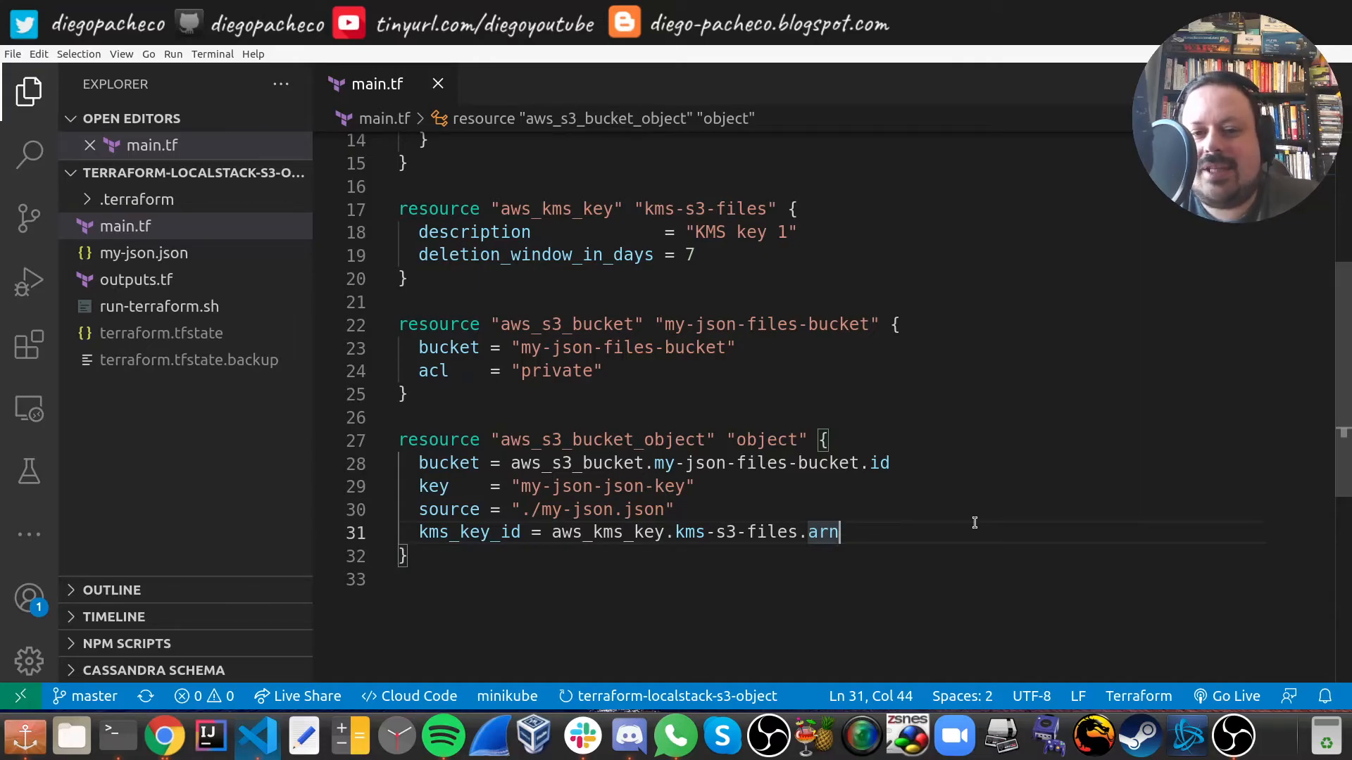
pyautogui.moveTo(868, 523)
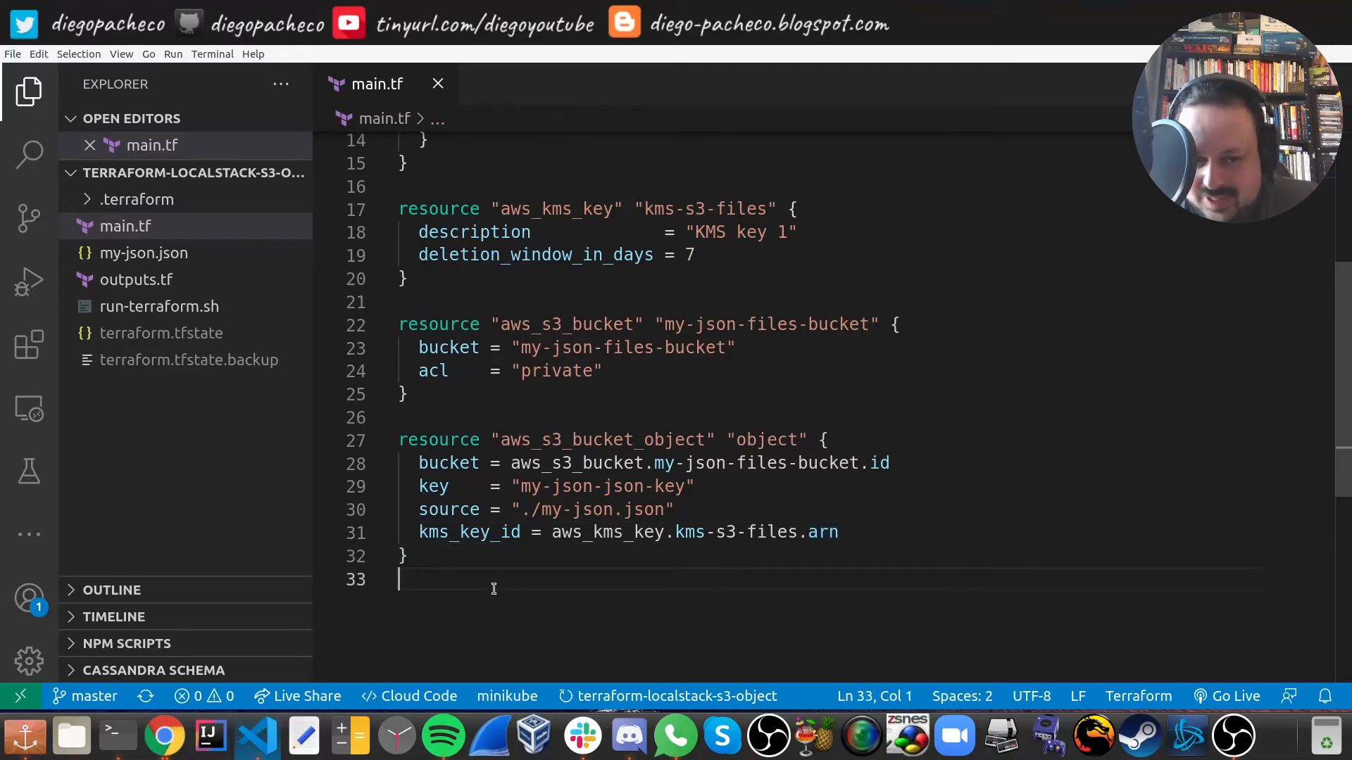
pyautogui.moveTo(116, 736)
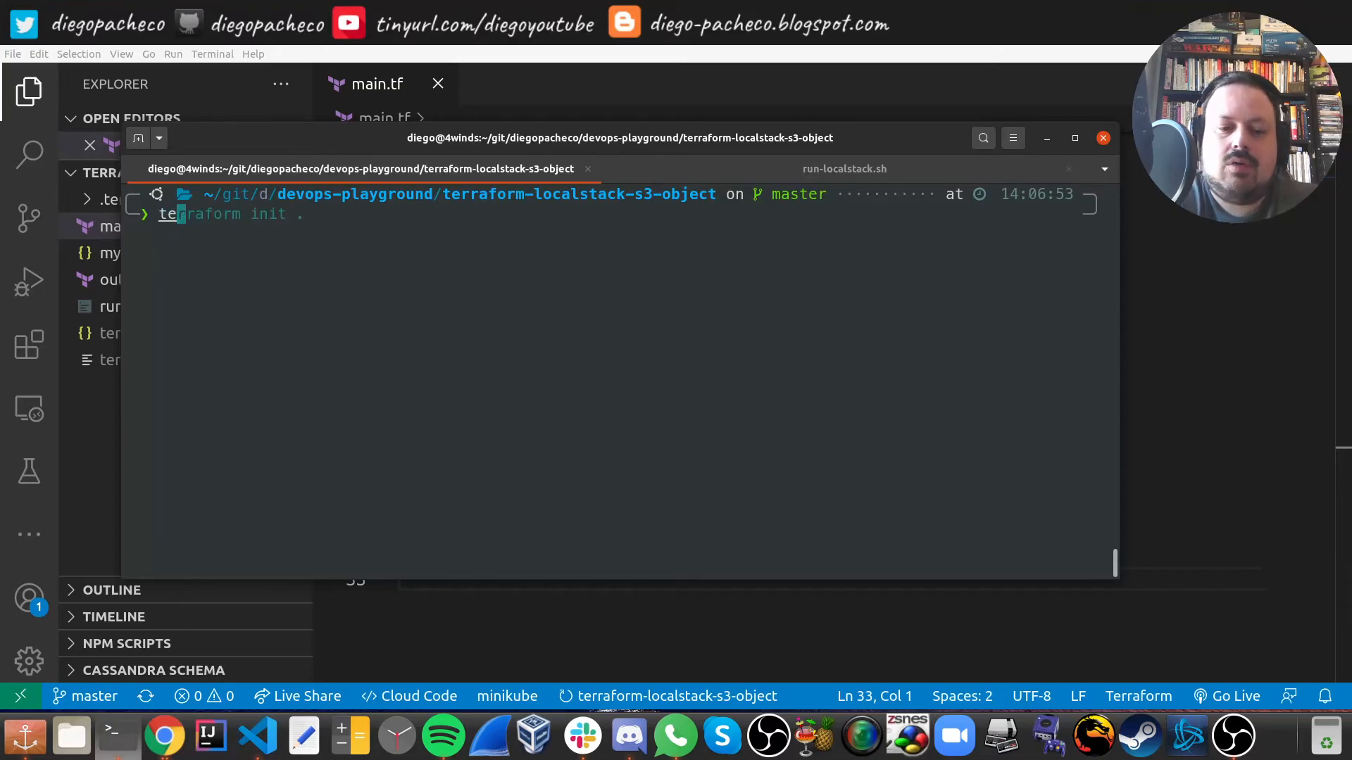
# Run terraform plan and scroll the output showing 1 to add, 1 change, 1 destroy.
pyautogui.write('terraform plan')
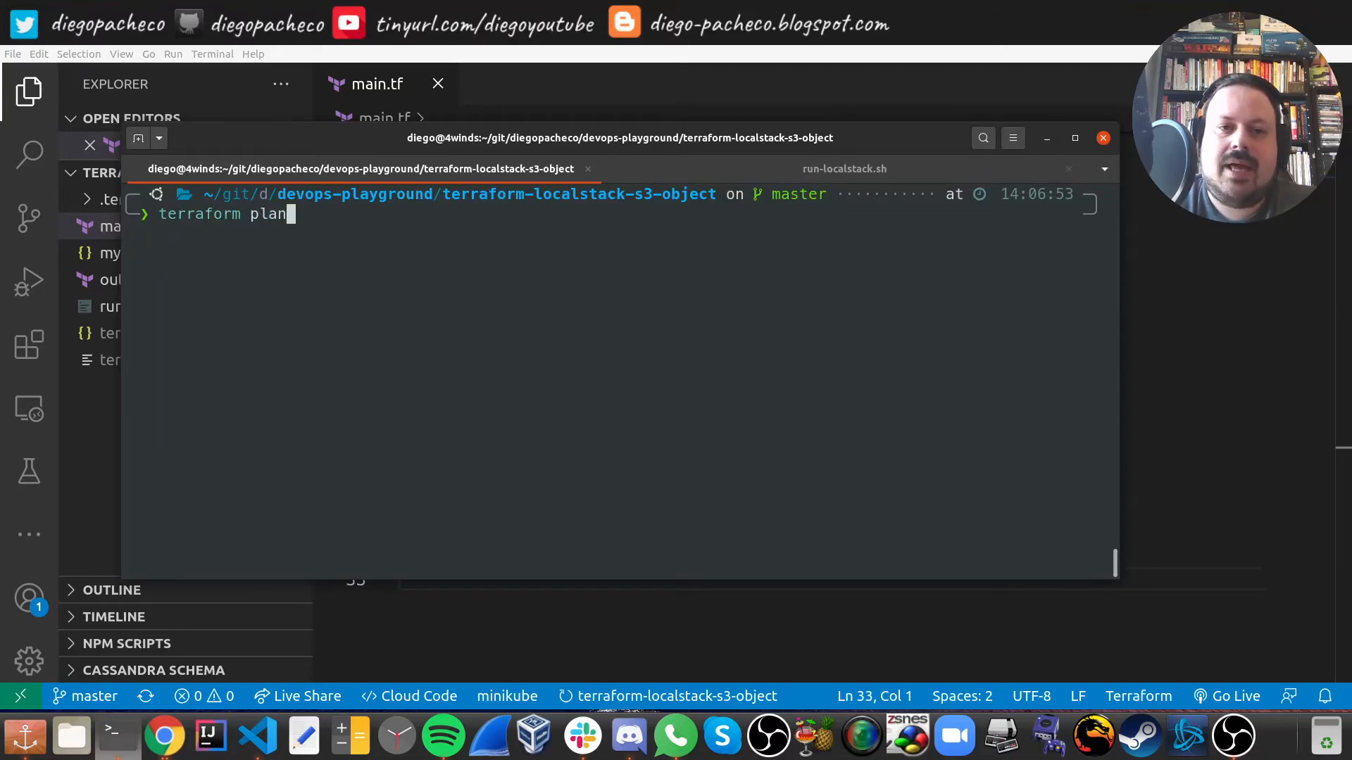
pyautogui.press('Return')
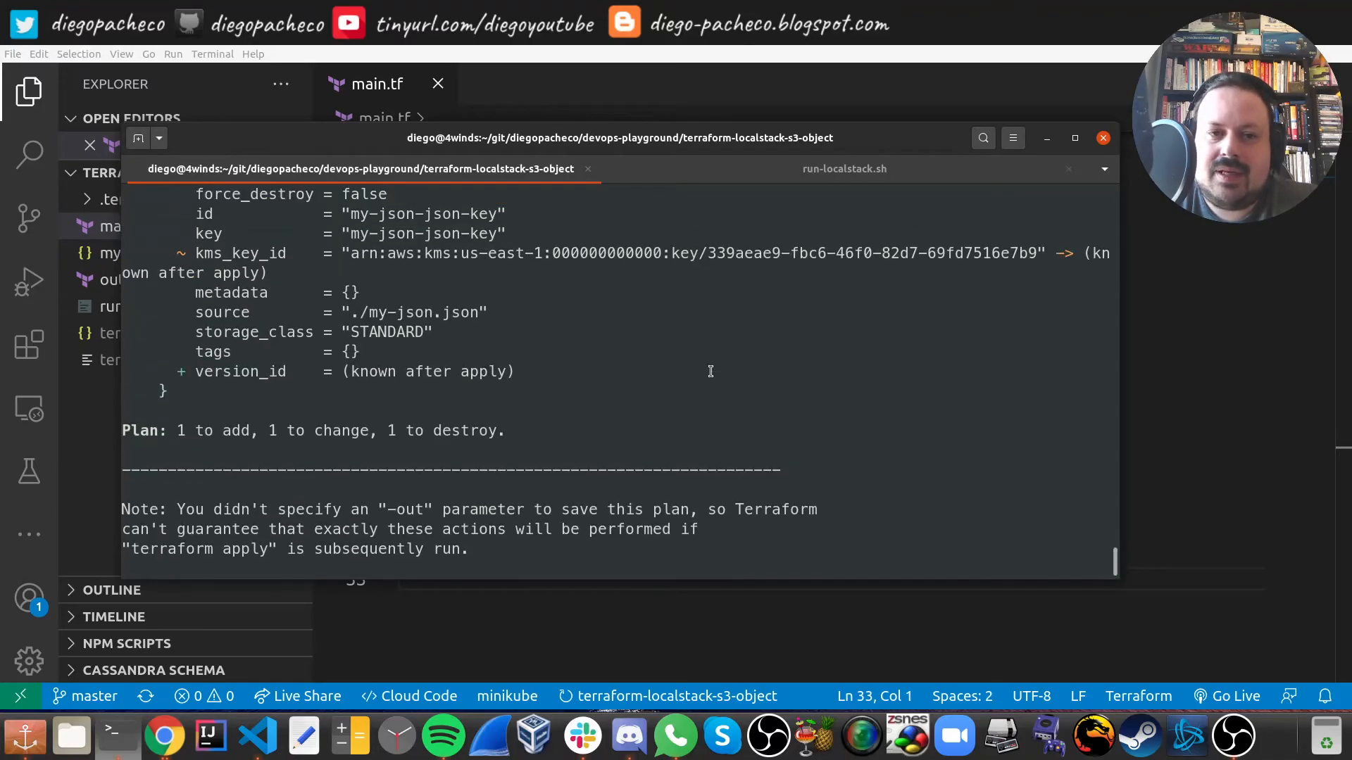
pyautogui.scroll(3)
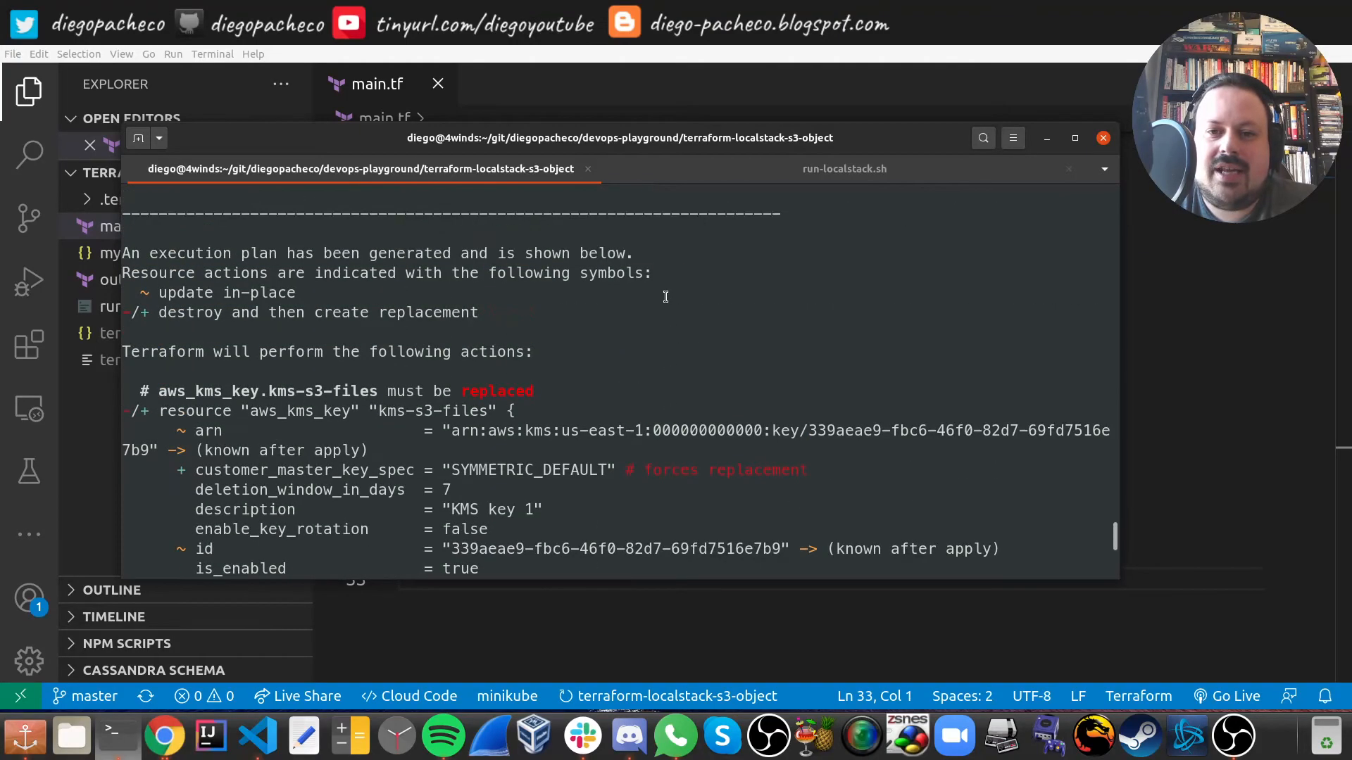
pyautogui.scroll(3)
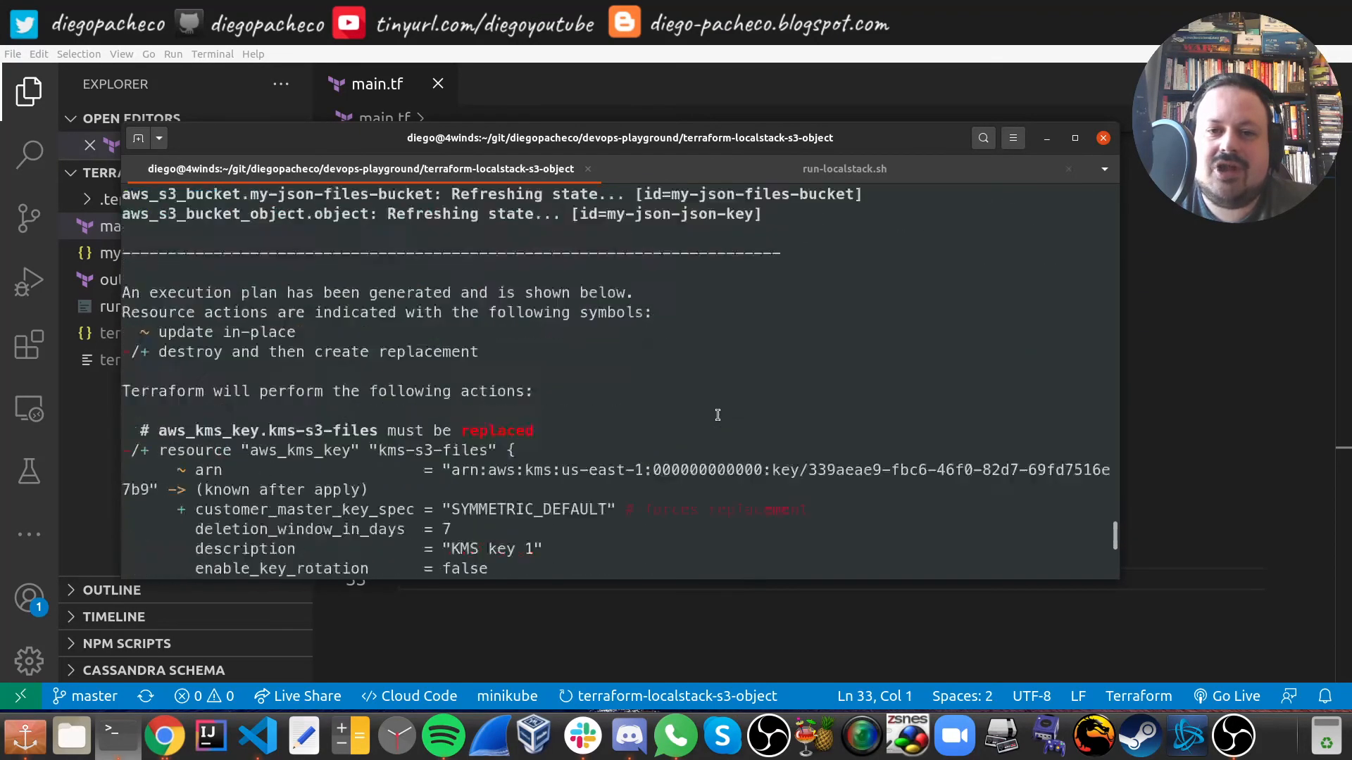
pyautogui.scroll(-3)
pyautogui.write('./run-terraform.sh')
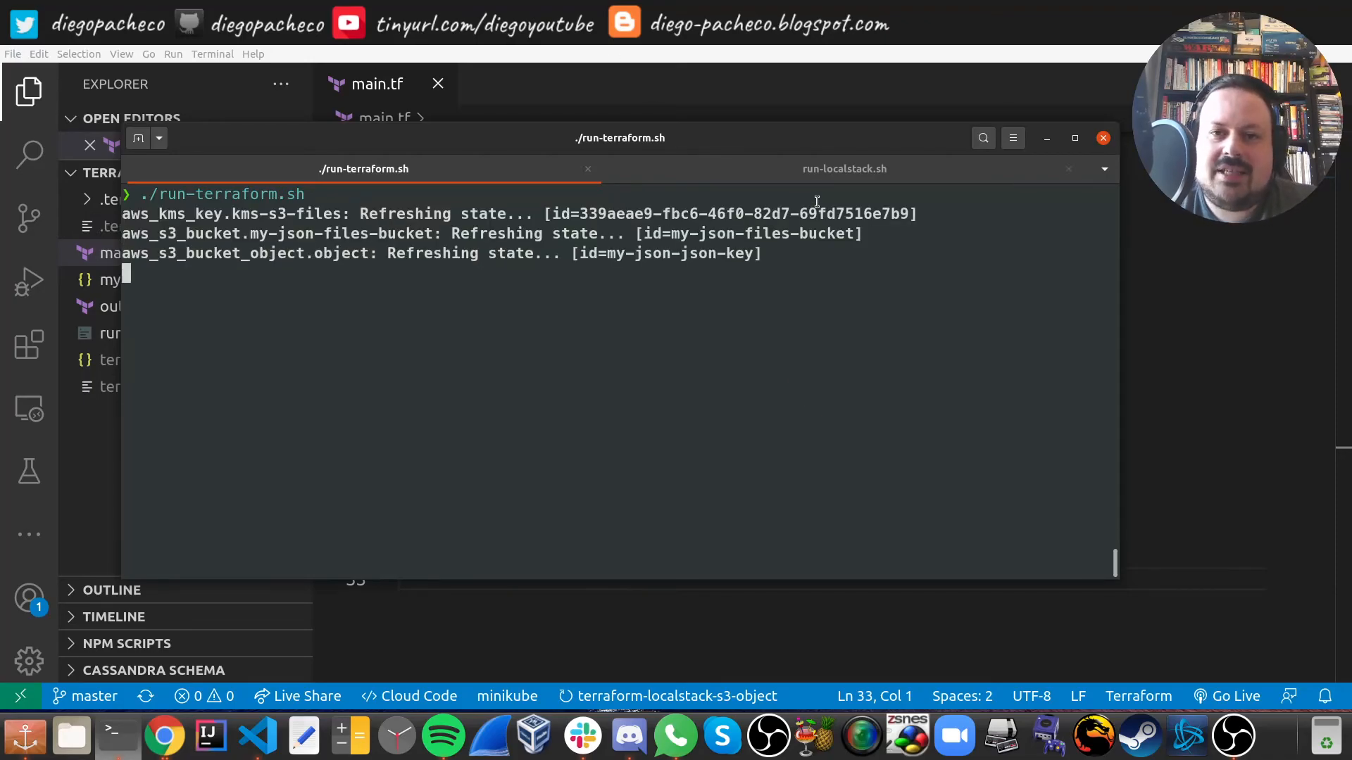
pyautogui.moveTo(435, 178)
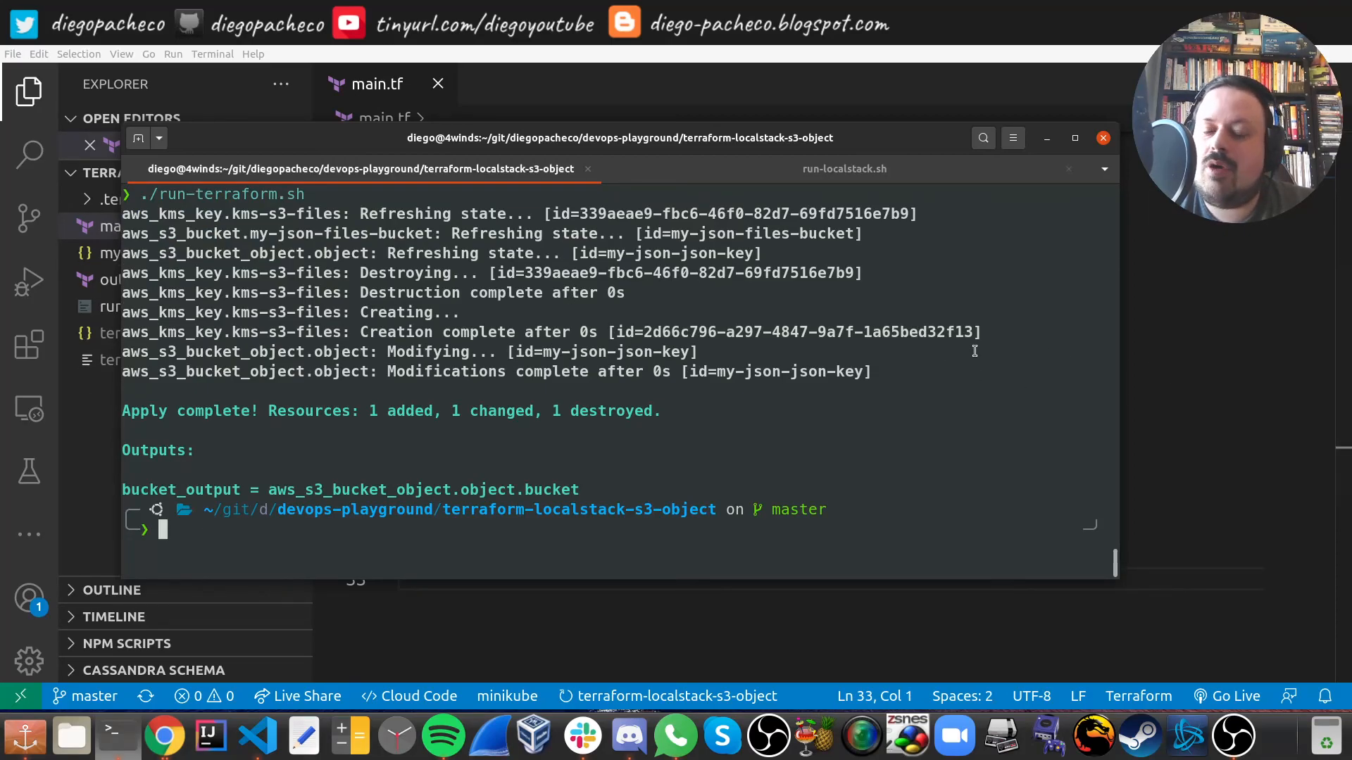
pyautogui.moveTo(1147, 384)
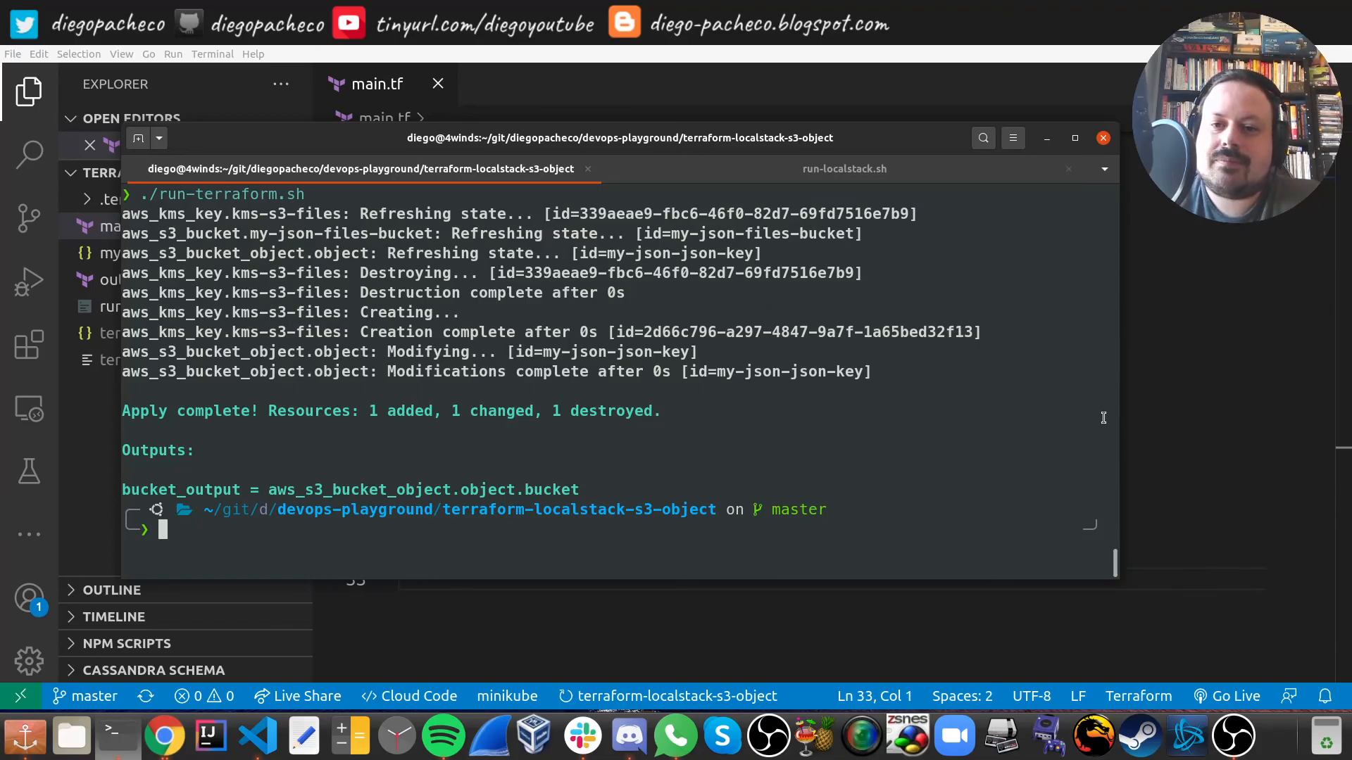
pyautogui.moveTo(1158, 382)
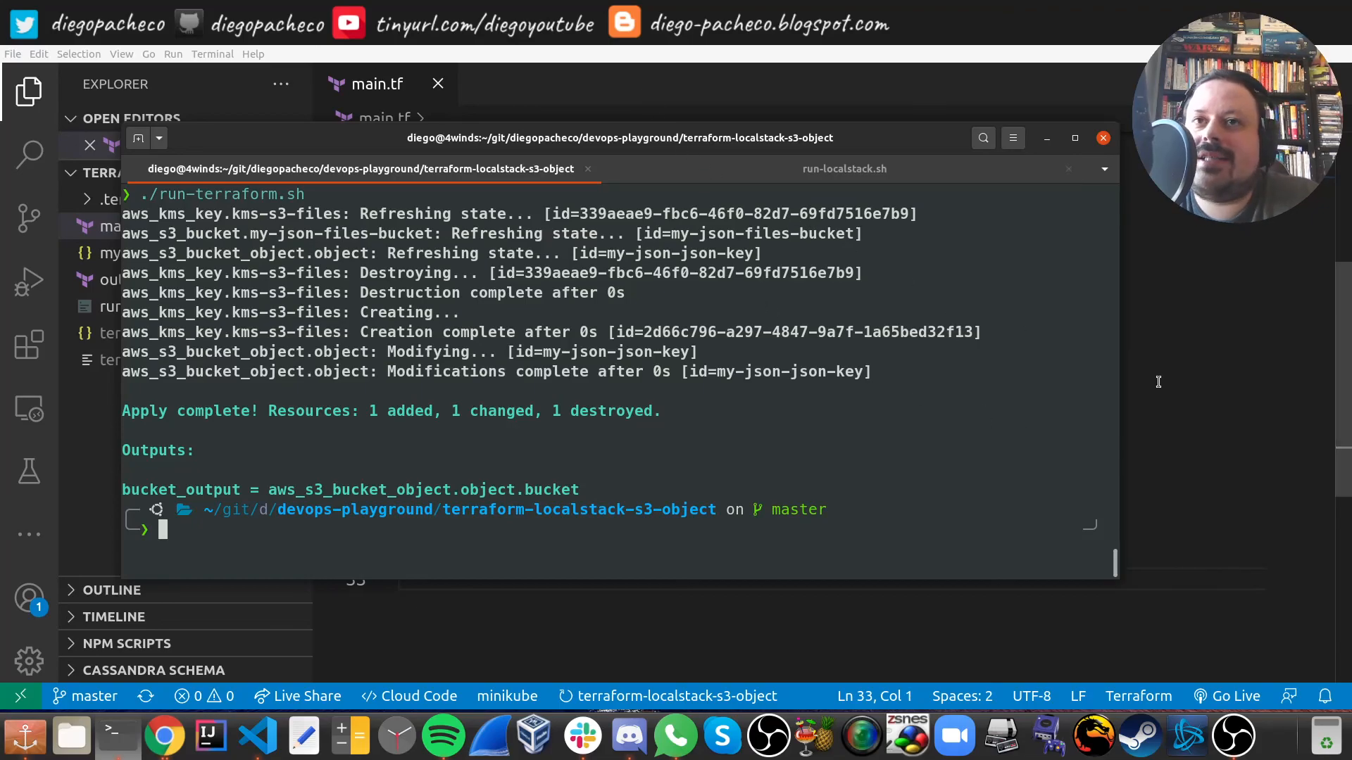